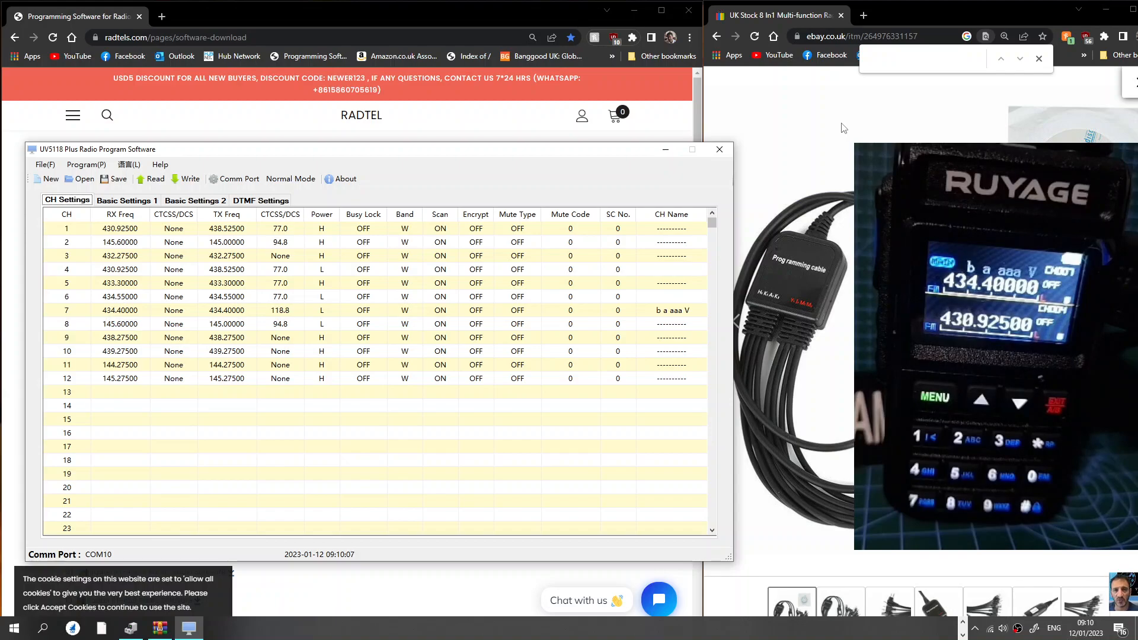
pyautogui.moveTo(430, 159)
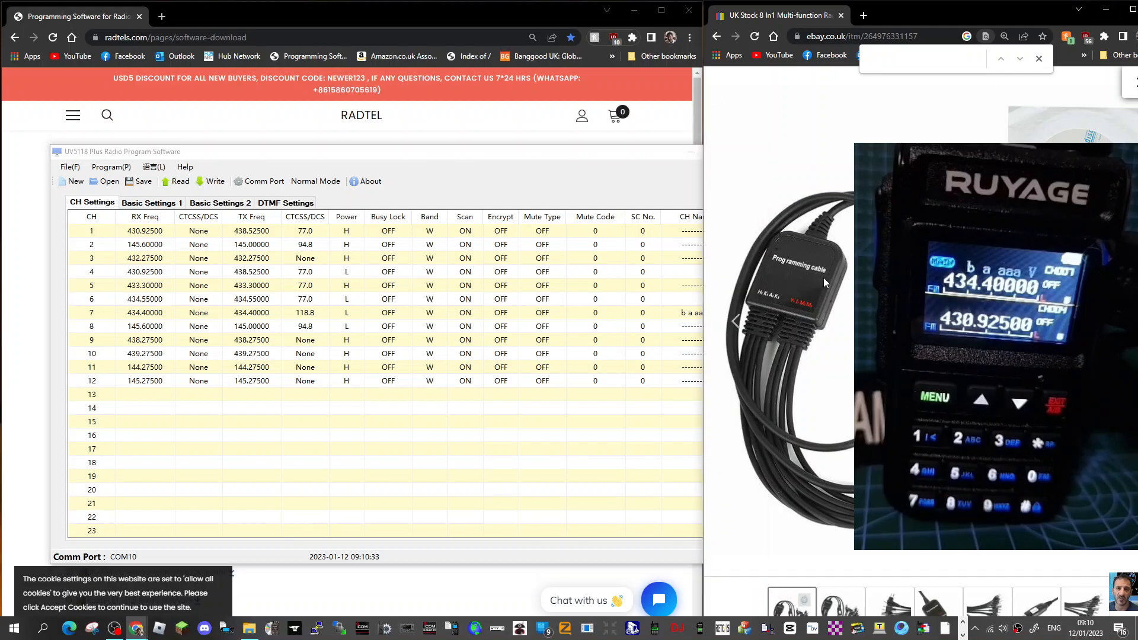
pyautogui.moveTo(752, 263)
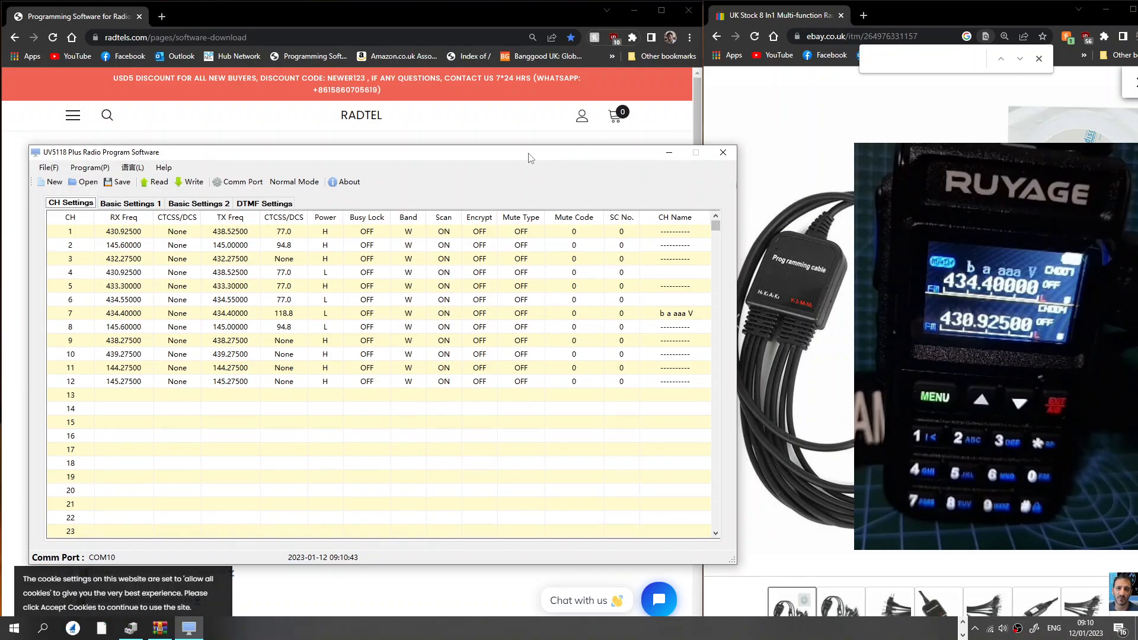
pyautogui.moveTo(506, 161)
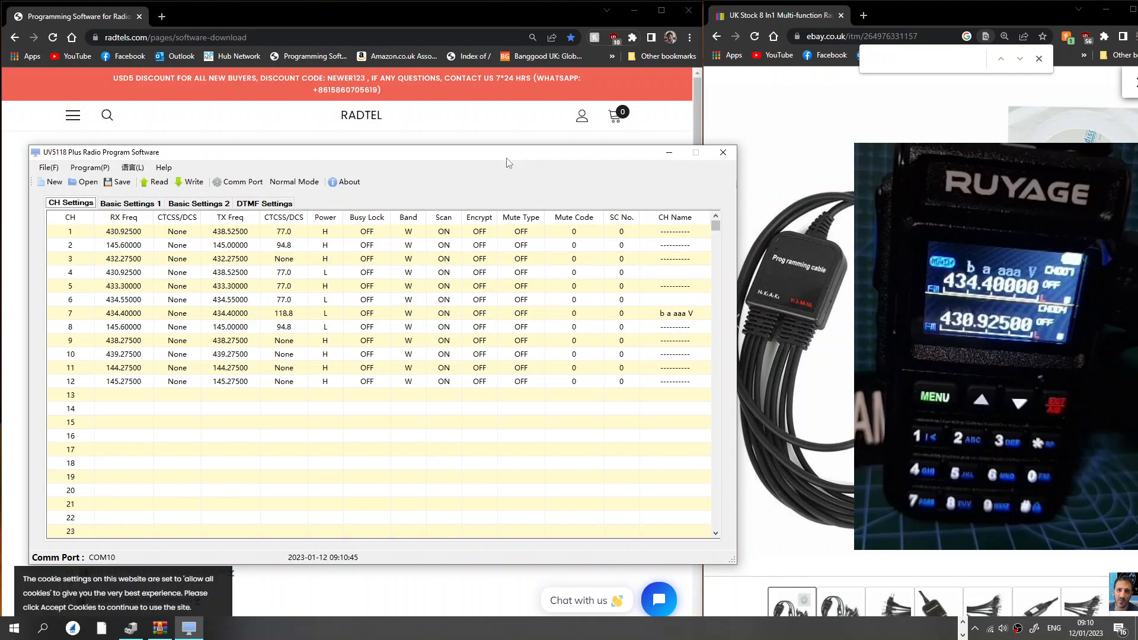
pyautogui.moveTo(472, 177)
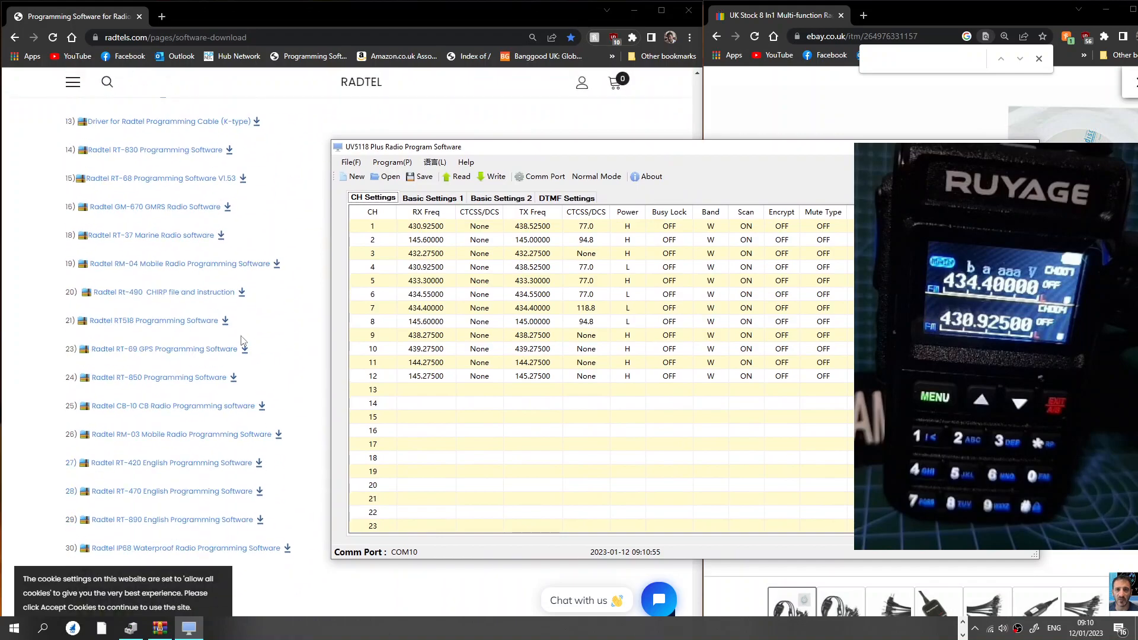
# - Check which COM port the radio uses in Device Manager
pyautogui.scroll(-3)
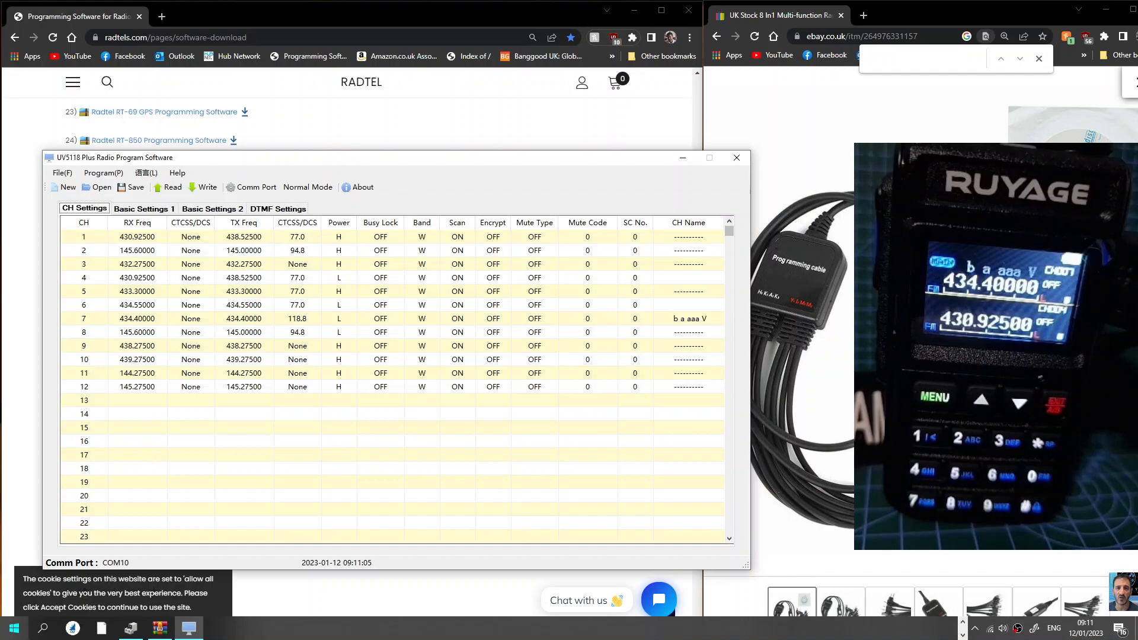
pyautogui.rightClick(13, 627)
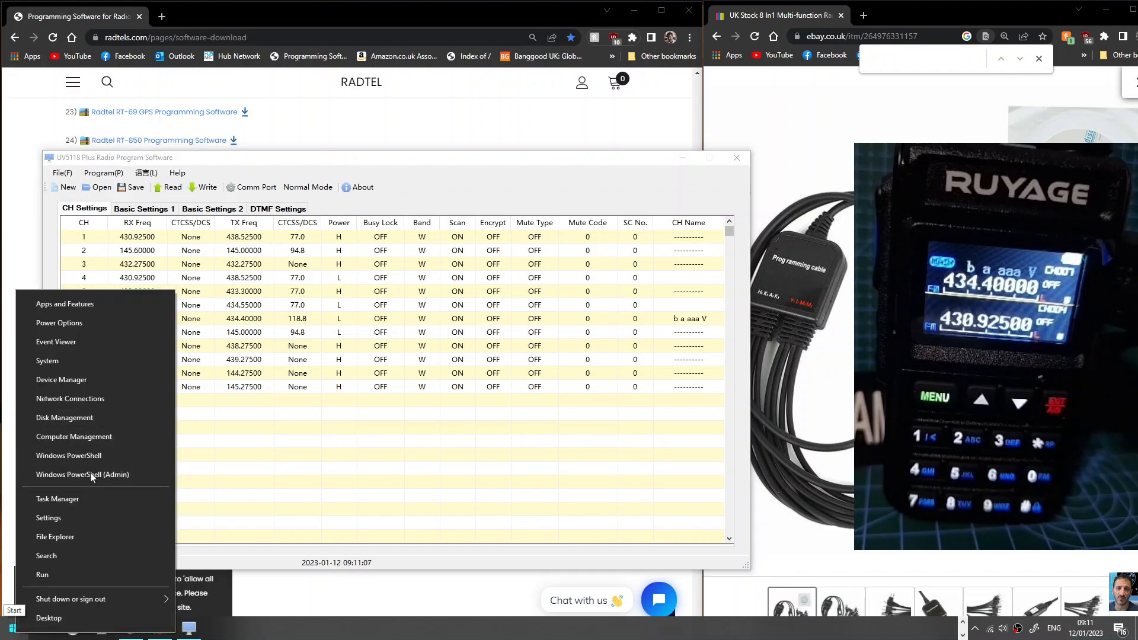
pyautogui.moveTo(61, 379)
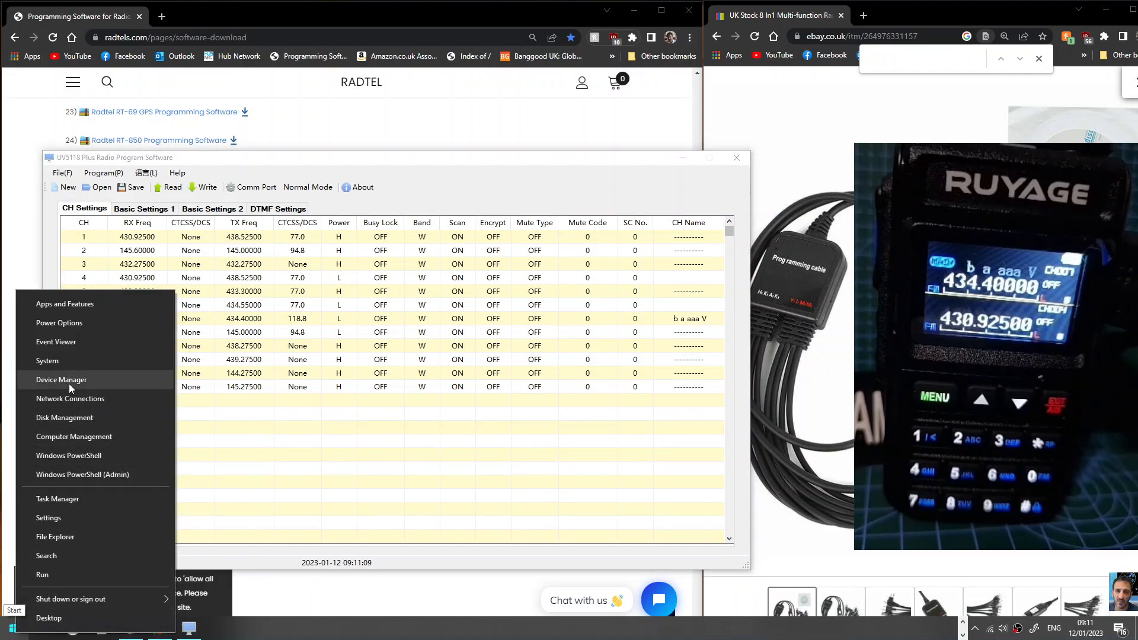
pyautogui.click(61, 379)
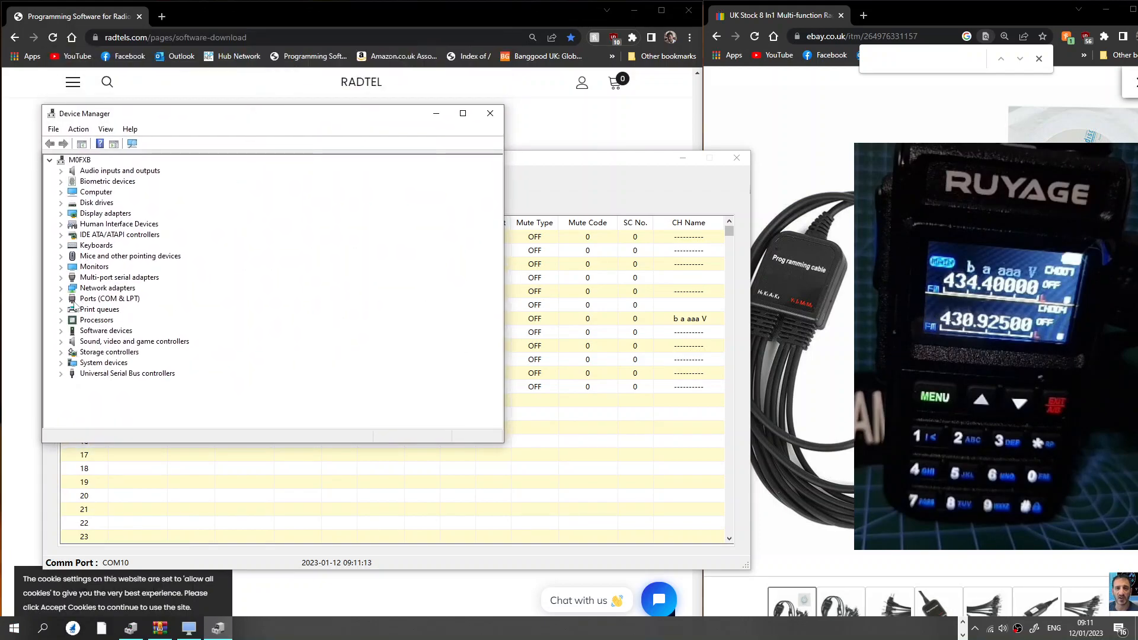
pyautogui.click(61, 298)
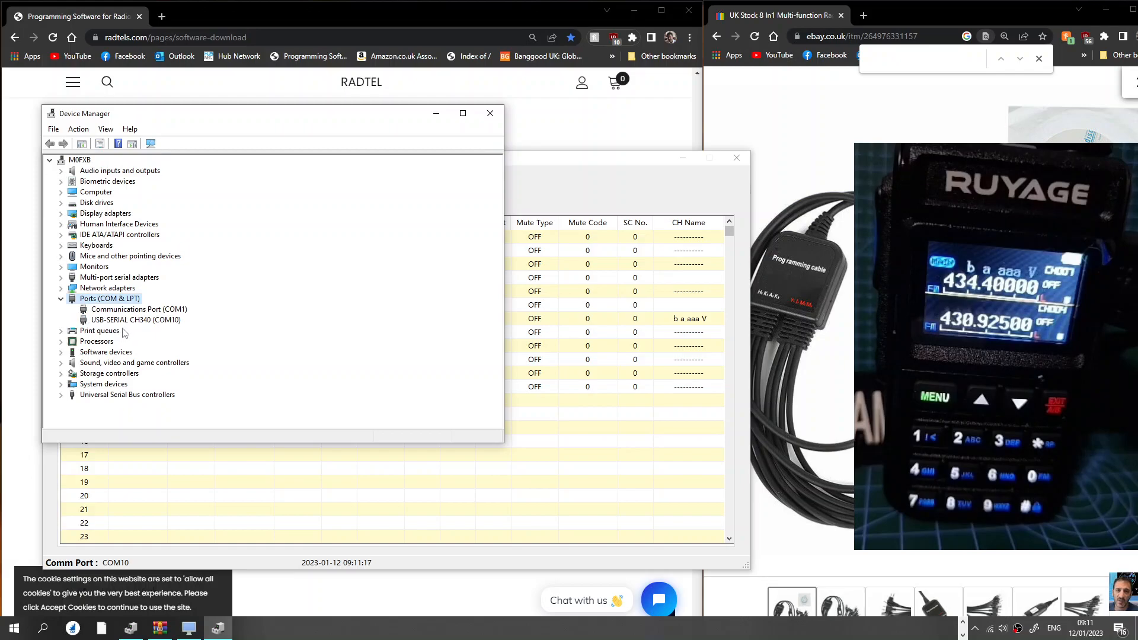
pyautogui.moveTo(218, 290)
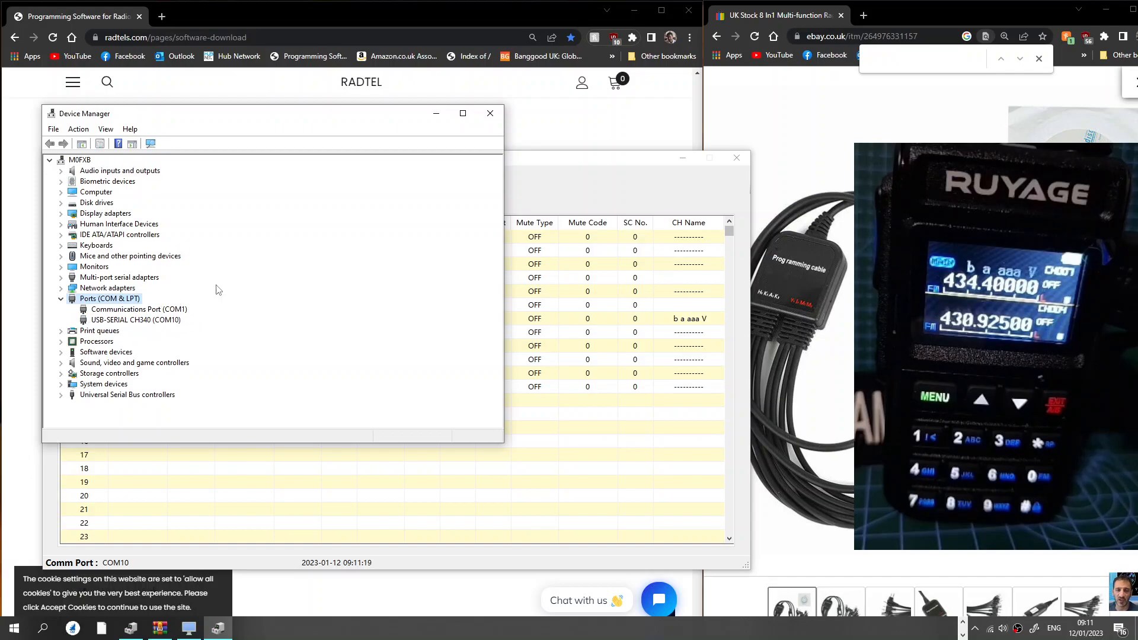
pyautogui.click(489, 113)
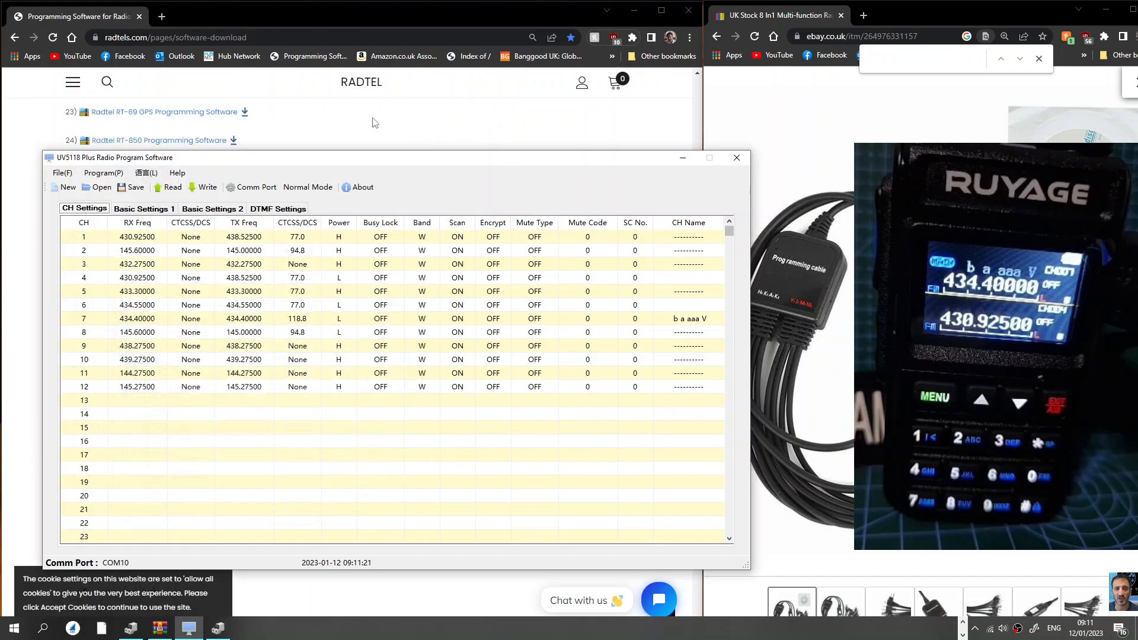
pyautogui.moveTo(377, 160)
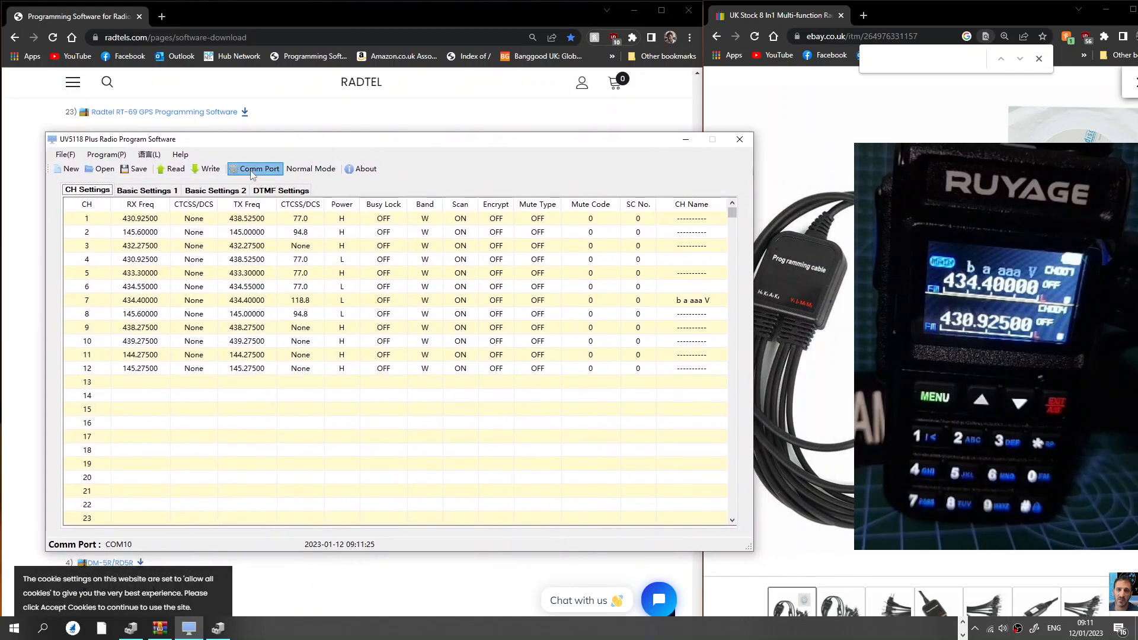
# - Choose COM10 as the communication port and confirm with Yes
pyautogui.click(259, 168)
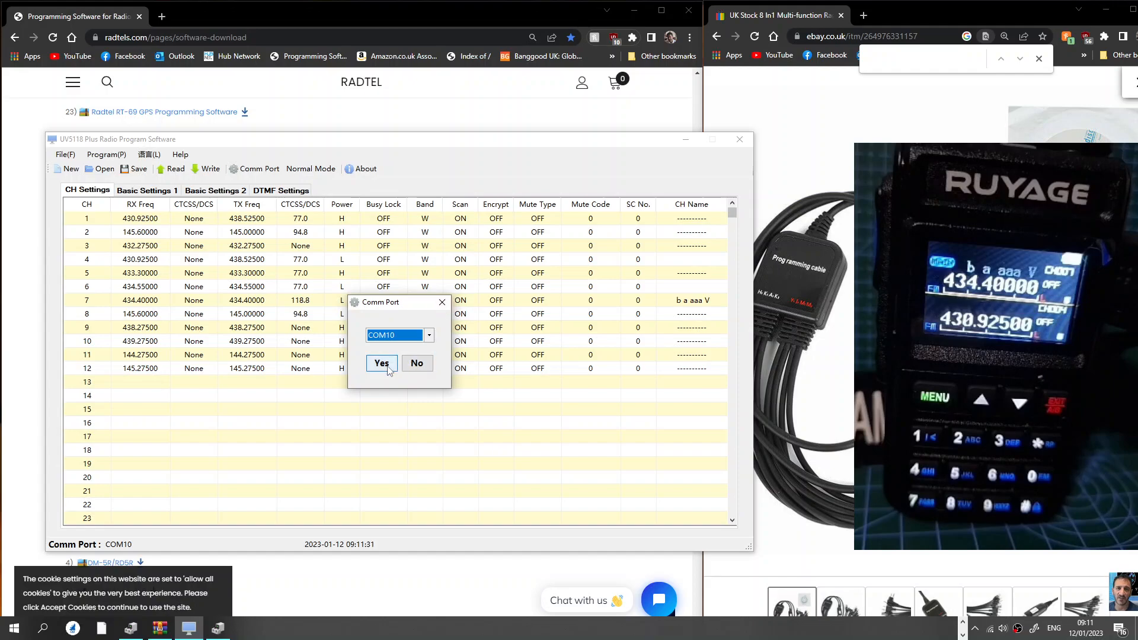
pyautogui.click(381, 363)
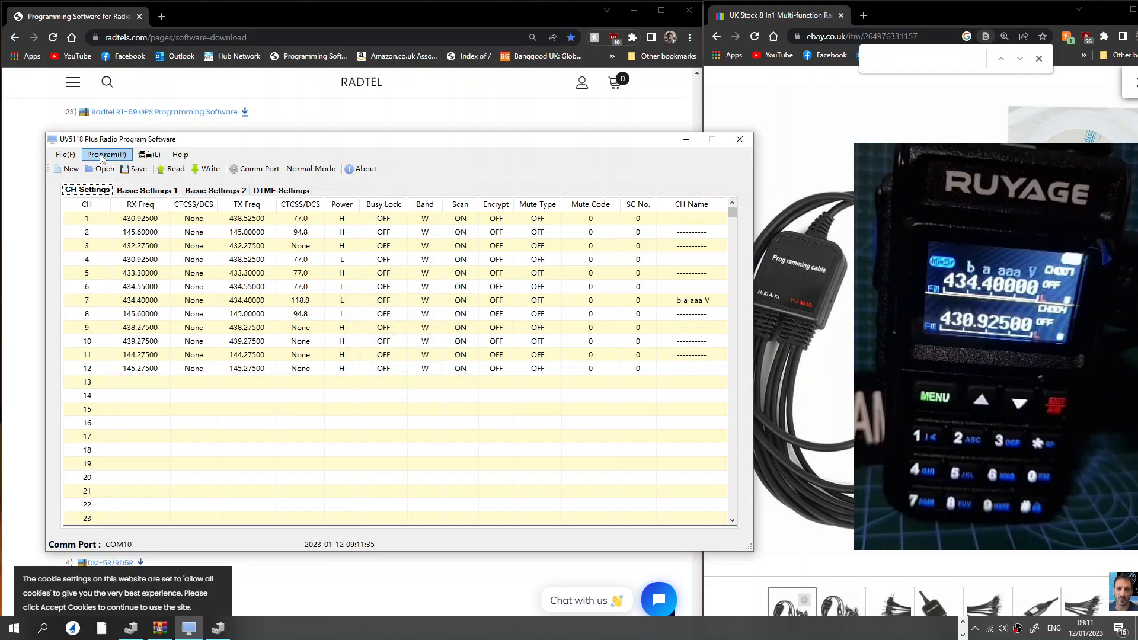
pyautogui.moveTo(214, 439)
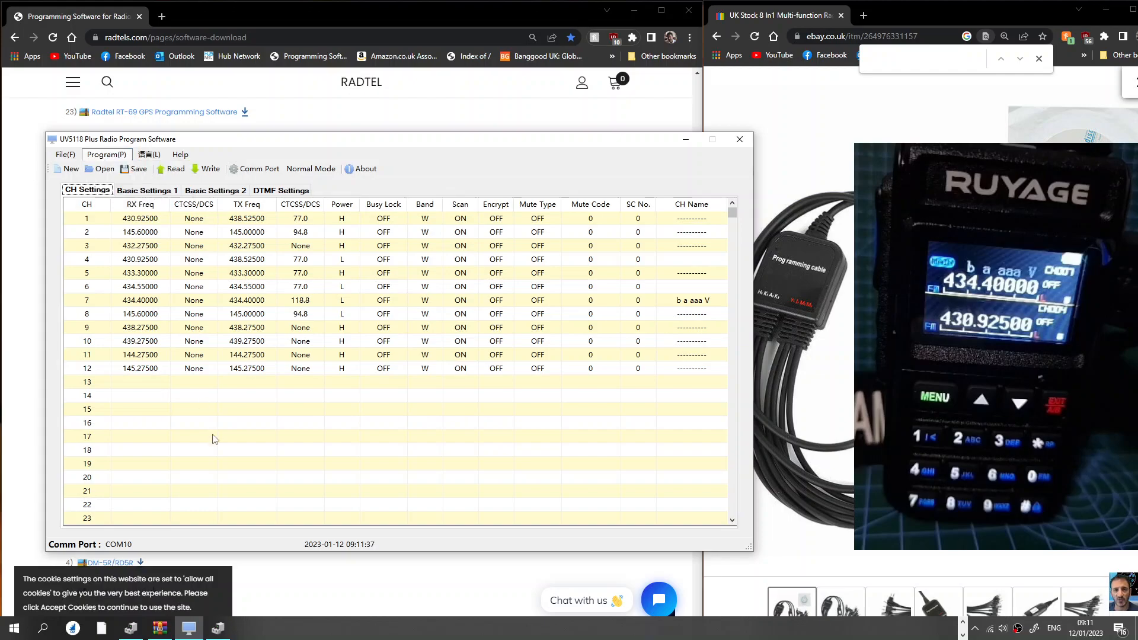
pyautogui.click(140, 436)
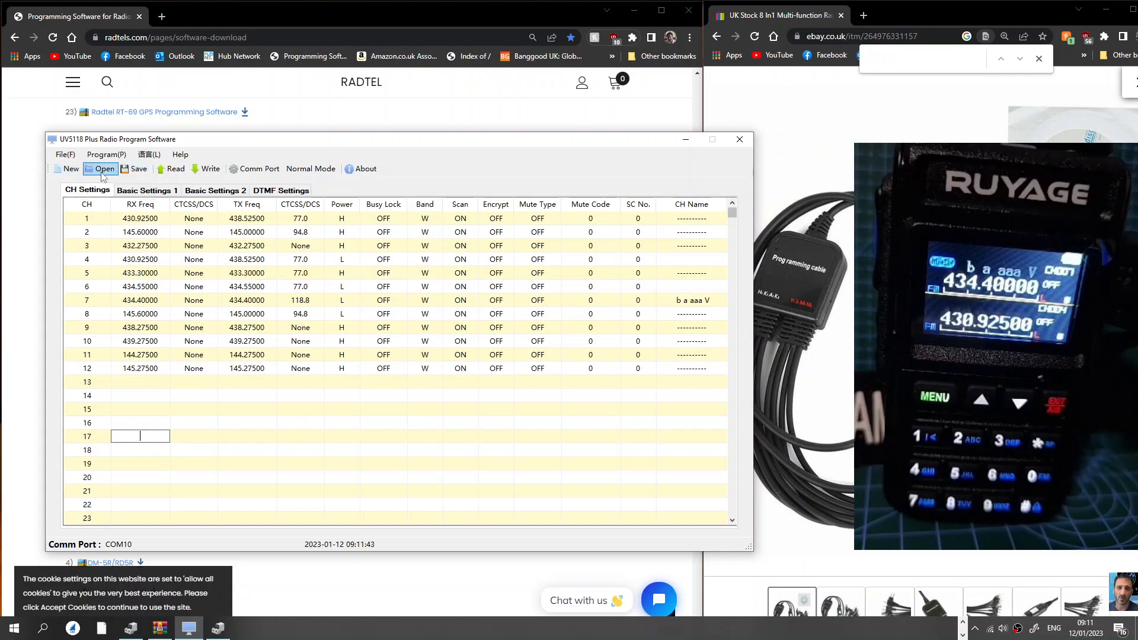
pyautogui.click(149, 154)
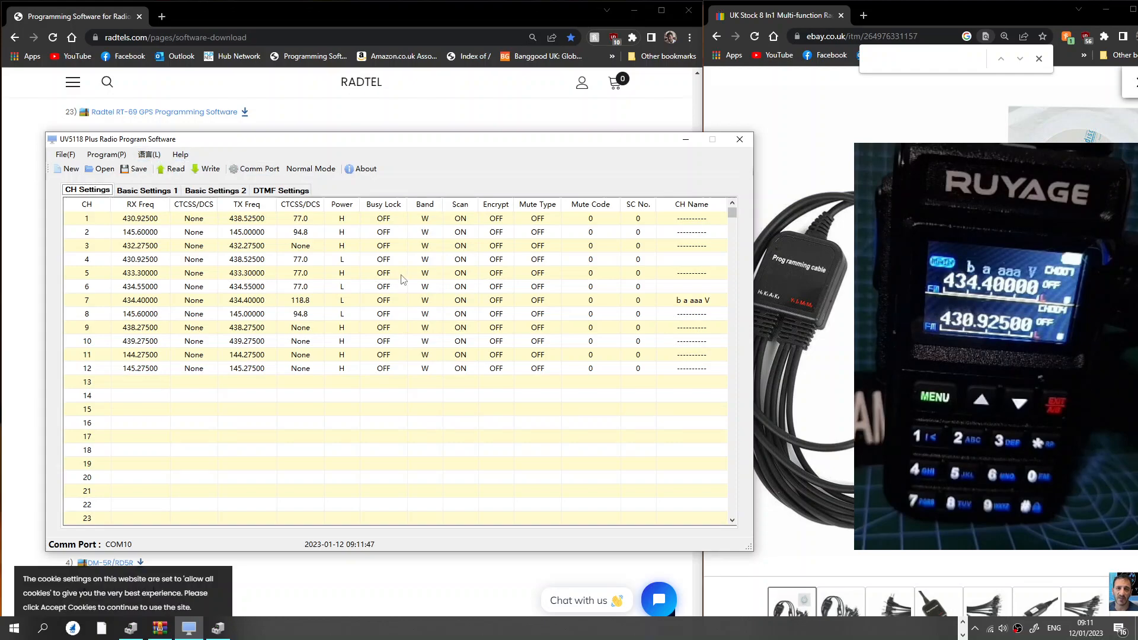
# - Import a mobile radio photo as the startup logo and write it, reaching 320/320
pyautogui.click(146, 191)
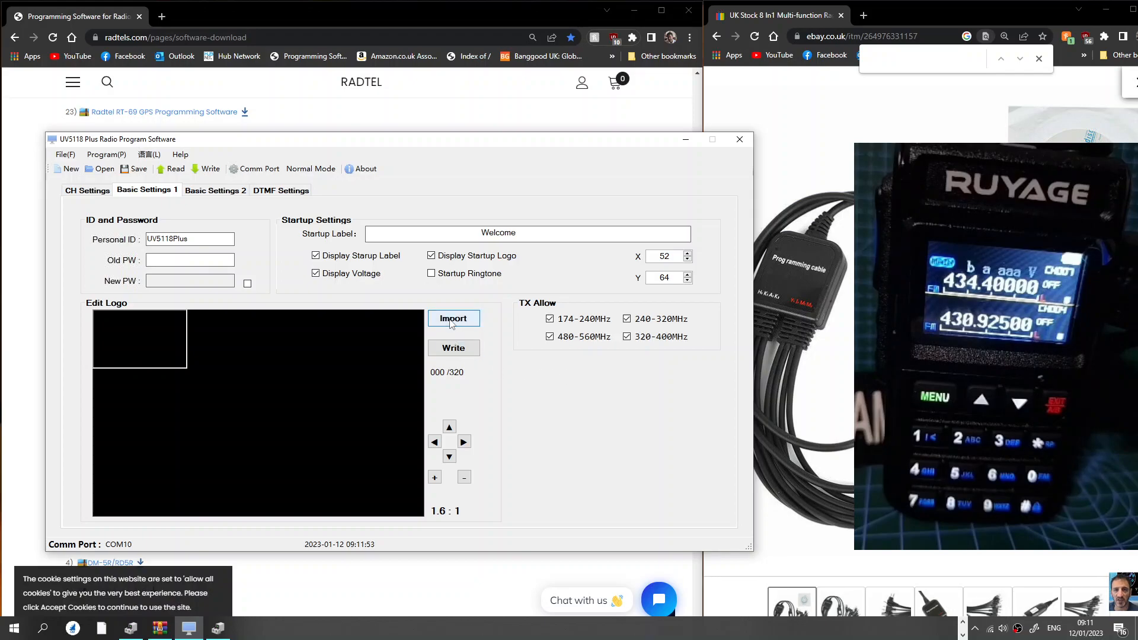
pyautogui.click(453, 319)
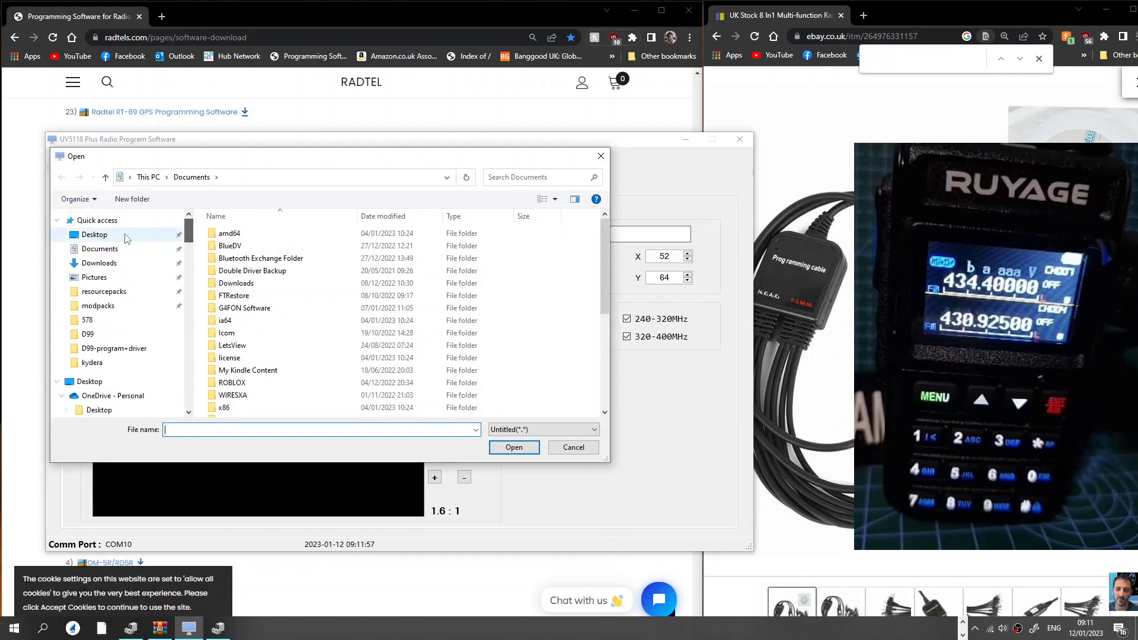
pyautogui.click(93, 235)
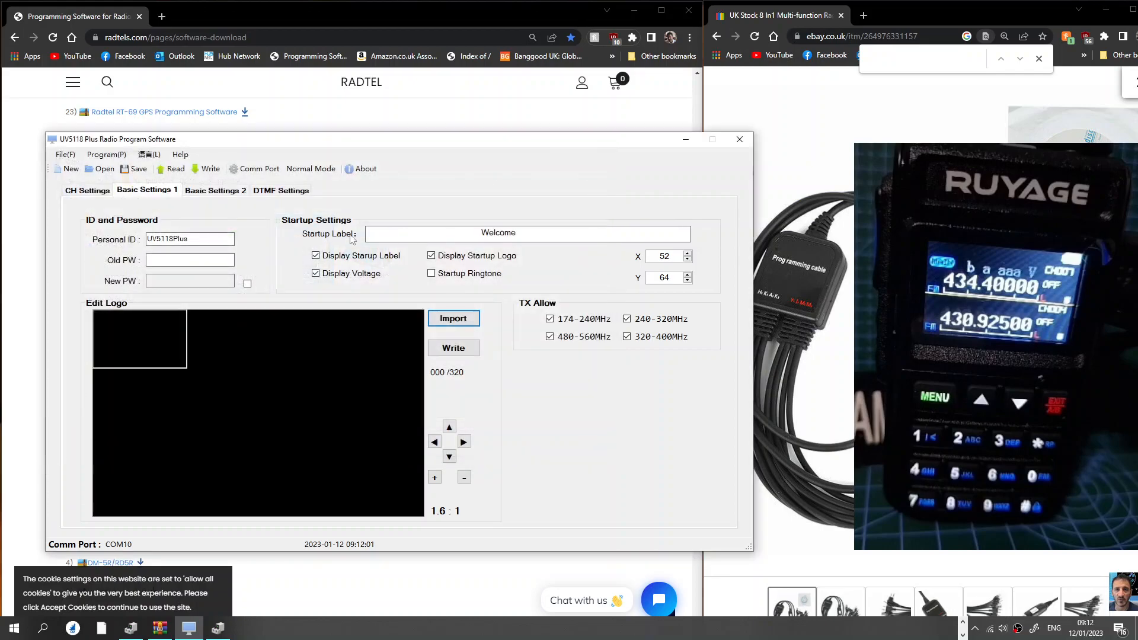
pyautogui.click(453, 318)
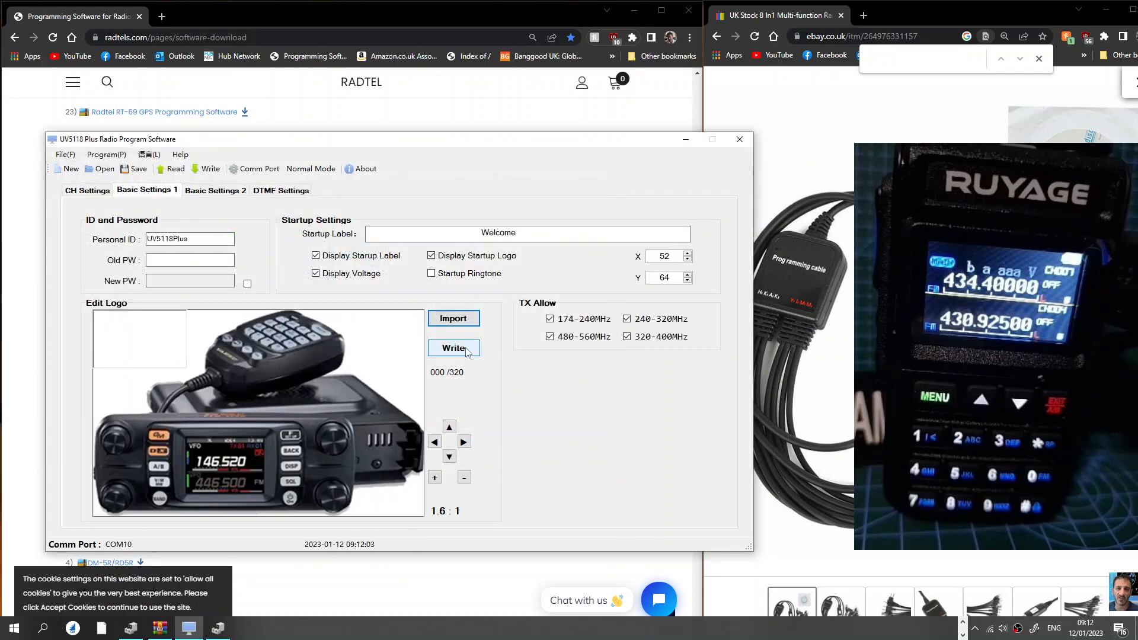
pyautogui.click(453, 348)
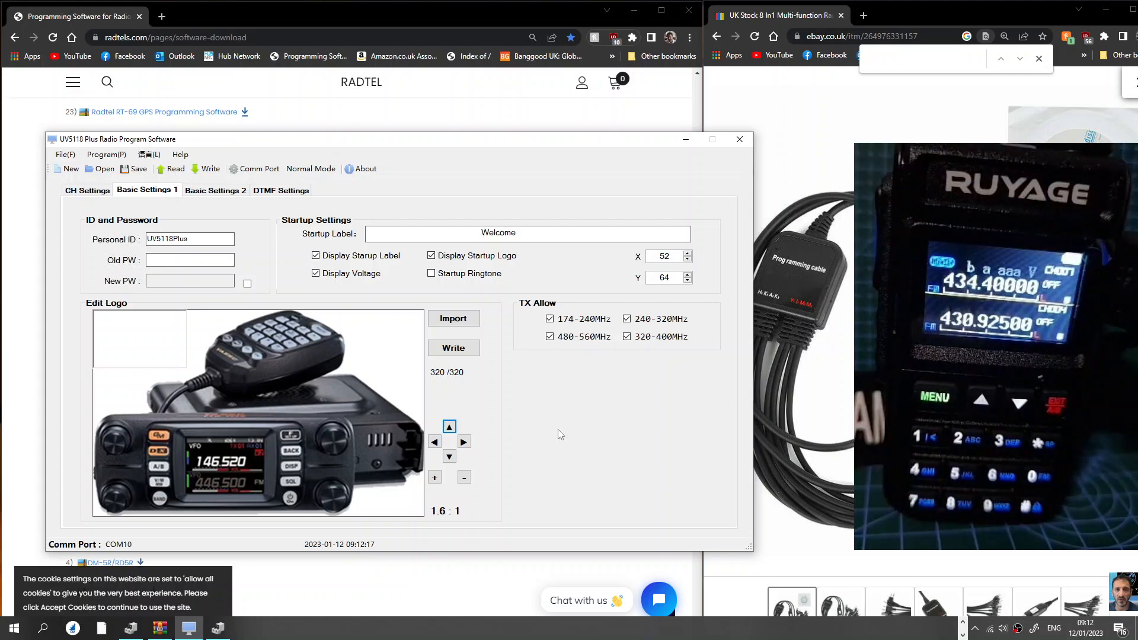
pyautogui.moveTo(567, 310)
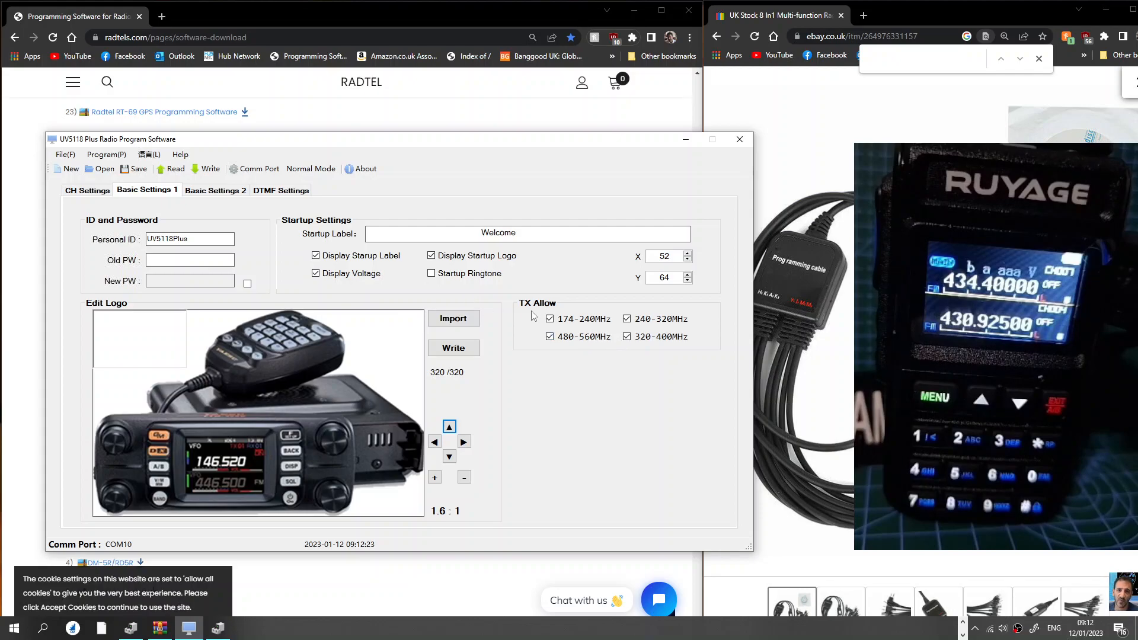
pyautogui.moveTo(617, 353)
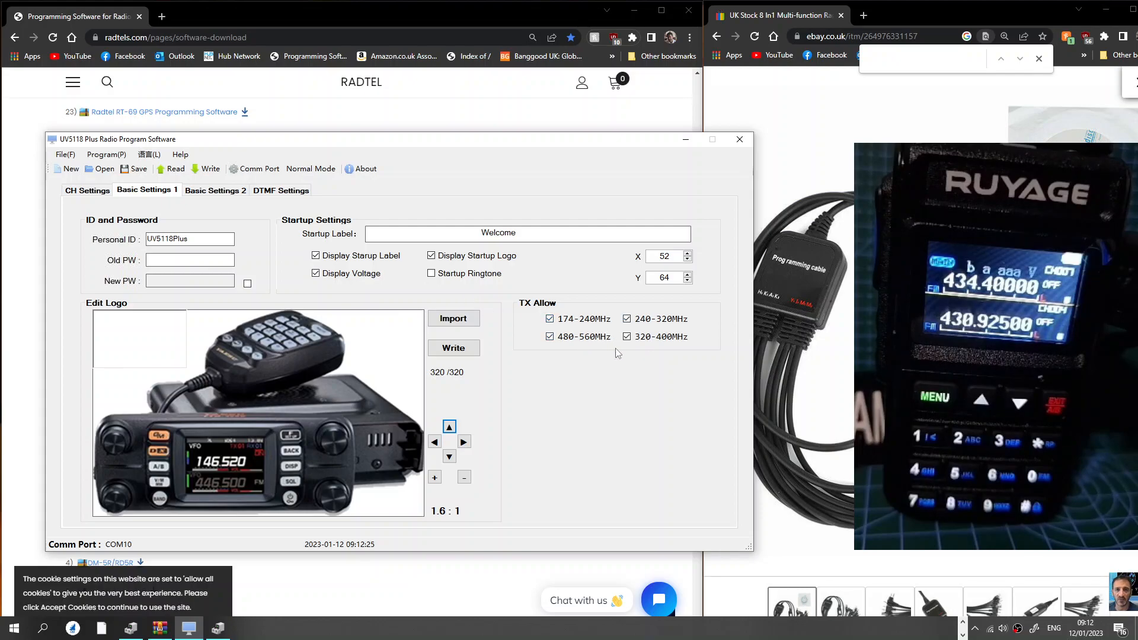
pyautogui.moveTo(540, 305)
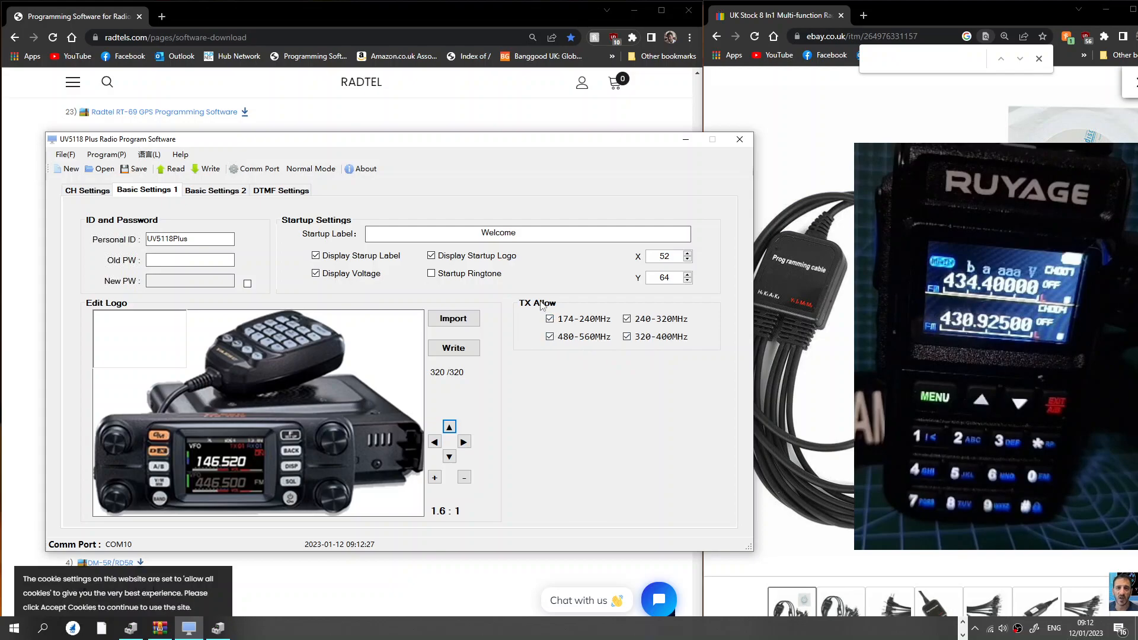
pyautogui.moveTo(574, 371)
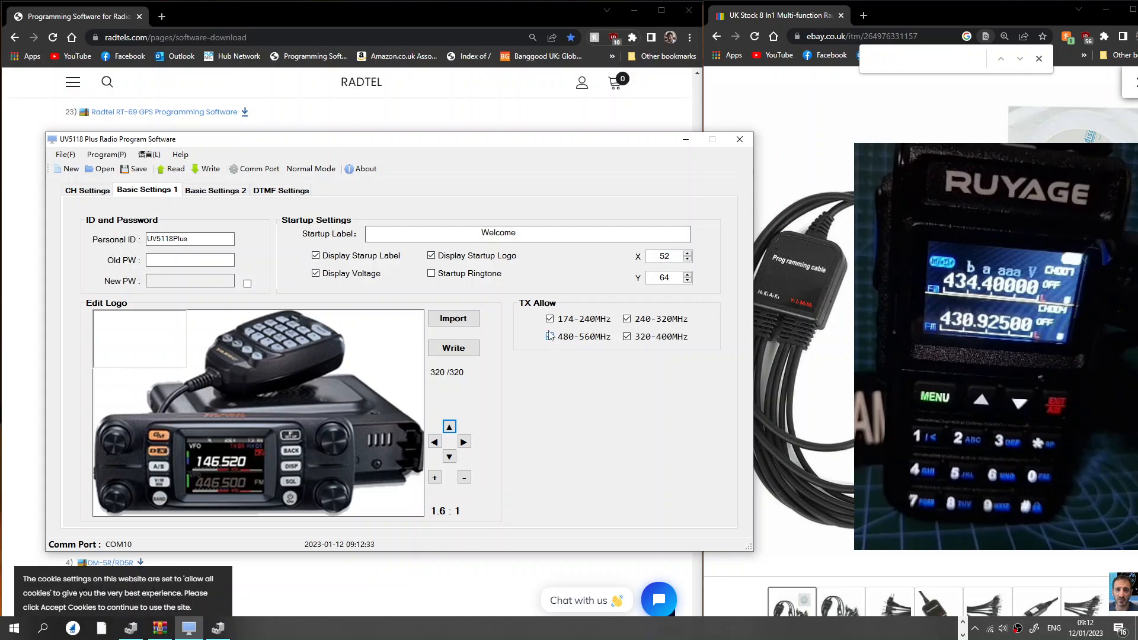
pyautogui.click(549, 336)
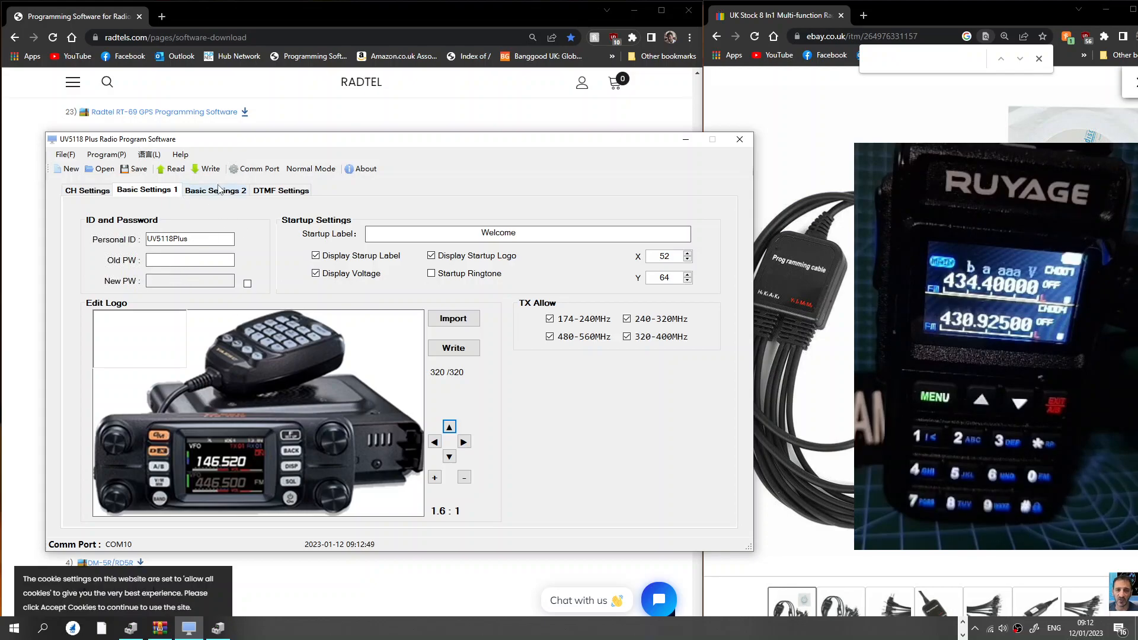
# - Set CH Report to CH Name on the Basic Settings 2 tab
pyautogui.click(214, 190)
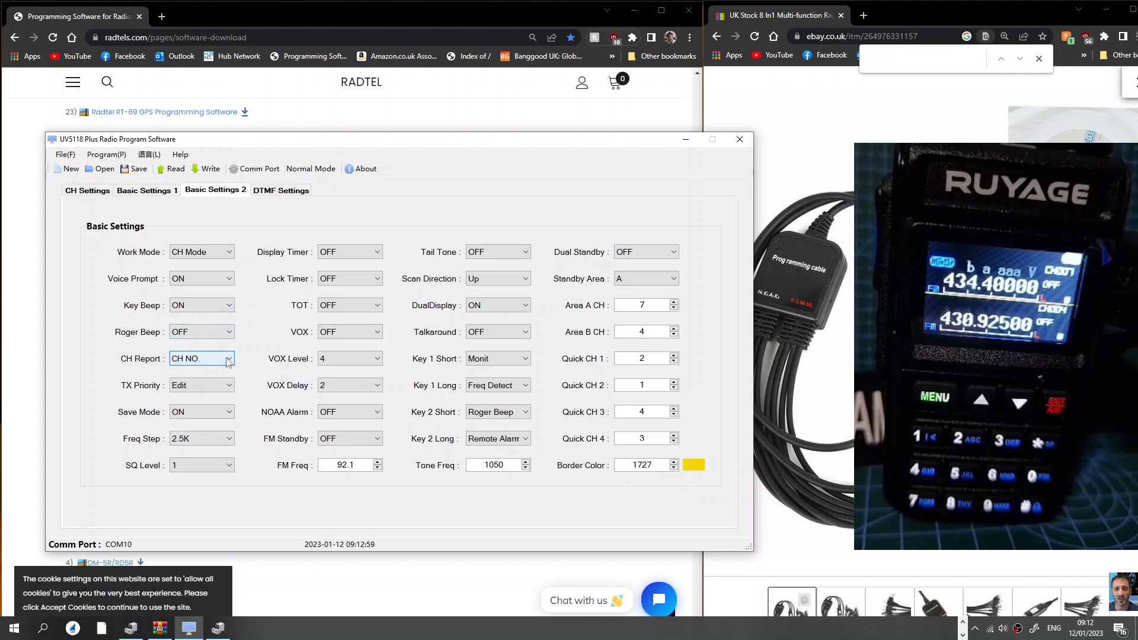
pyautogui.click(227, 358)
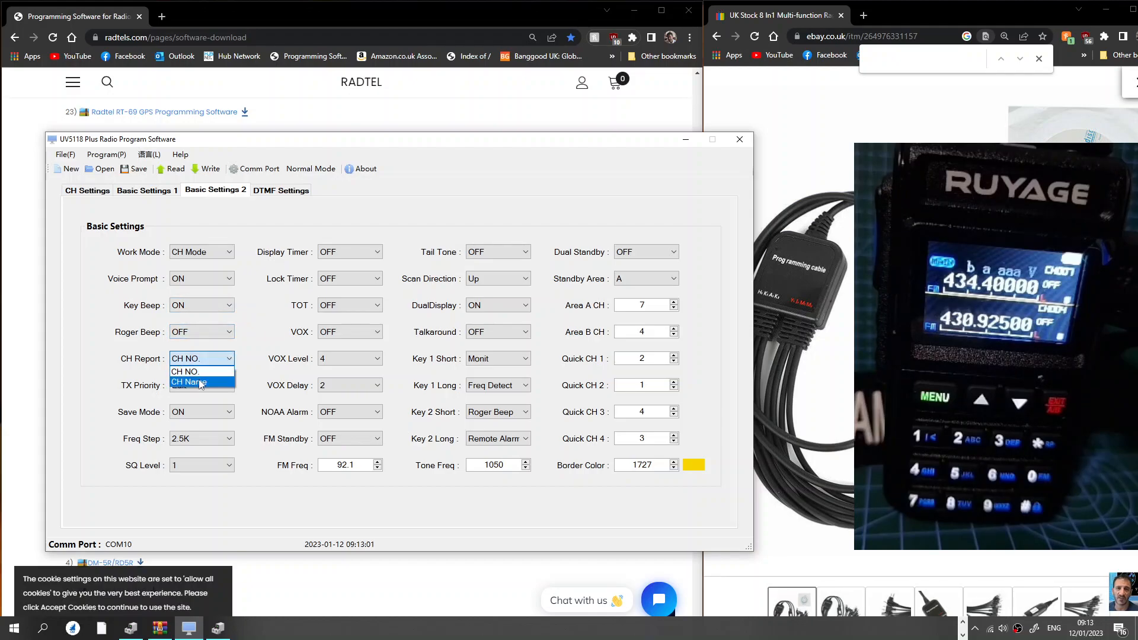
pyautogui.click(196, 382)
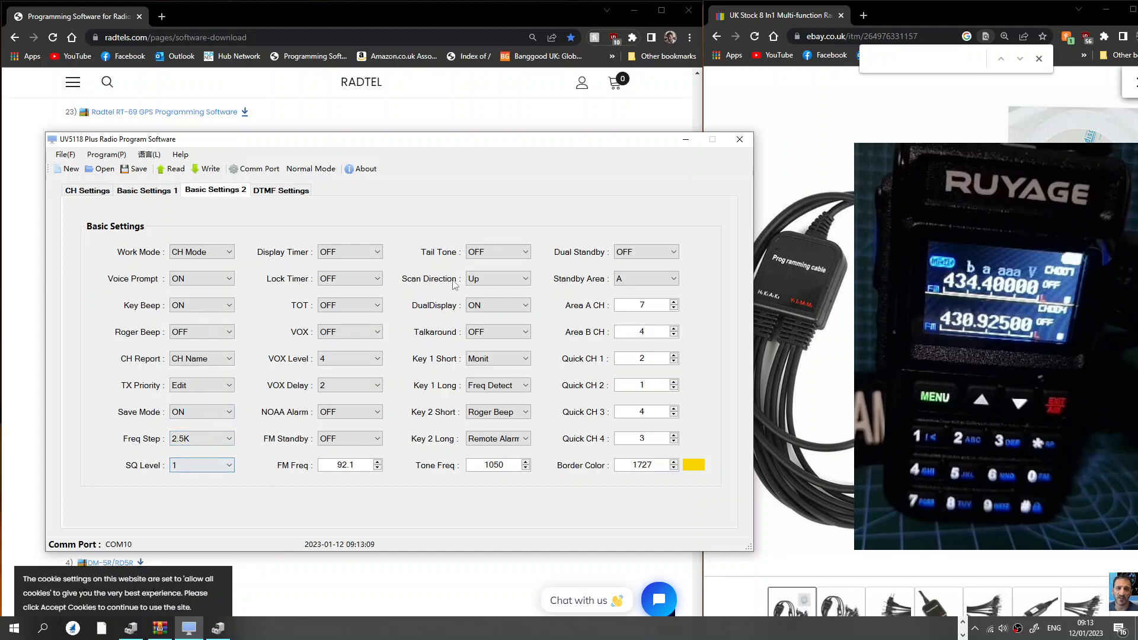
pyautogui.click(349, 251)
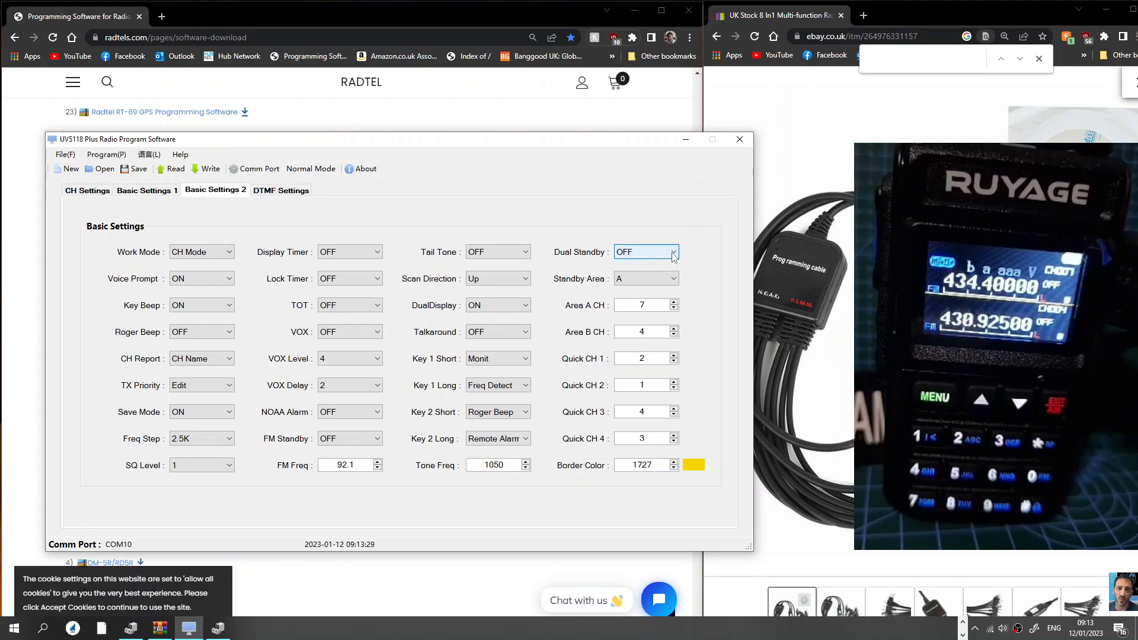
# - Turn Dual Standby on and make B the standby area
pyautogui.click(671, 252)
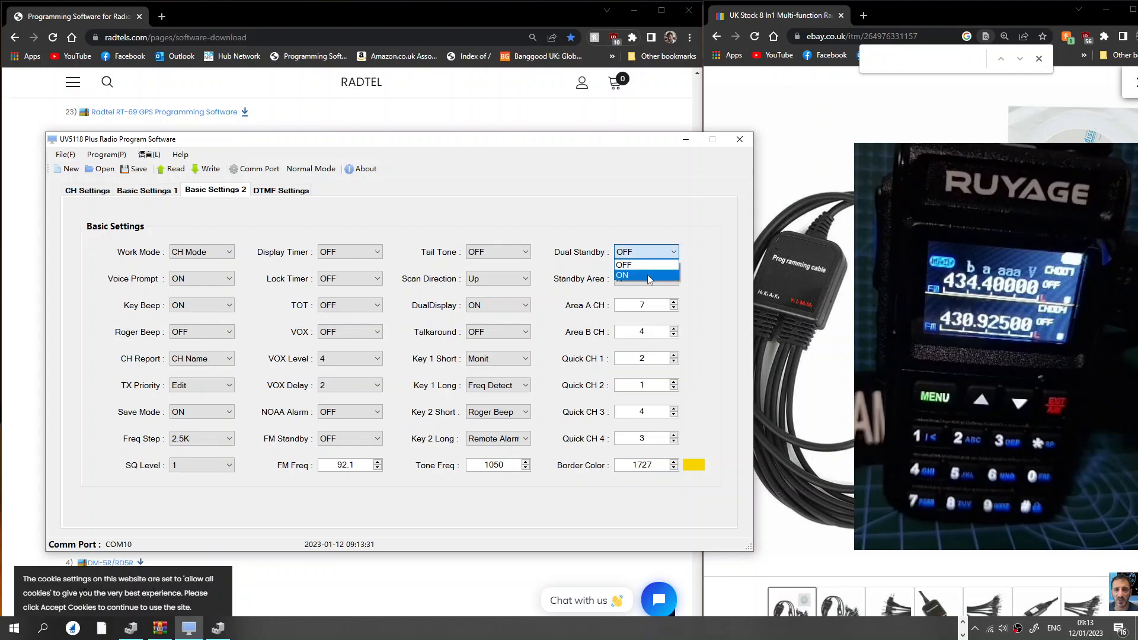
pyautogui.click(623, 275)
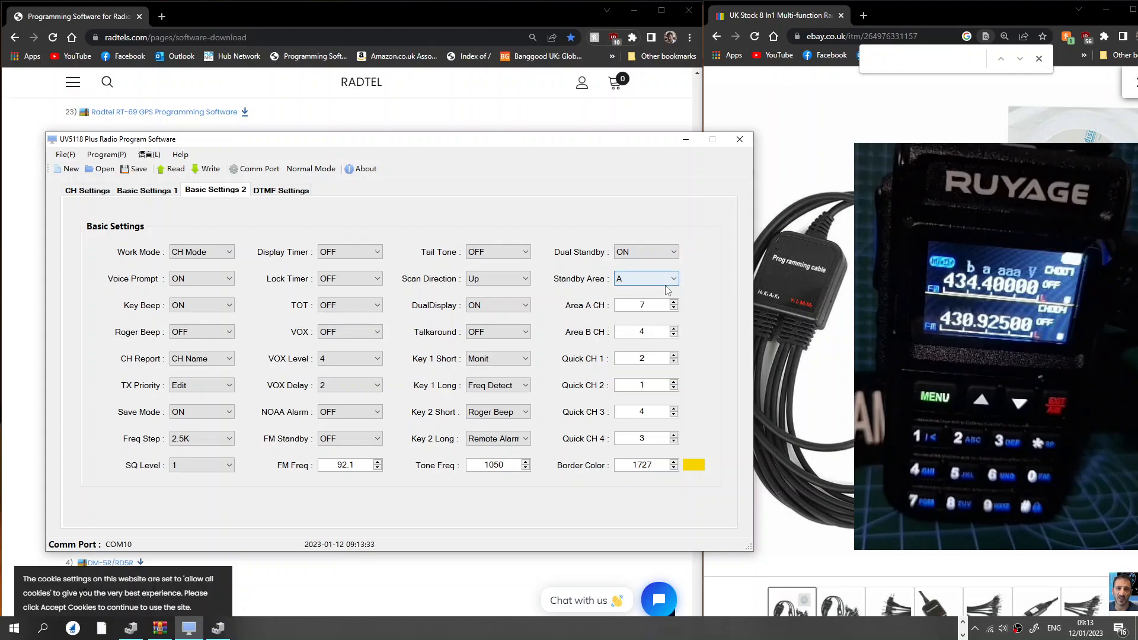
pyautogui.click(672, 279)
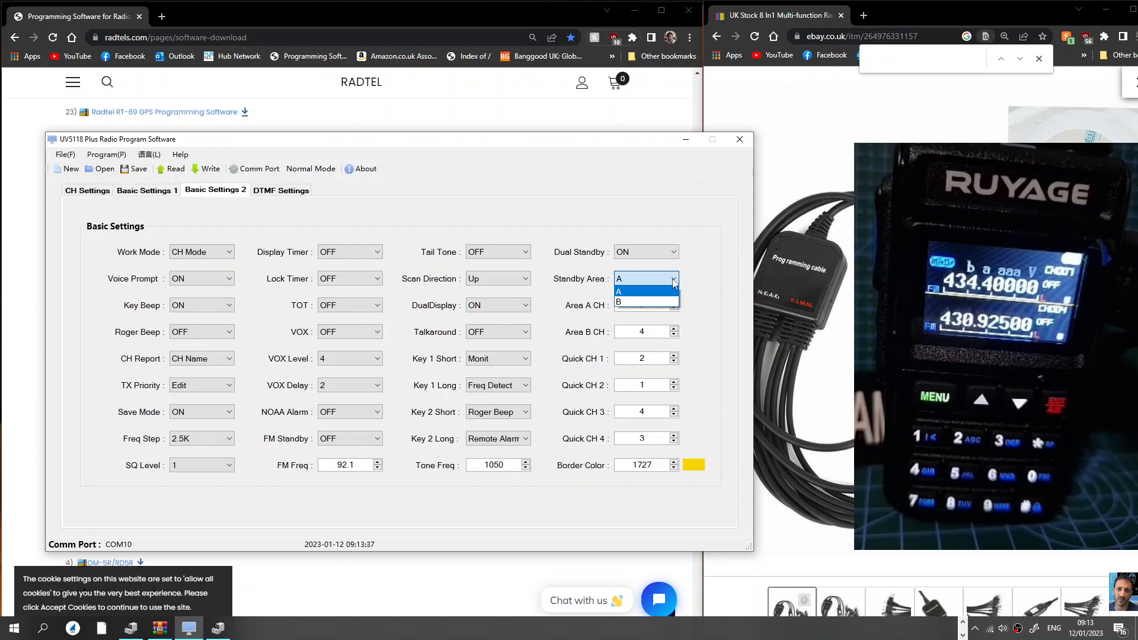
pyautogui.click(618, 302)
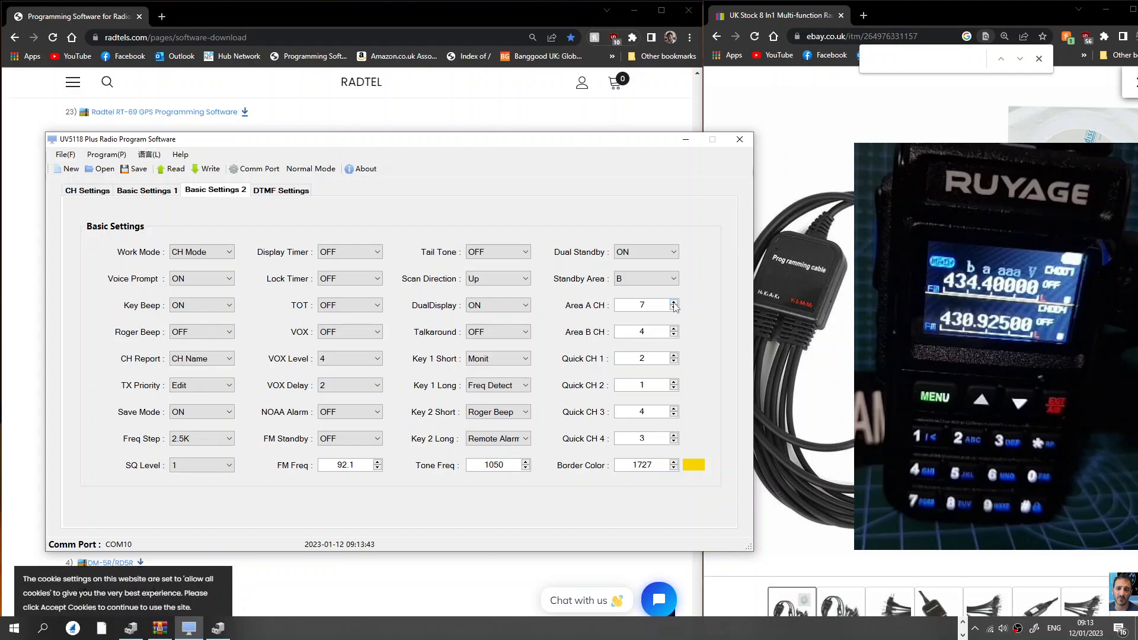
# - Keep the Area A channel at 7 after checking the other tabs
pyautogui.click(672, 301)
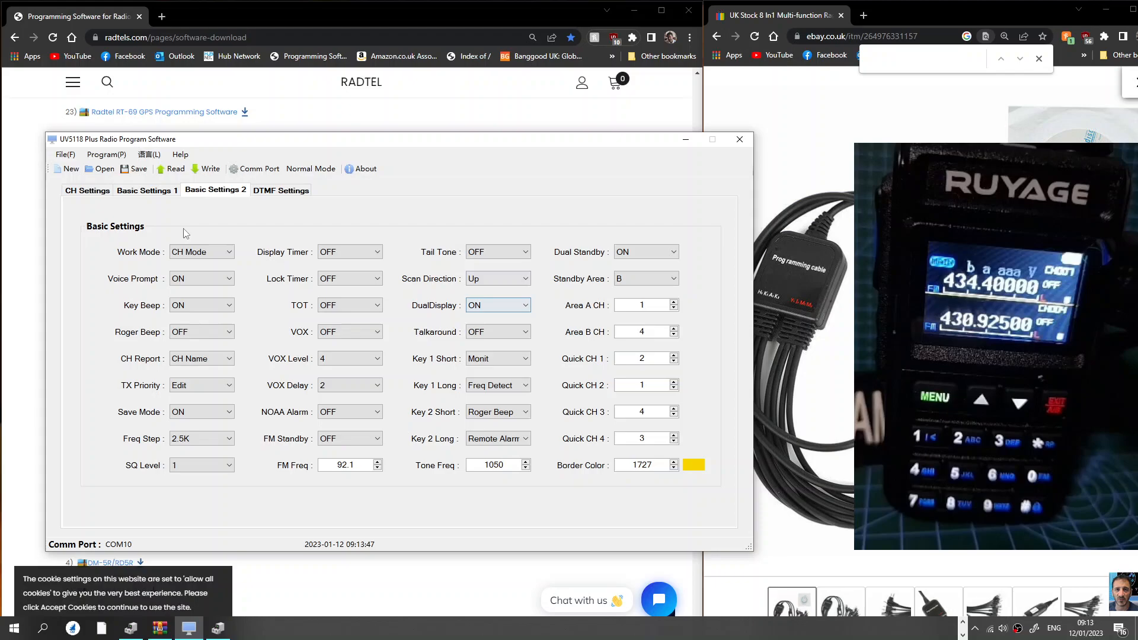
pyautogui.click(87, 190)
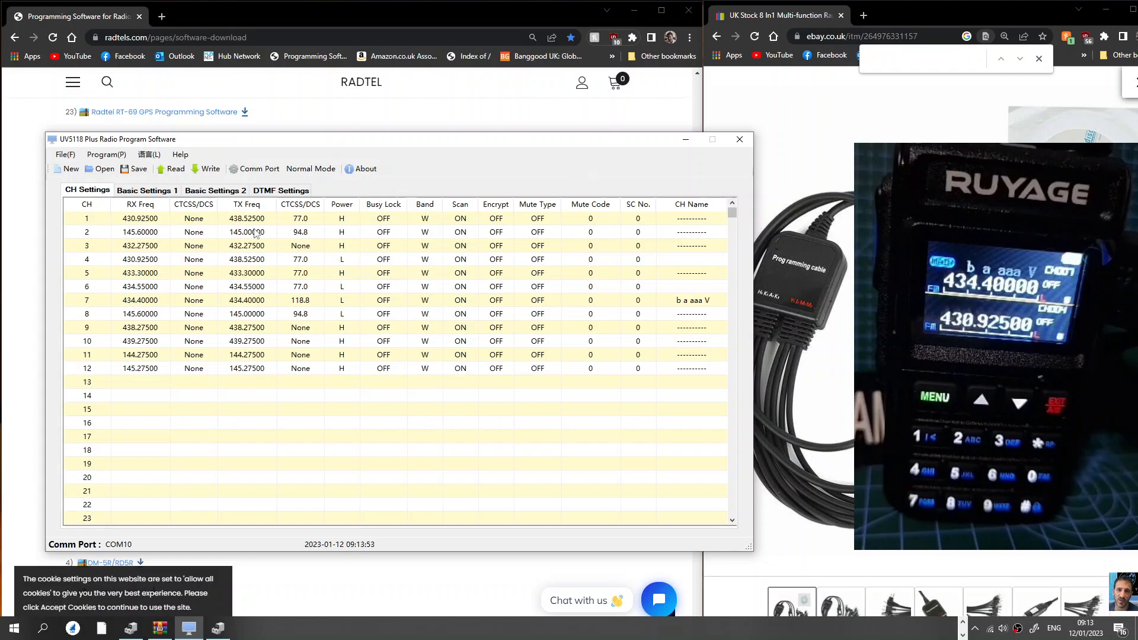
pyautogui.click(147, 190)
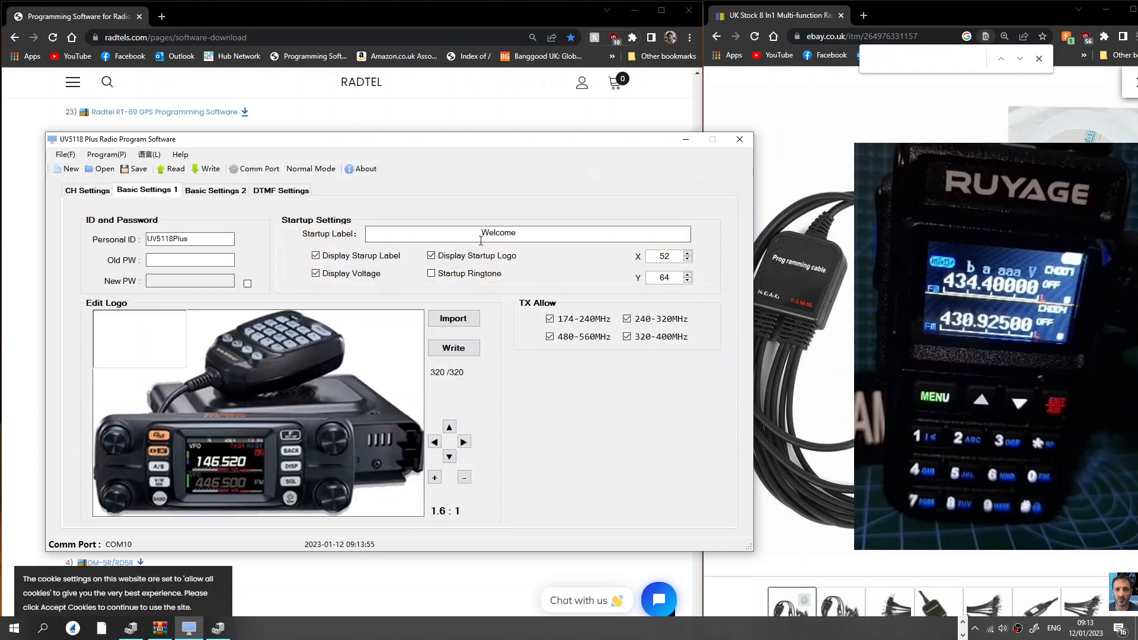
pyautogui.click(214, 191)
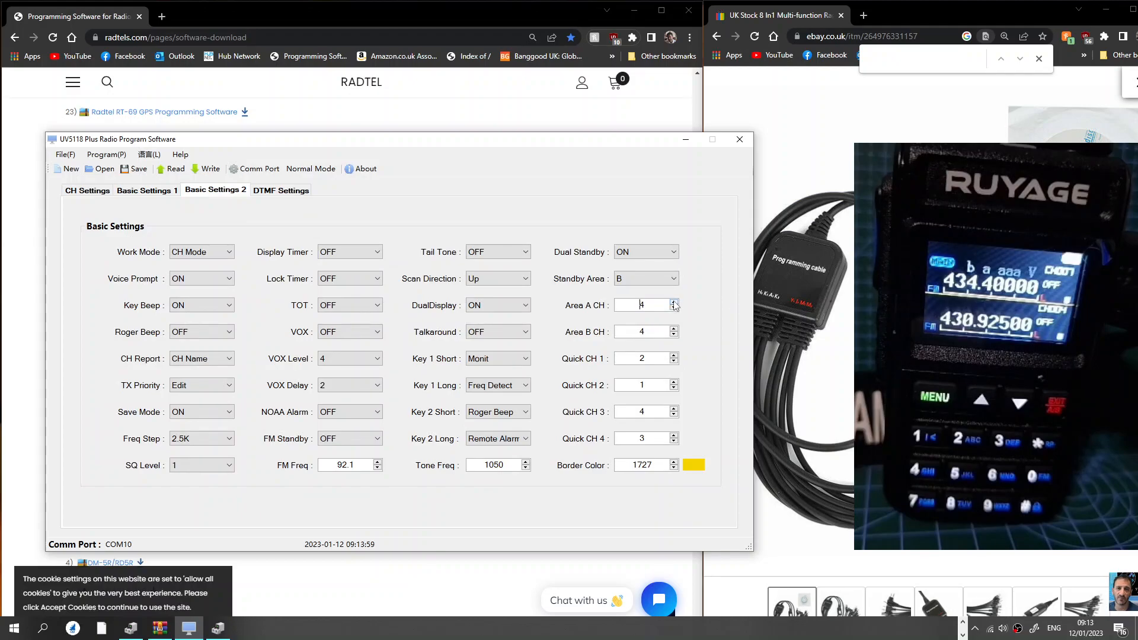
pyautogui.click(672, 301)
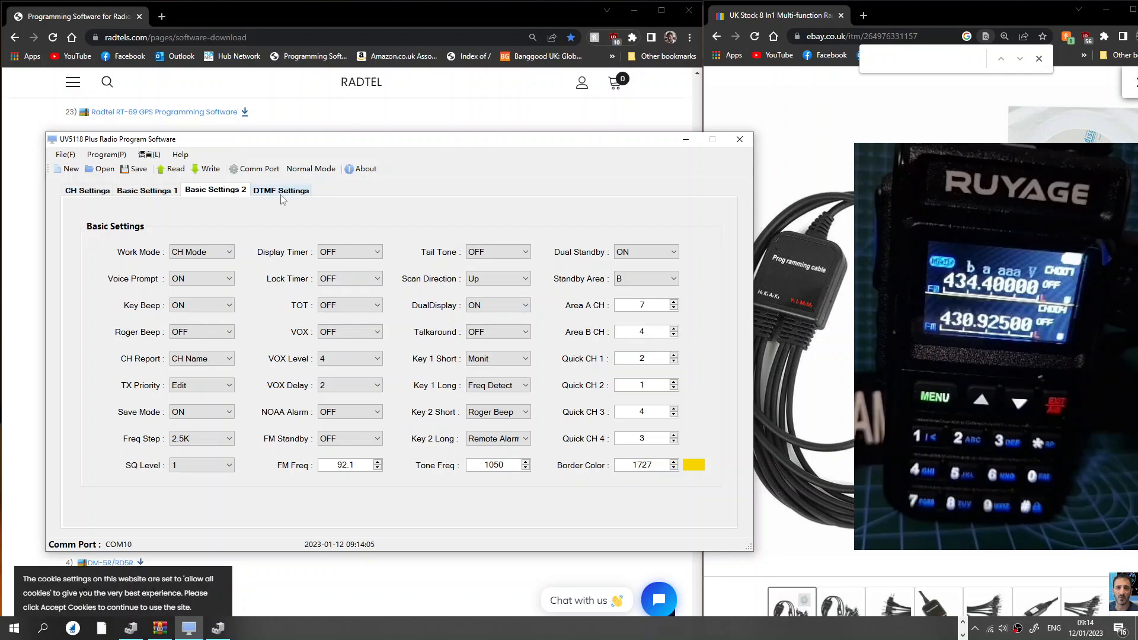
pyautogui.click(640, 305)
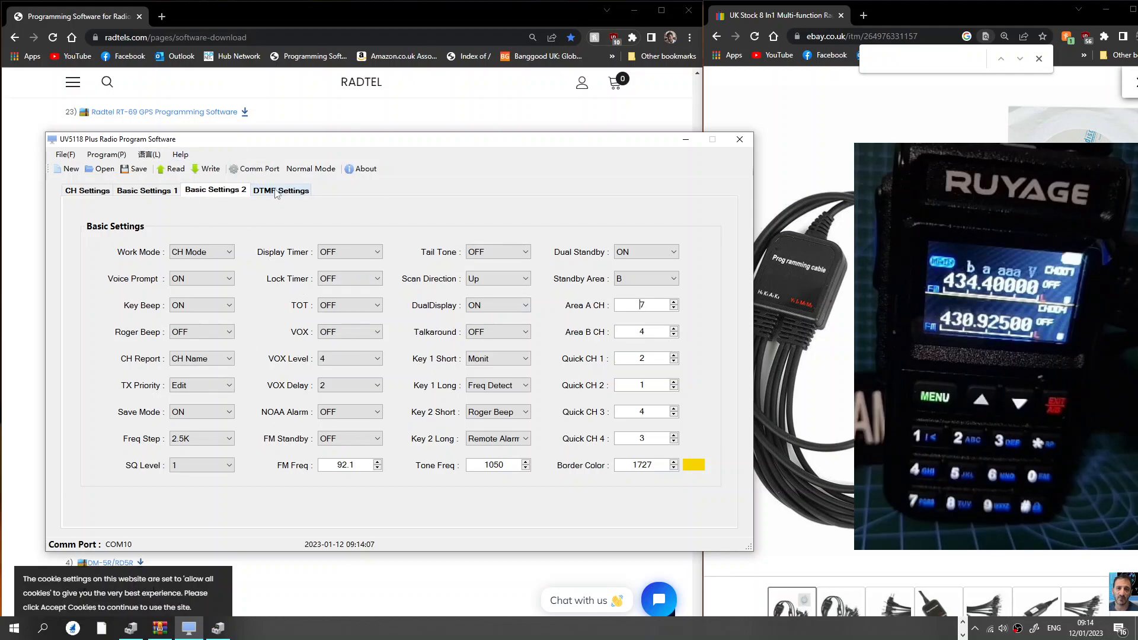
# - Enter *341522 as the DTMF1 code on the DTMF Settings tab
pyautogui.click(281, 190)
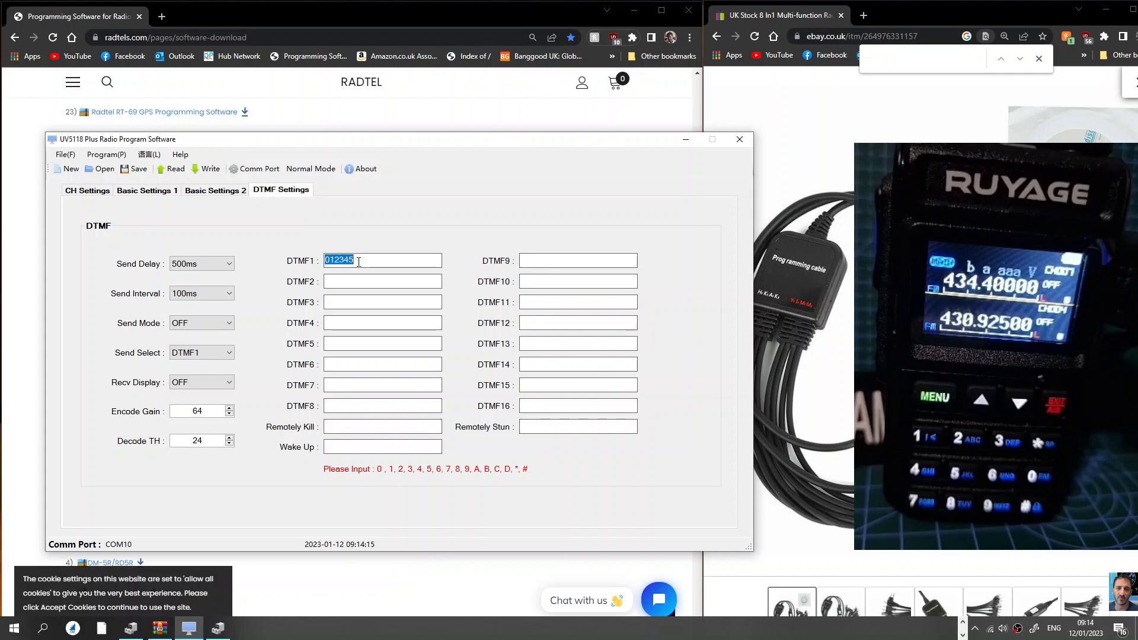
pyautogui.write('*')
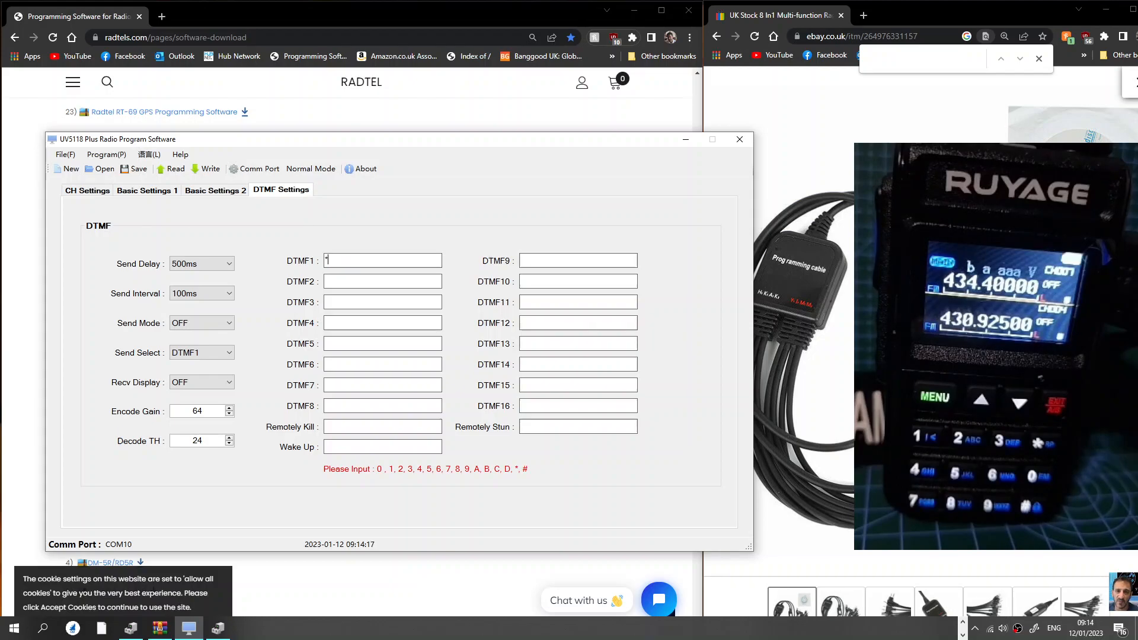
pyautogui.write('3')
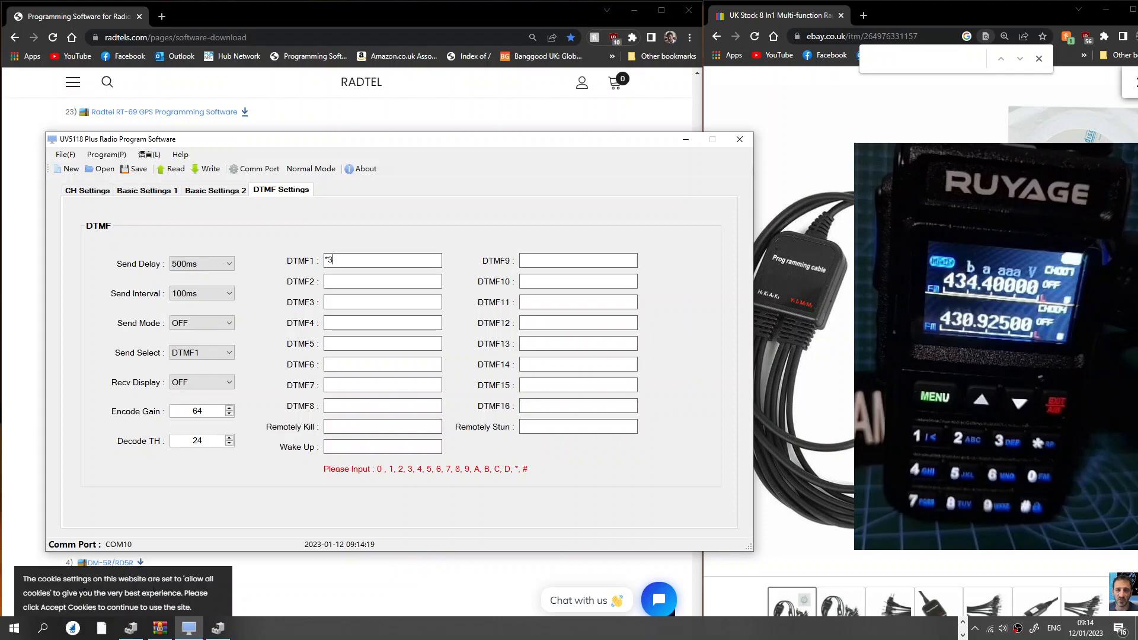
pyautogui.write('41522')
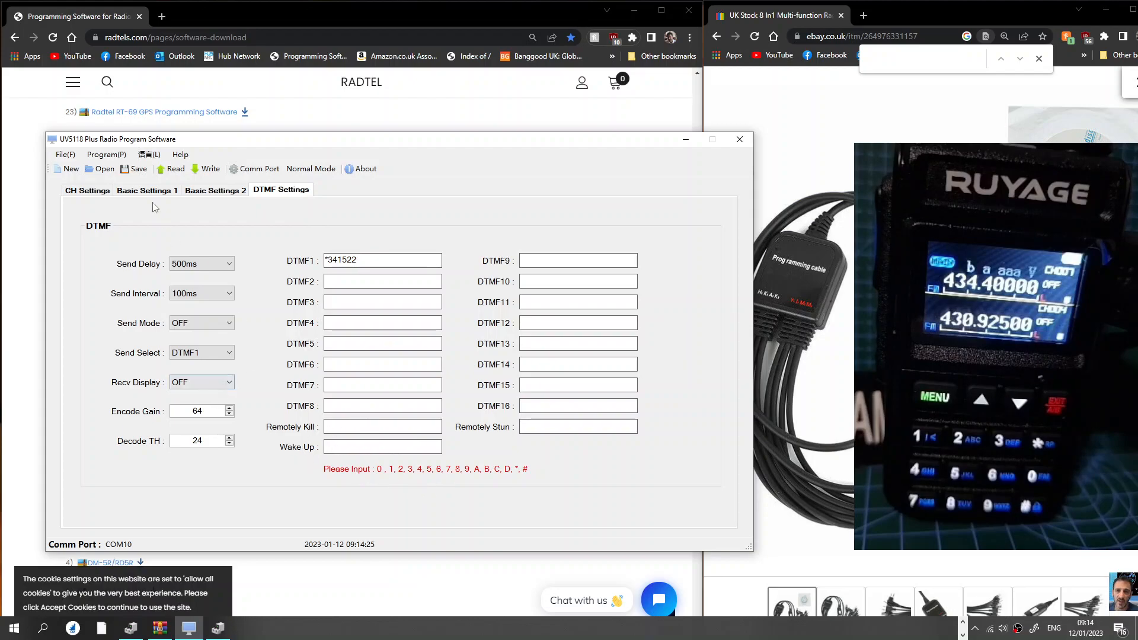
# - Write the settings to the radio and dismiss the Completed! message
pyautogui.click(211, 168)
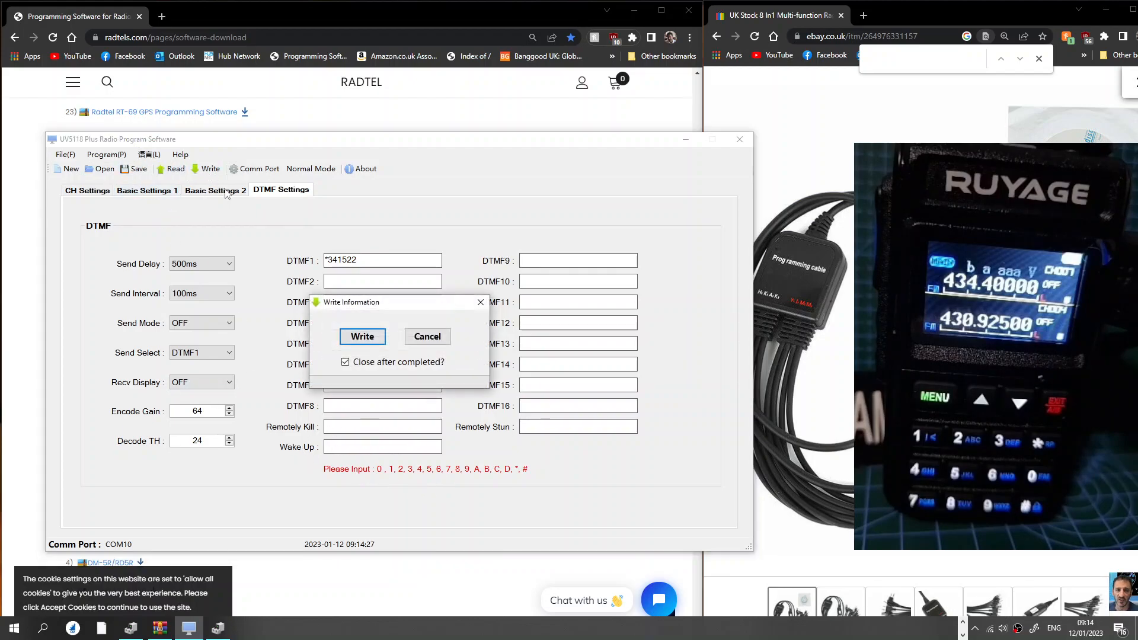
pyautogui.click(362, 336)
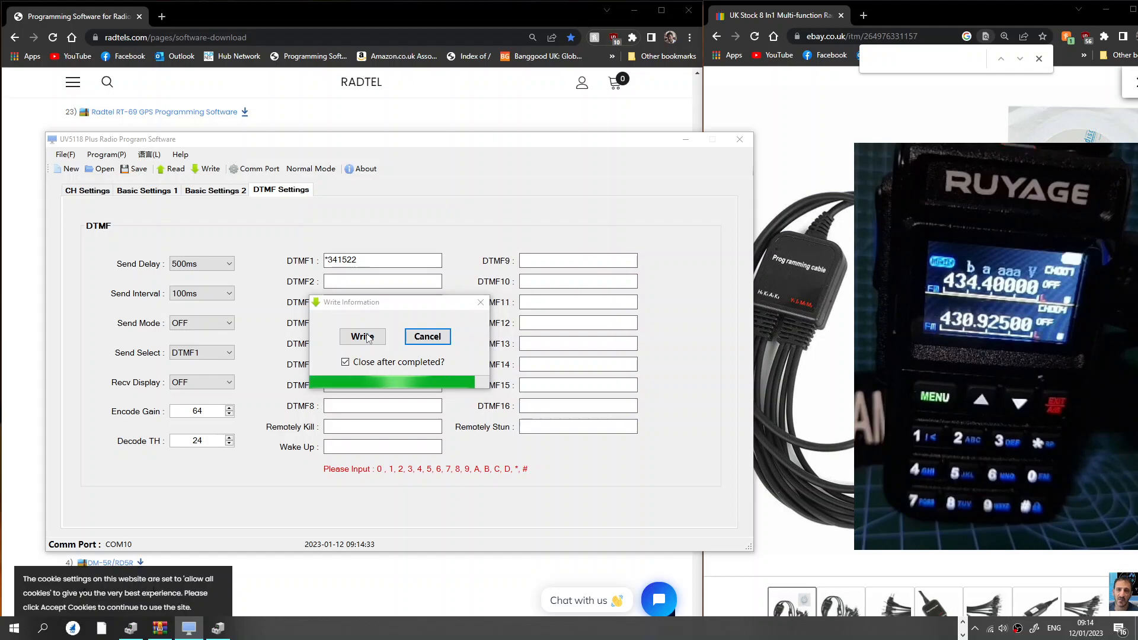
pyautogui.click(362, 336)
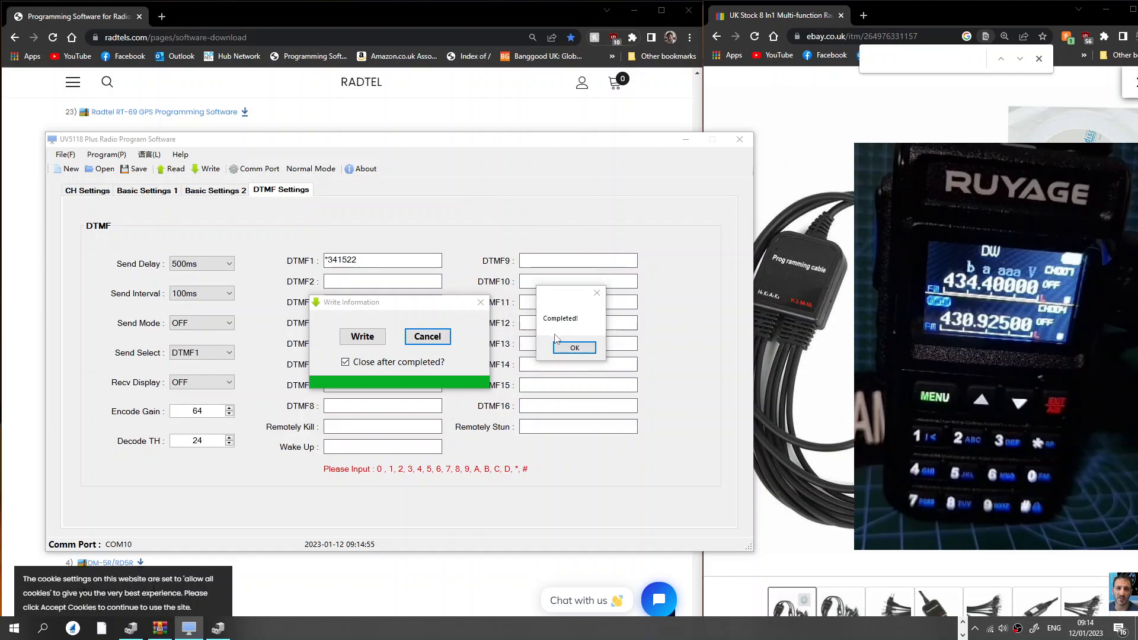
pyautogui.click(574, 347)
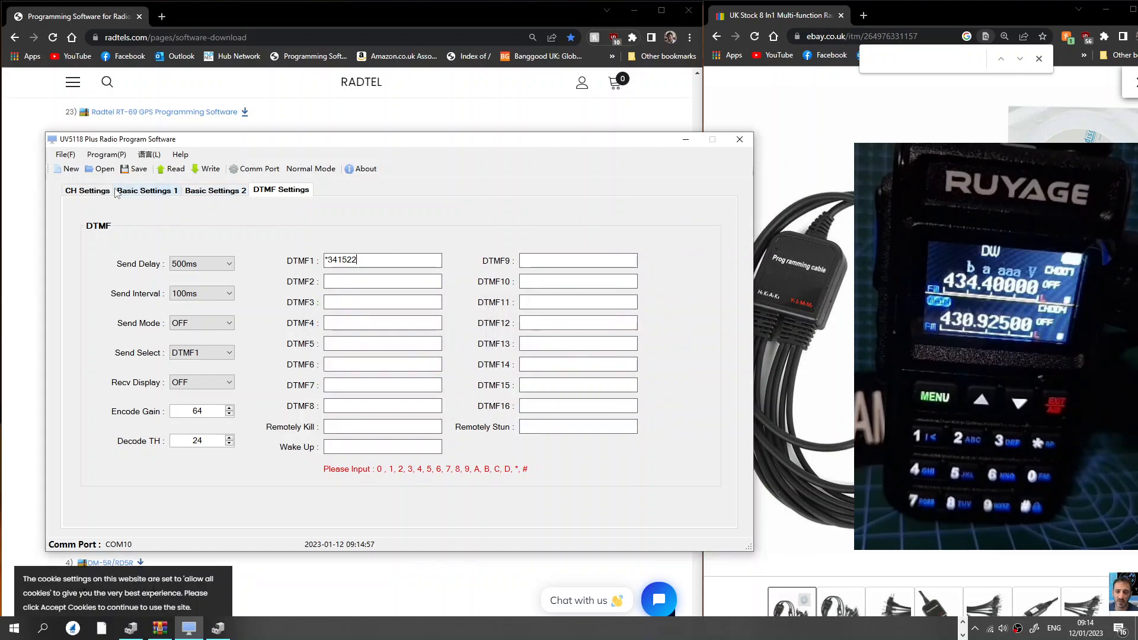
# - Give channel 13 receive frequency 145.61250 with a 94.8 tone
pyautogui.click(87, 191)
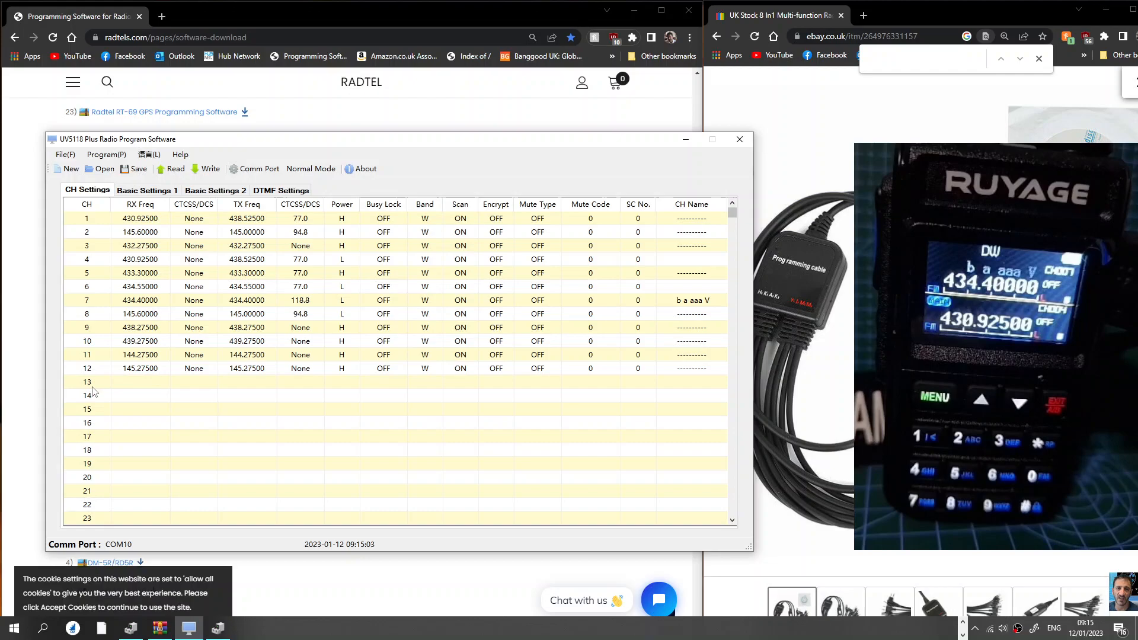
pyautogui.click(140, 381)
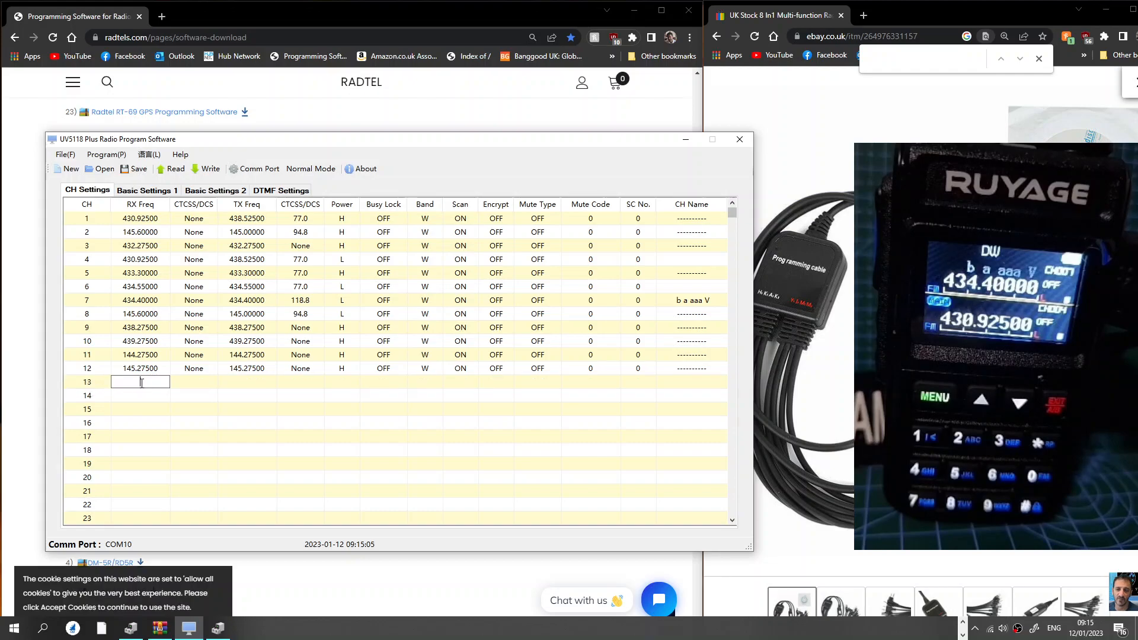
pyautogui.write('15')
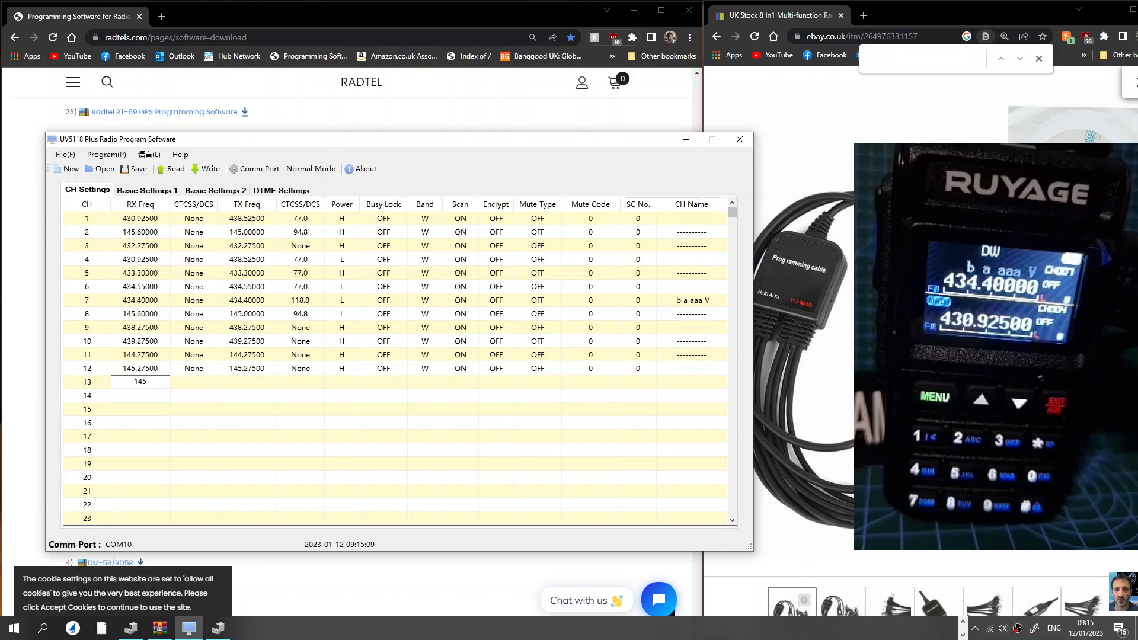
pyautogui.write('.61250')
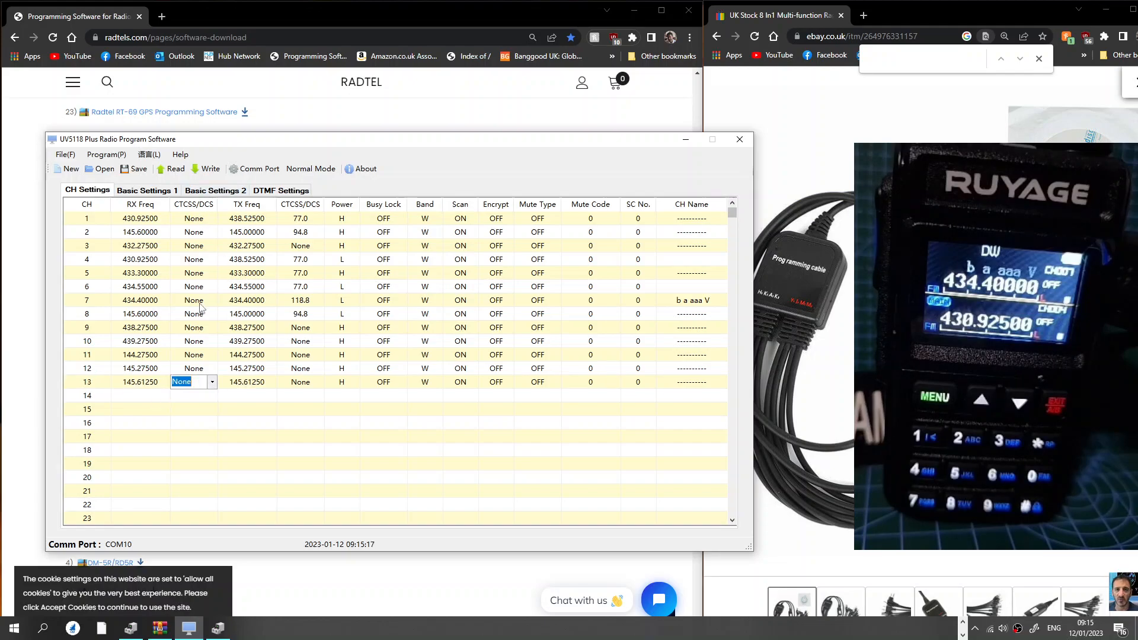
pyautogui.click(211, 382)
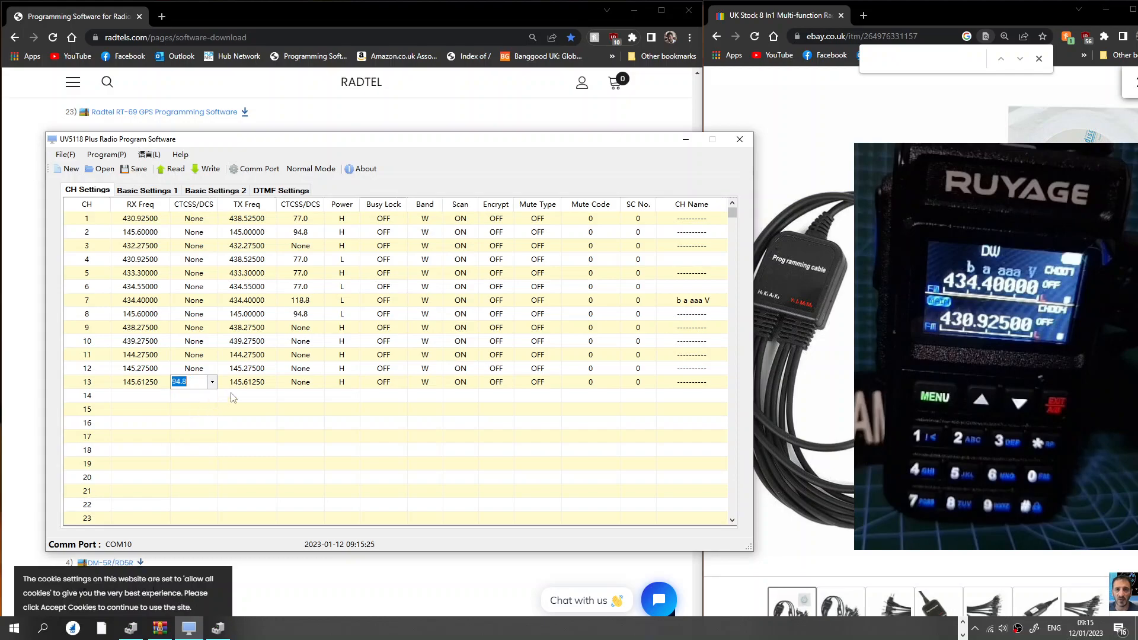
# - Set channel 13's transmit frequency to 145.01250
pyautogui.click(247, 382)
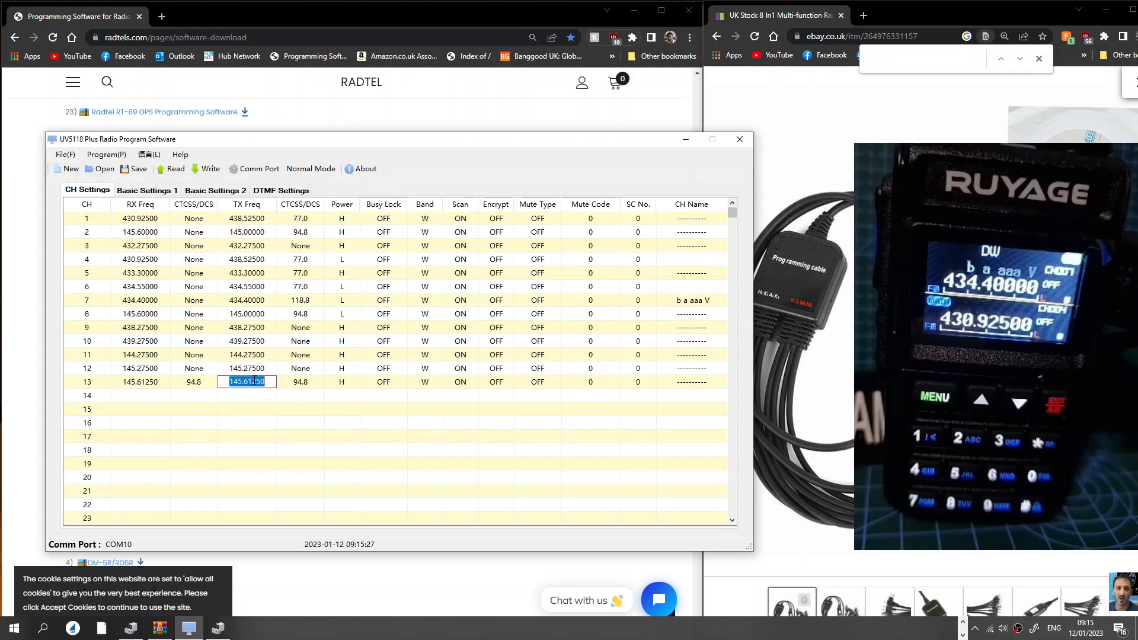
pyautogui.write('1')
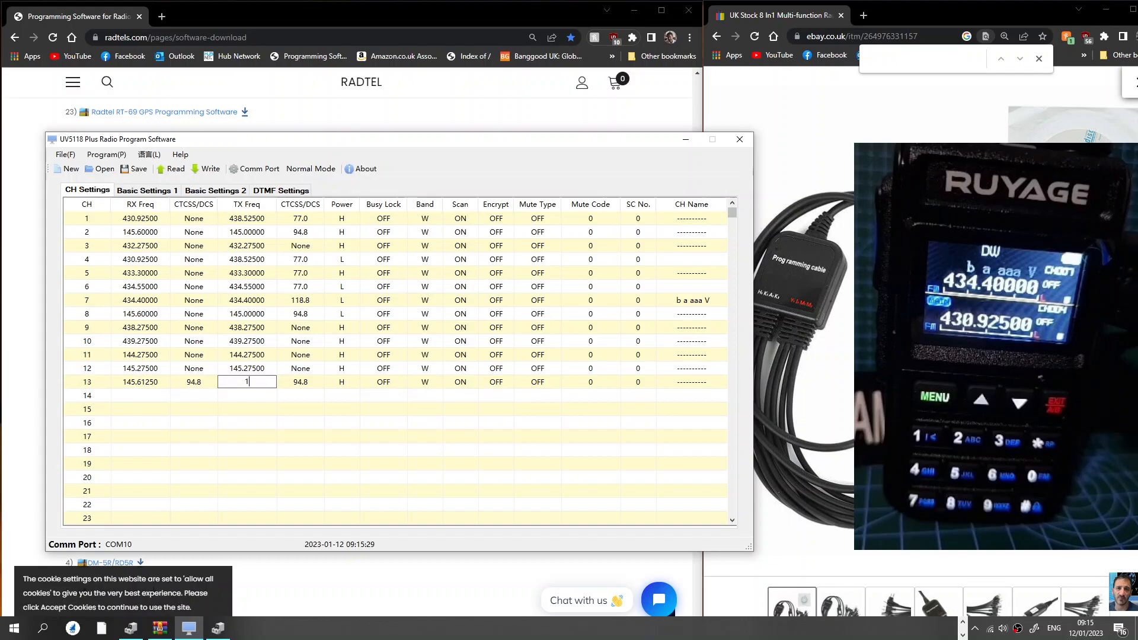
pyautogui.write('45')
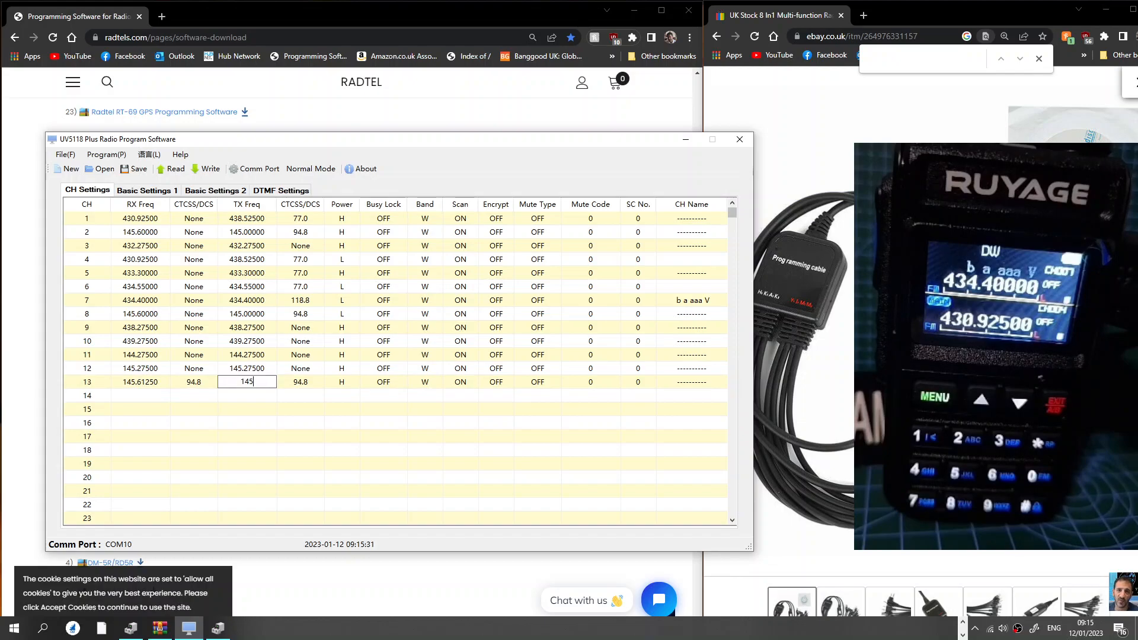
pyautogui.write('.')
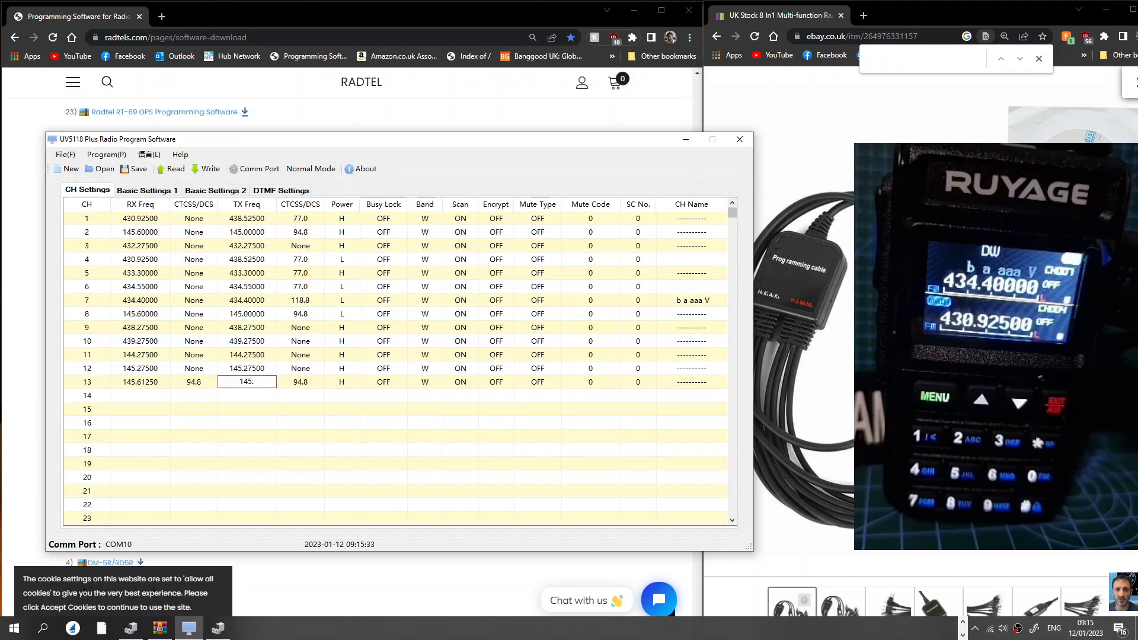
pyautogui.write('01250')
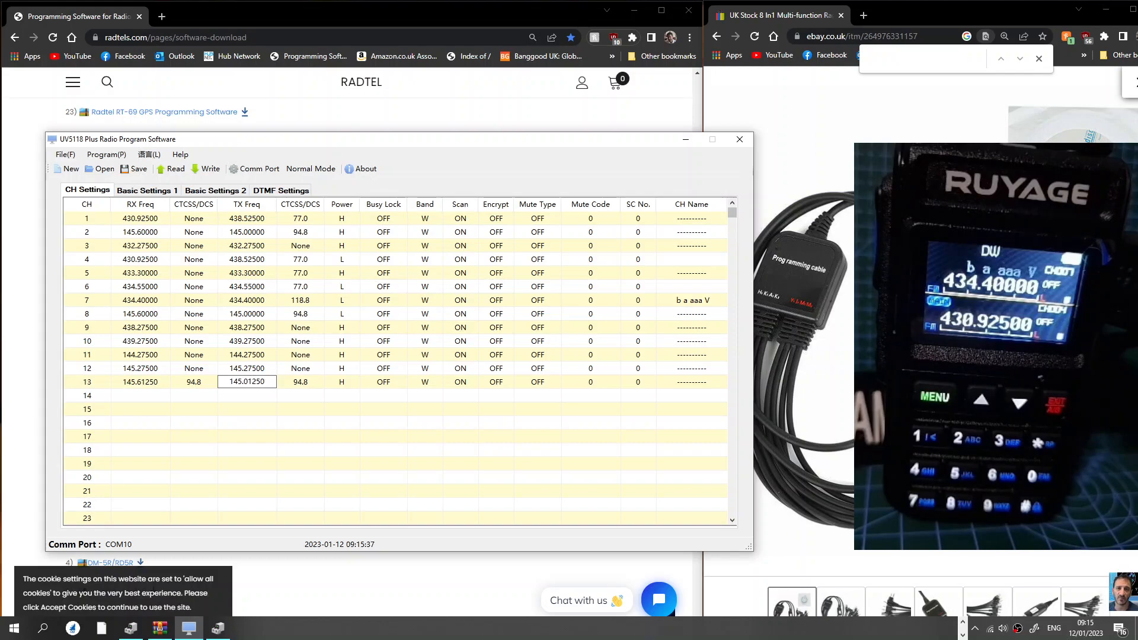
pyautogui.click(139, 422)
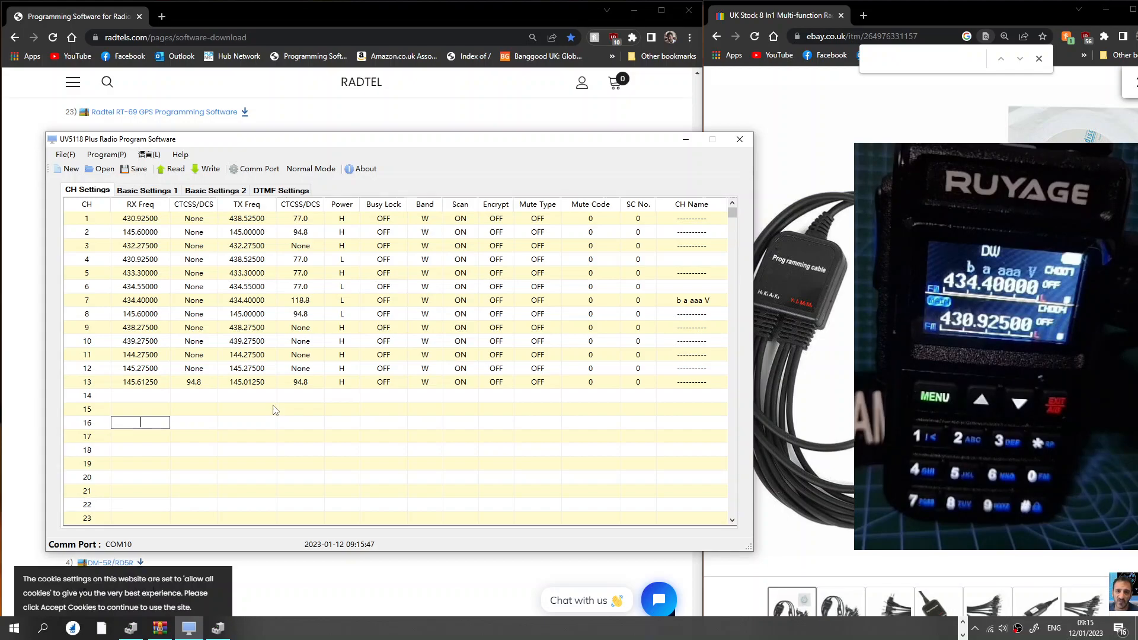
# - Review channel 13's power, busy lock and band settings
pyautogui.click(298, 381)
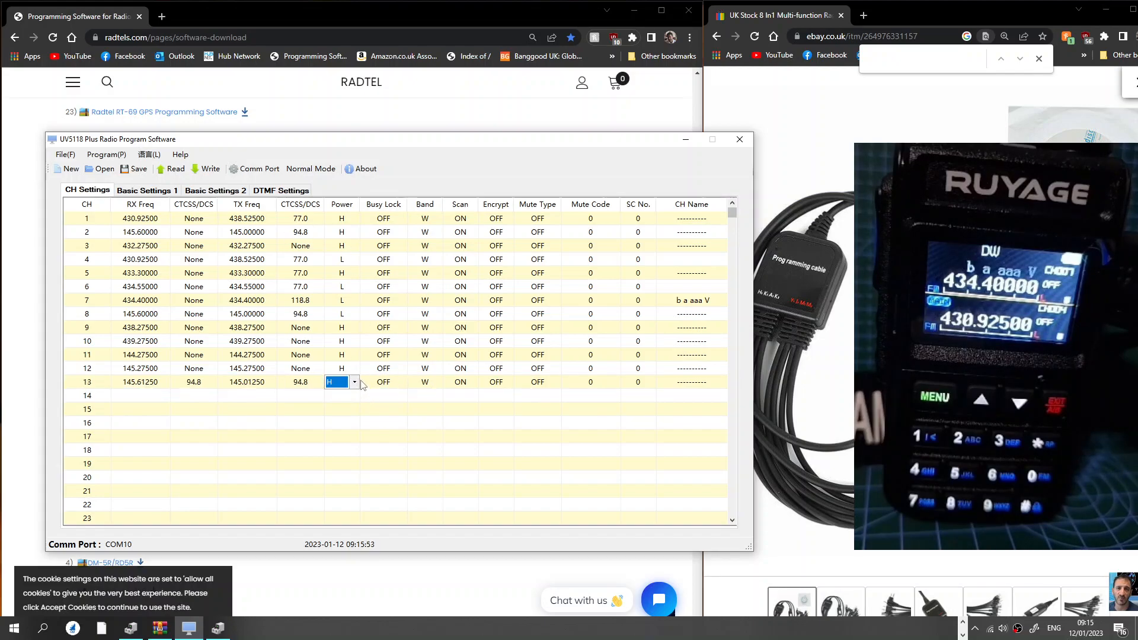
pyautogui.click(377, 382)
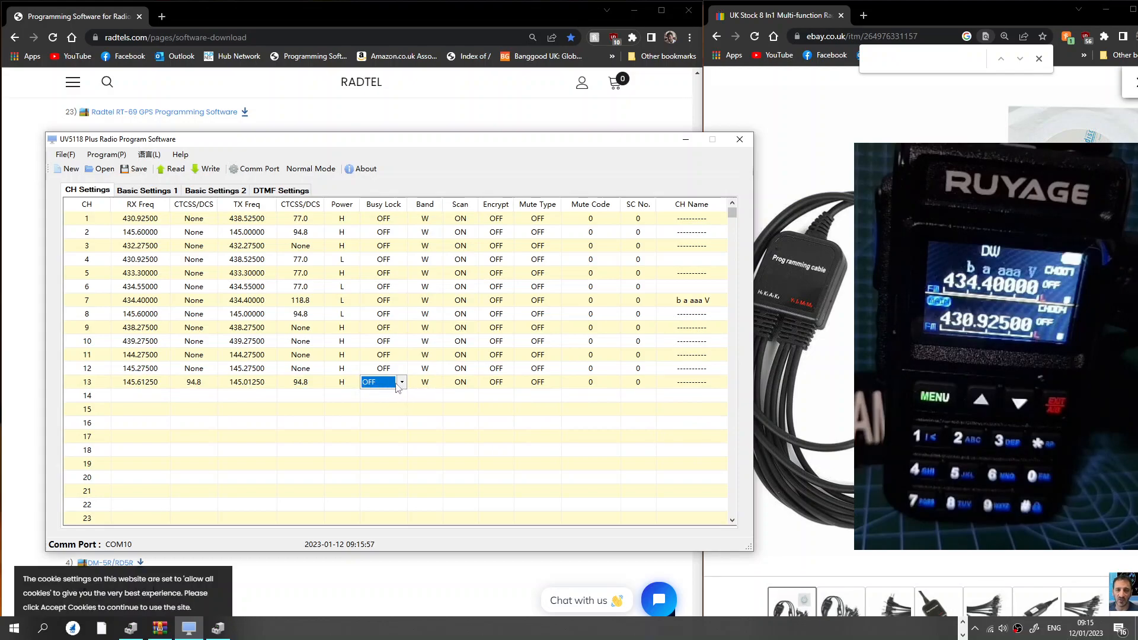
pyautogui.click(424, 381)
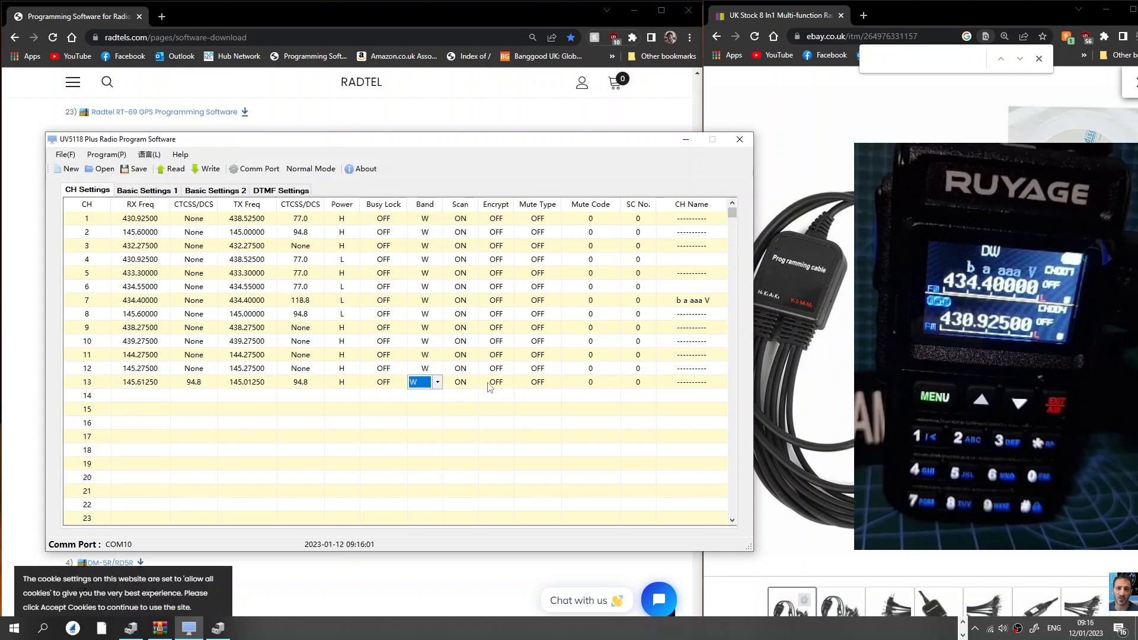
pyautogui.moveTo(717, 385)
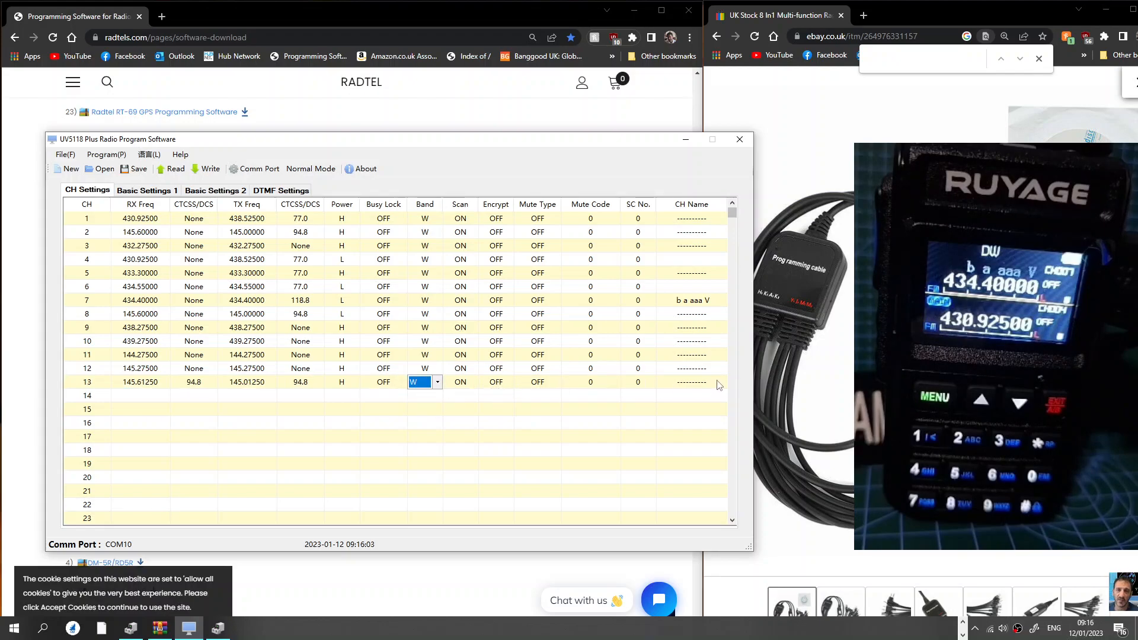
pyautogui.click(689, 381)
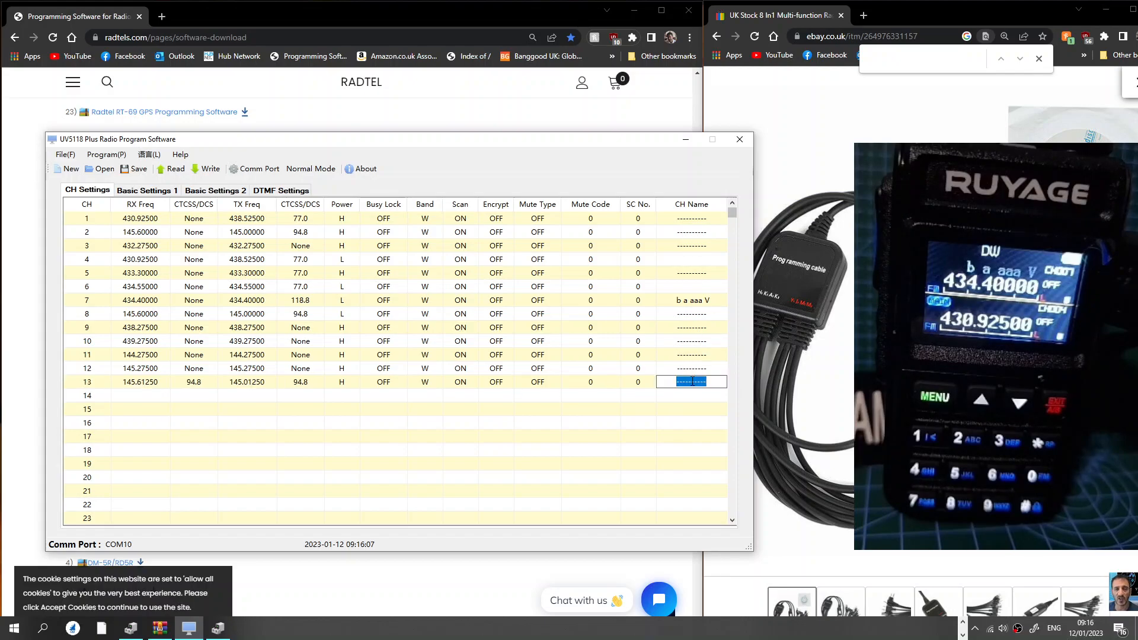
# - Name channel 13 GB3AA and channels 1 and 4 GB3FI
pyautogui.write('g')
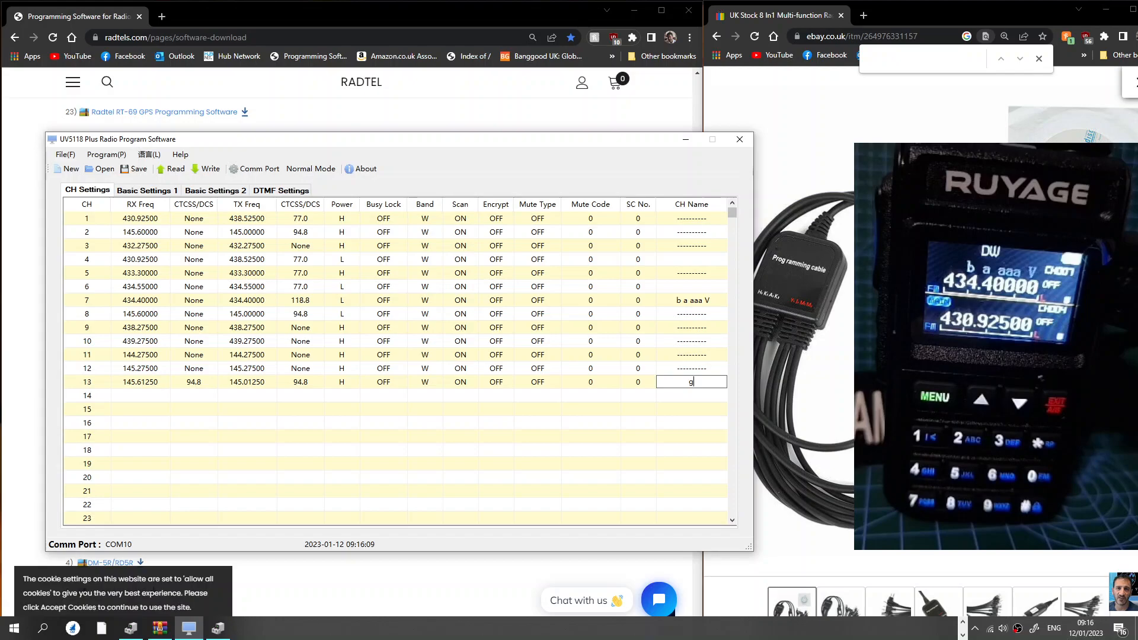
pyautogui.write('G')
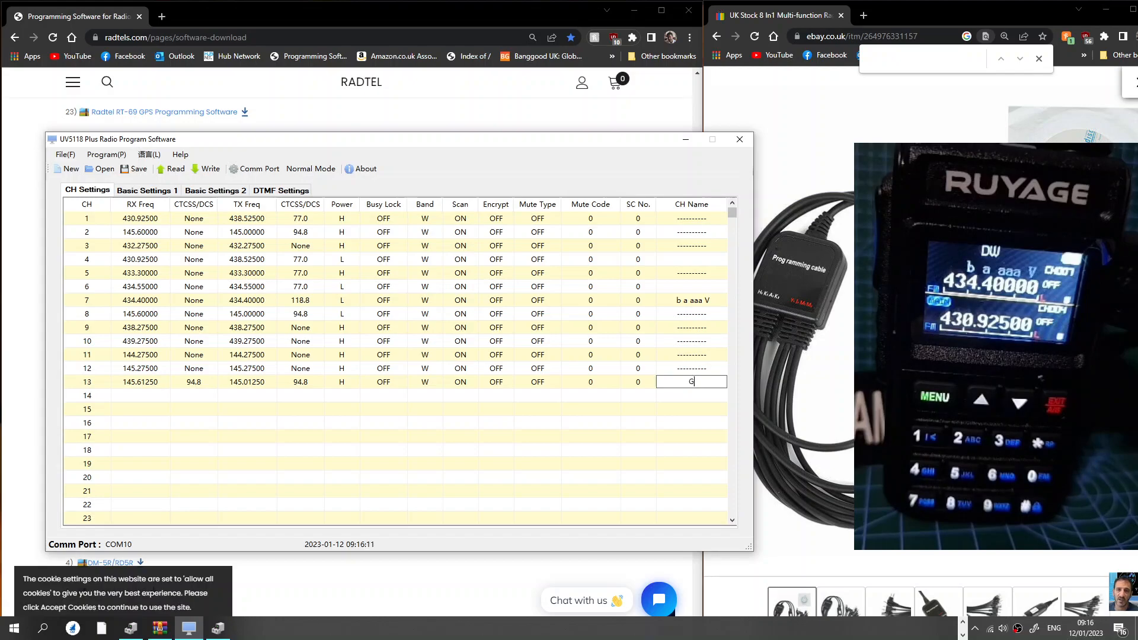
pyautogui.write('B3')
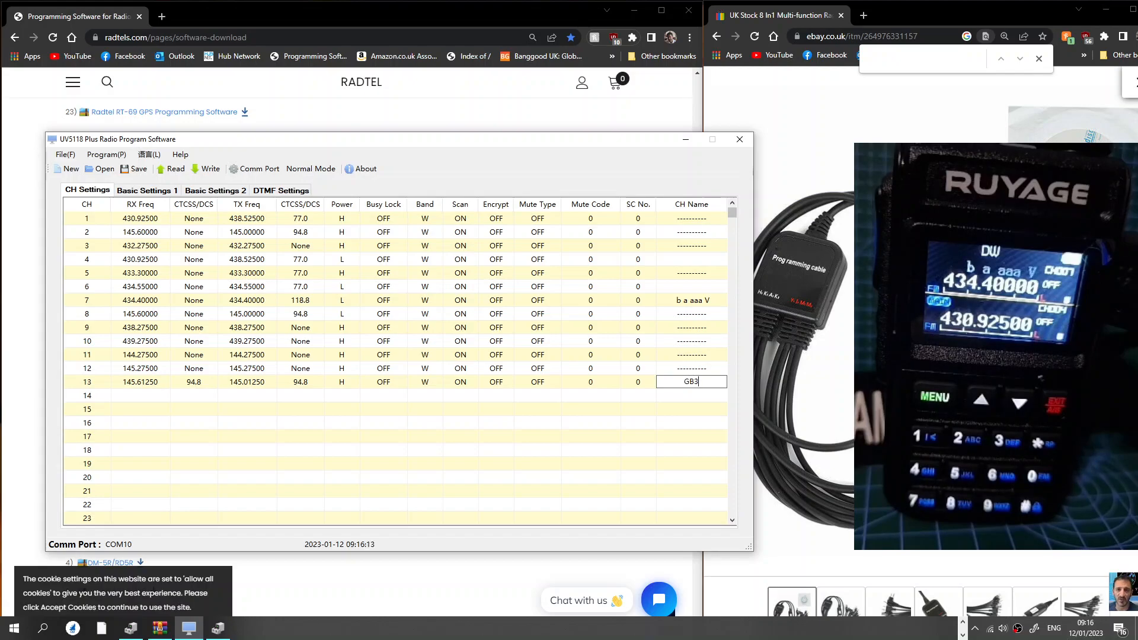
pyautogui.write('AA')
pyautogui.click(691, 218)
pyautogui.write('G')
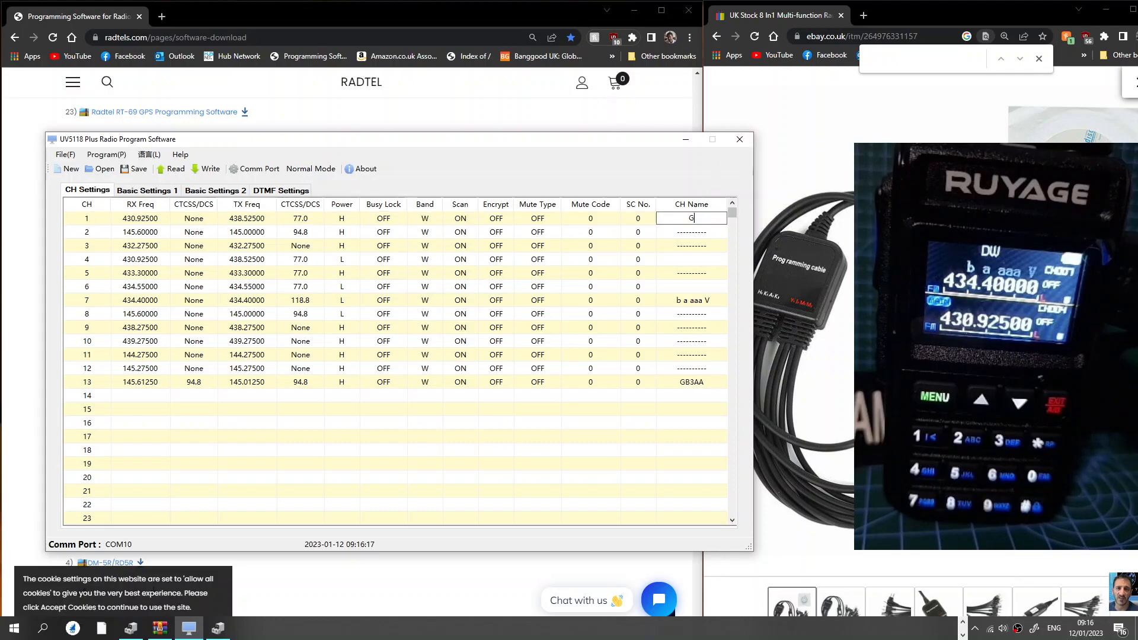
pyautogui.write('B3FI')
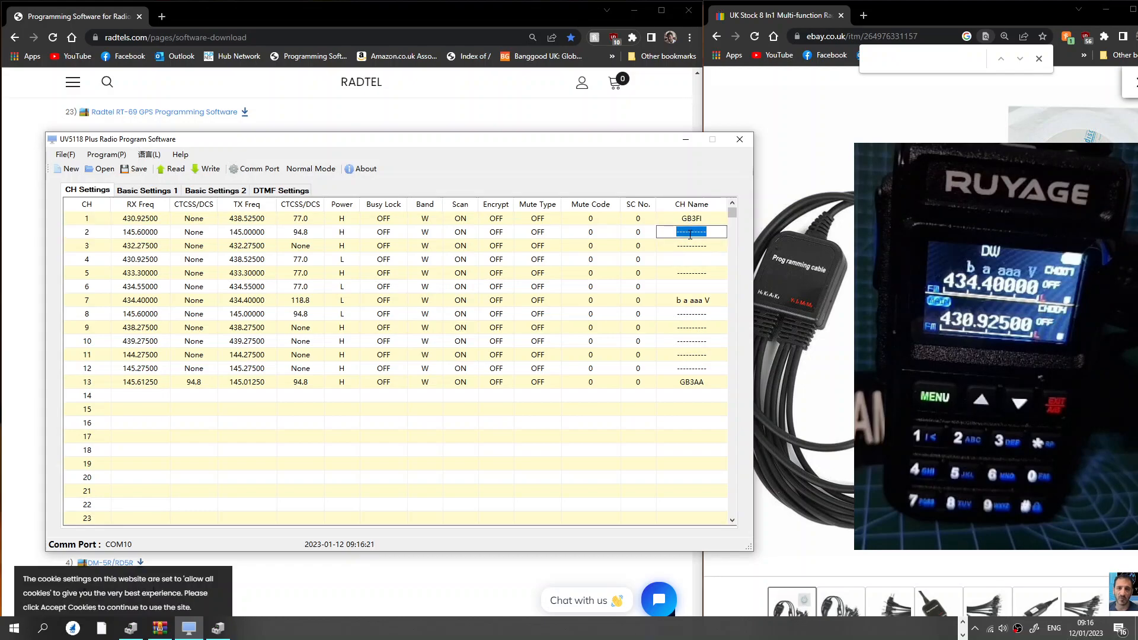
pyautogui.write('GB3WR')
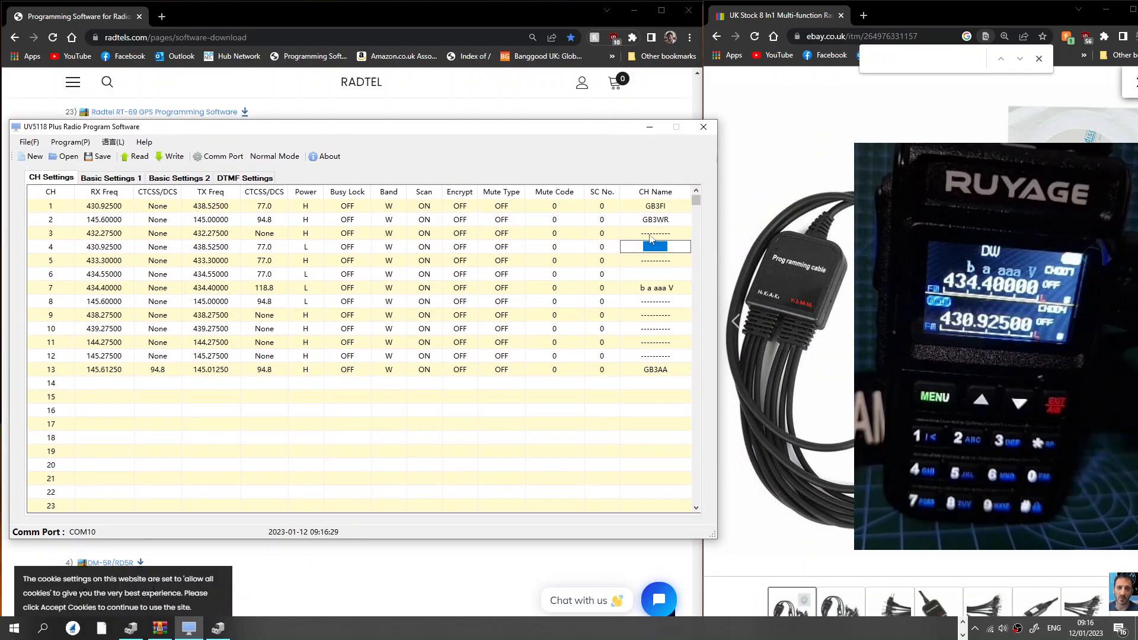
pyautogui.click(654, 246)
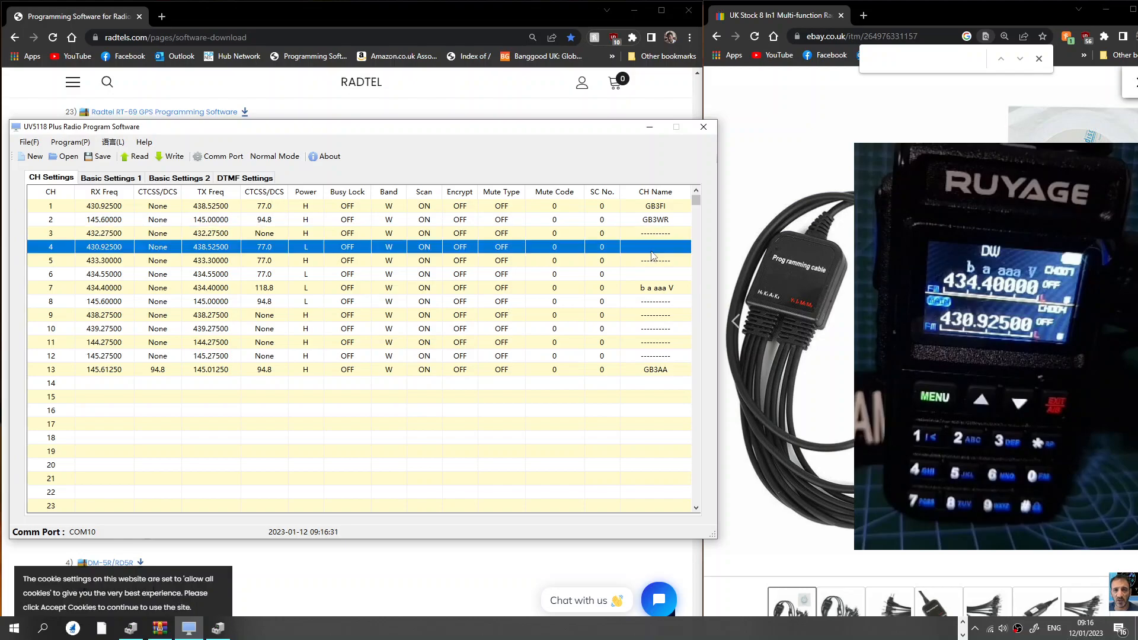
pyautogui.click(654, 247)
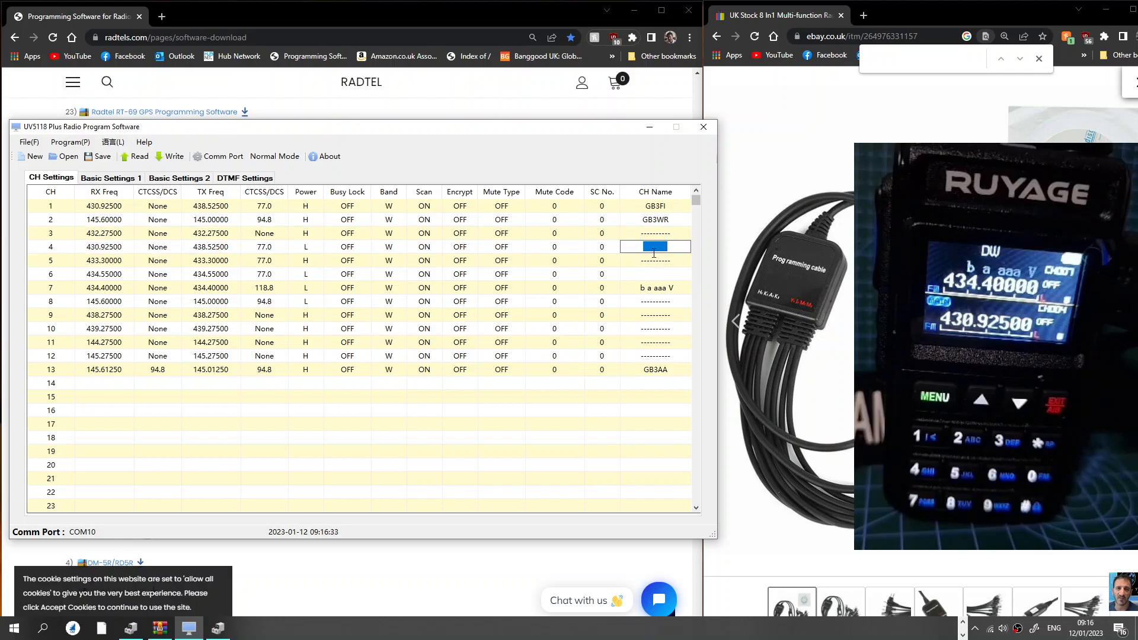
pyautogui.write('GB3FI')
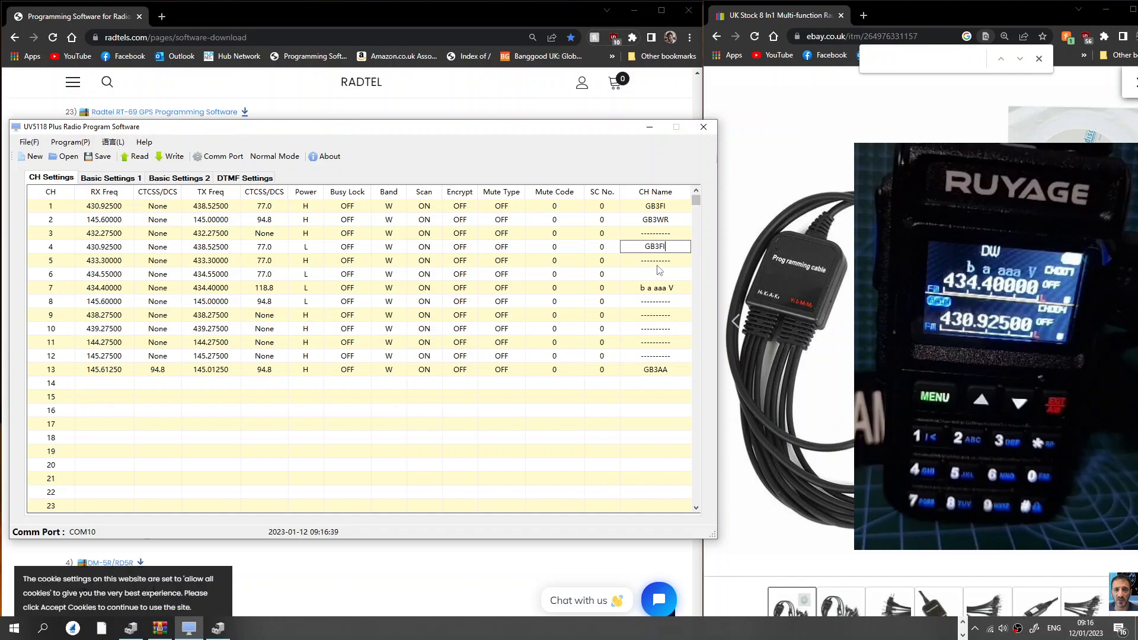
pyautogui.click(653, 259)
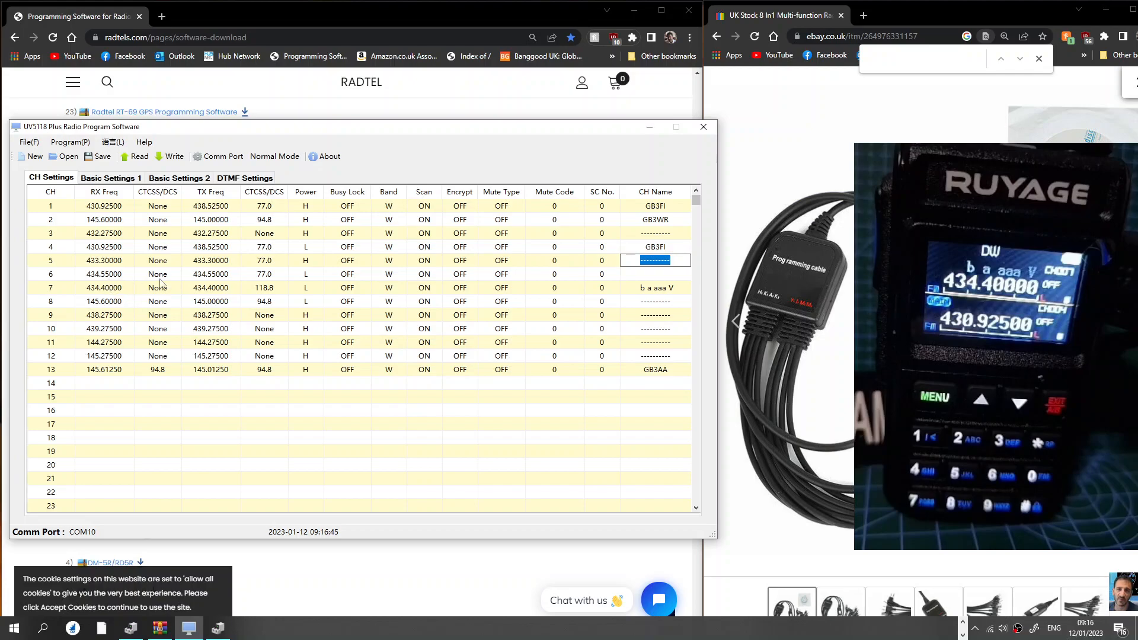
# - Name channels 6 and 7 HUBNET1 and HUBNET2, and channel 8 GB3WR
pyautogui.click(653, 274)
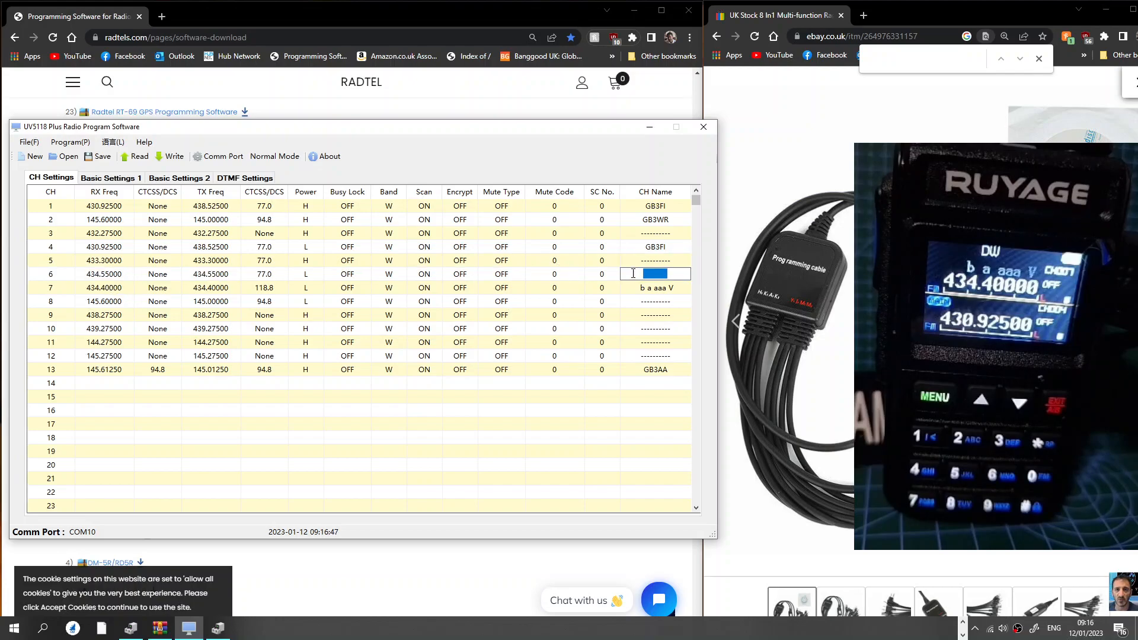
pyautogui.write('HUBNET')
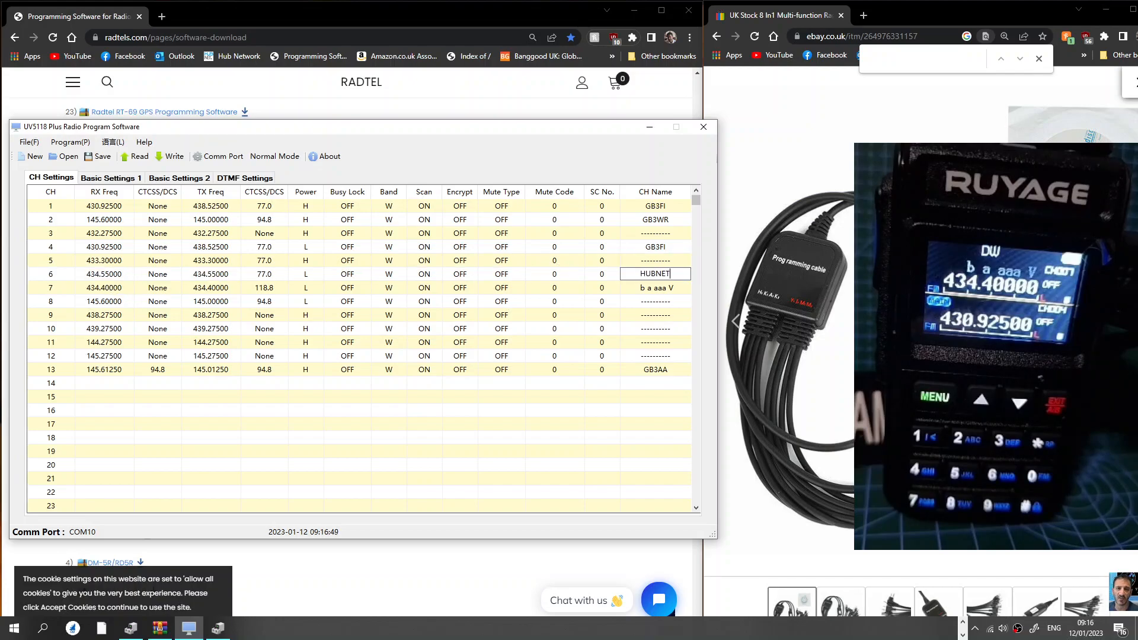
pyautogui.click(653, 288)
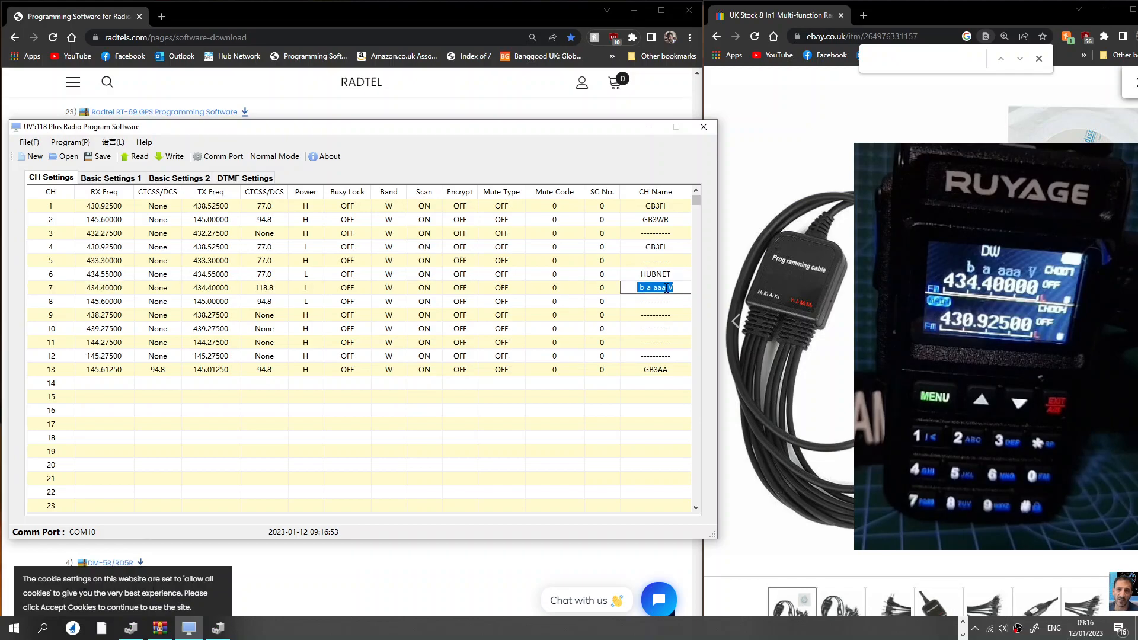
pyautogui.write('HUB')
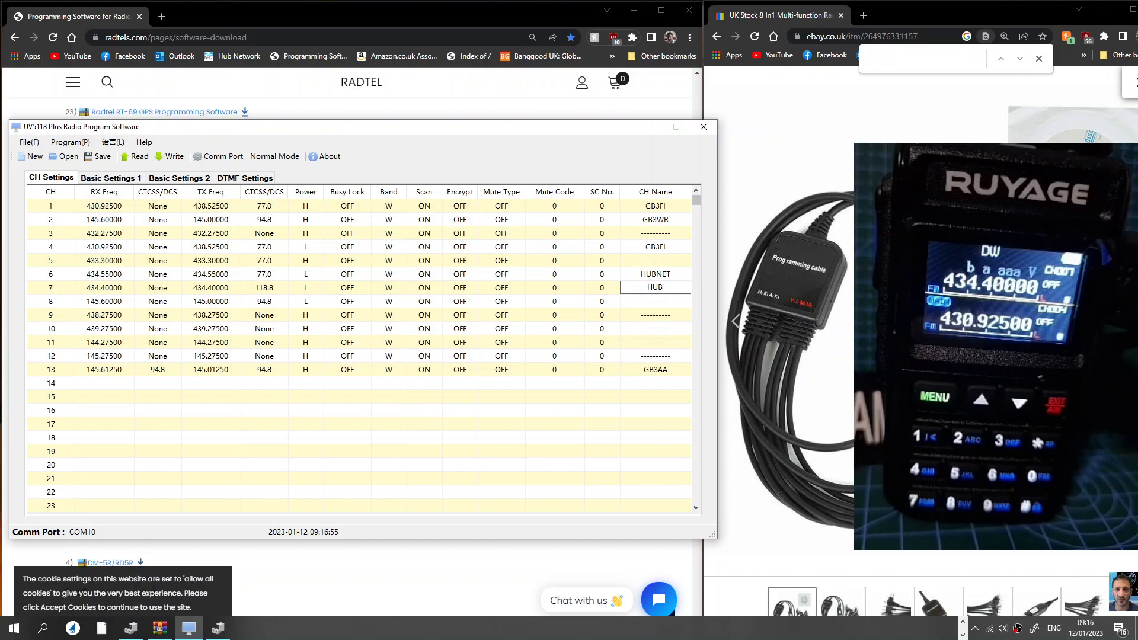
pyautogui.write('NET')
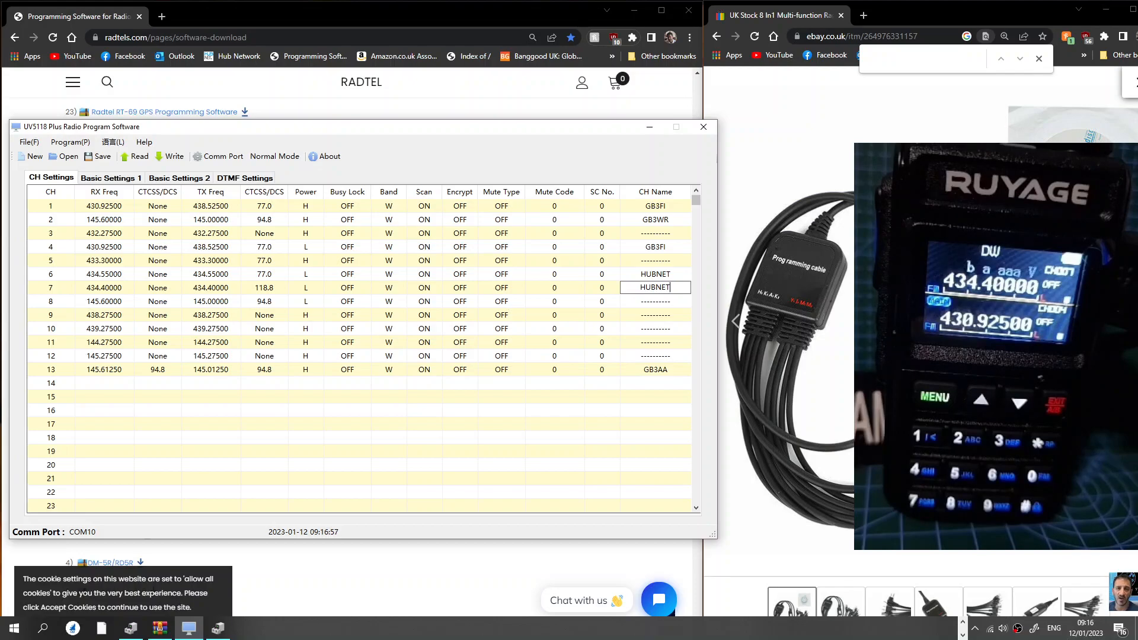
pyautogui.write('2')
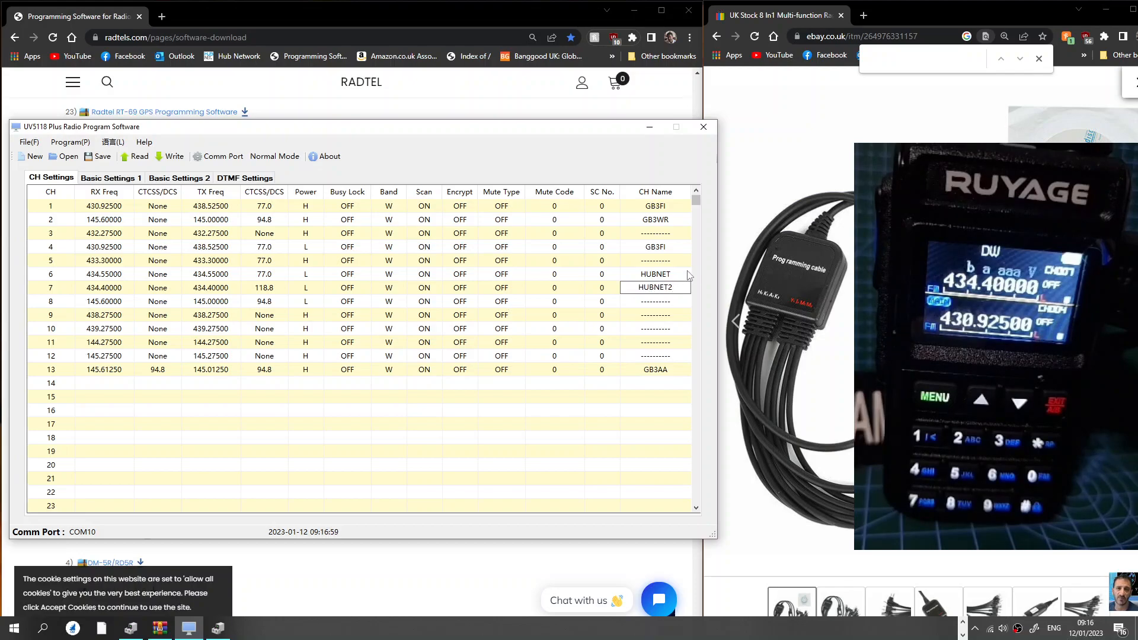
pyautogui.click(653, 274)
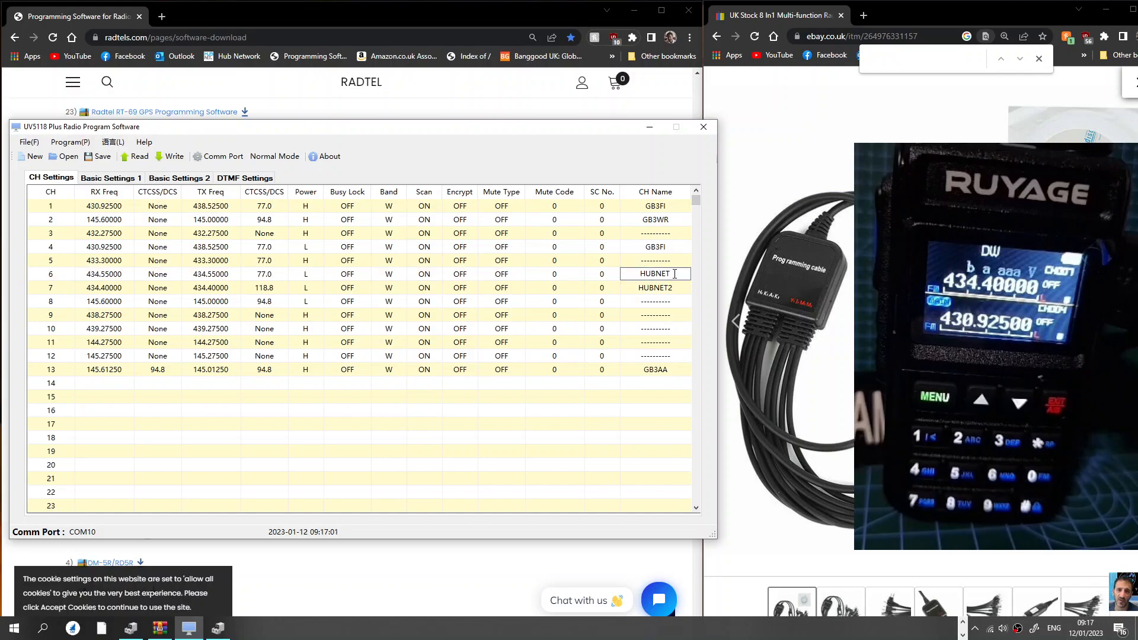
pyautogui.click(653, 300)
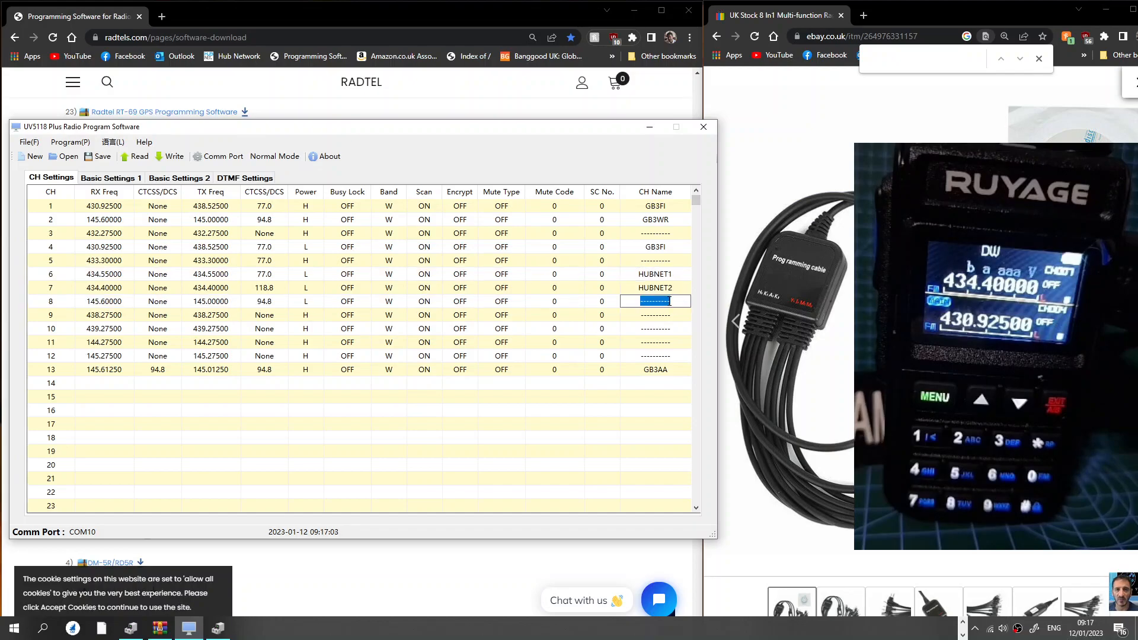
pyautogui.write('GB3WR')
pyautogui.click(104, 233)
pyautogui.write('145.75000')
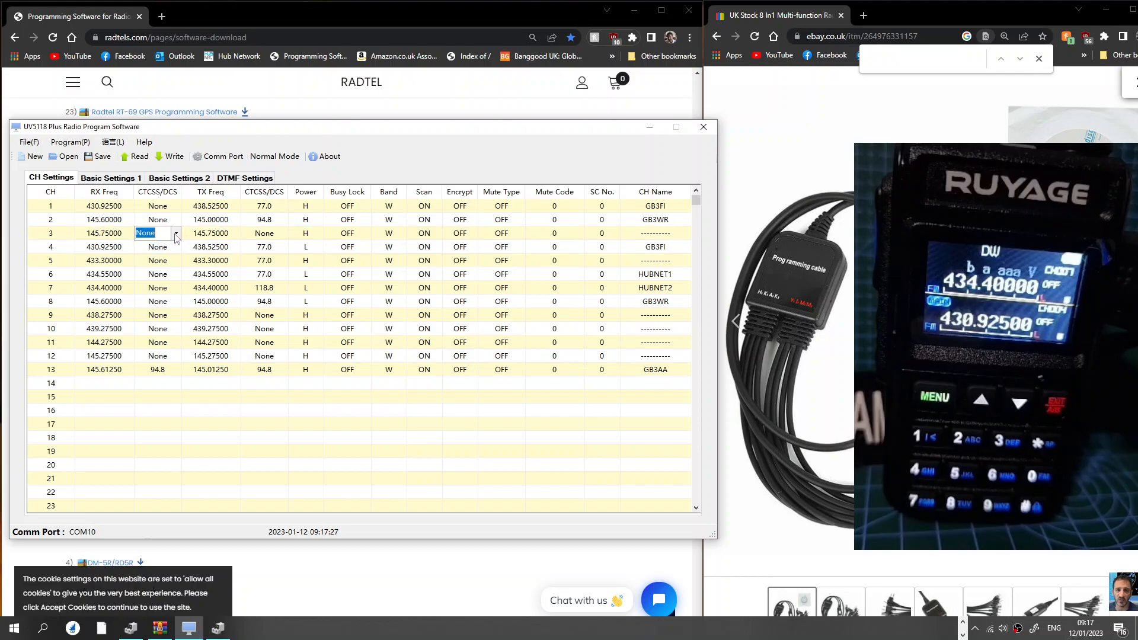
# - Set channel 3's receive and transmit tones to 94.8 and TX frequency to 145.15000
pyautogui.click(175, 233)
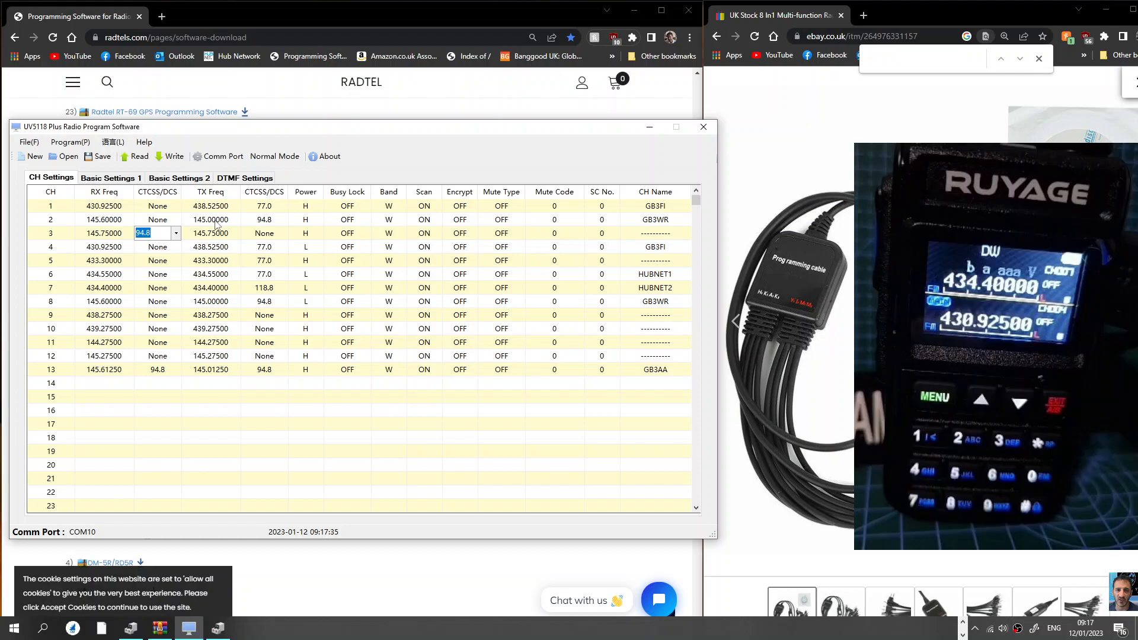
pyautogui.click(211, 233)
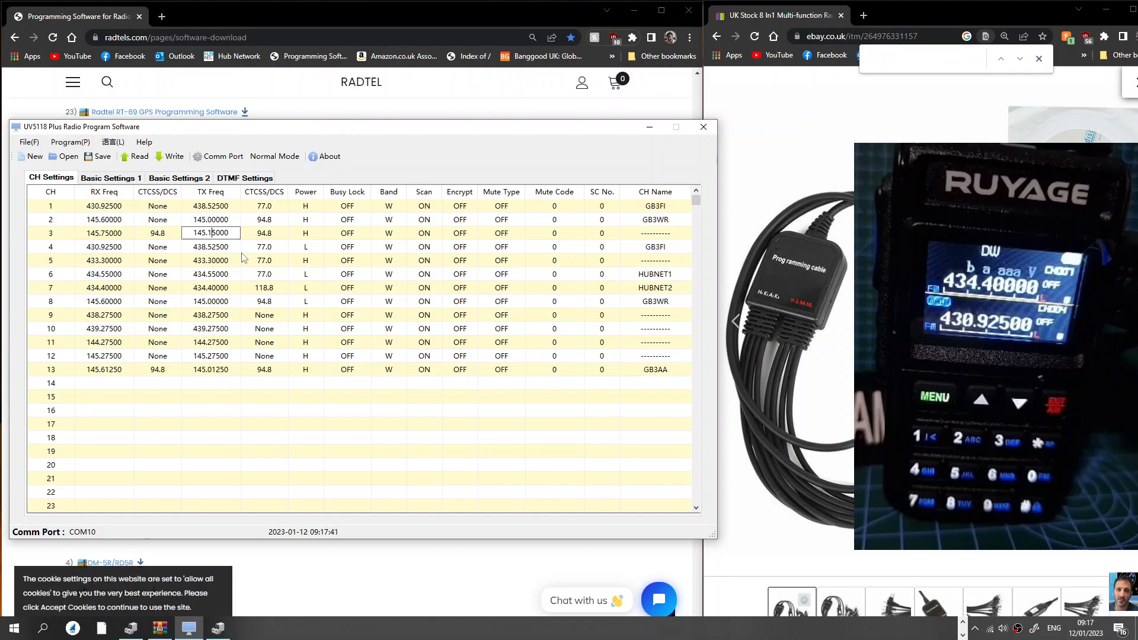
pyautogui.click(263, 233)
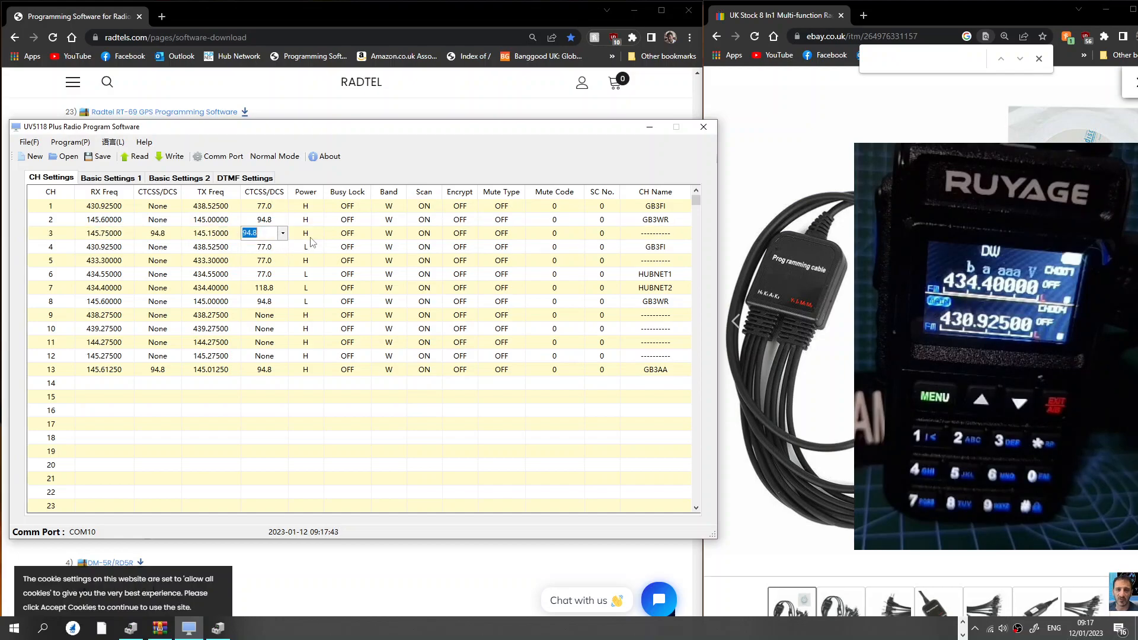
pyautogui.click(305, 233)
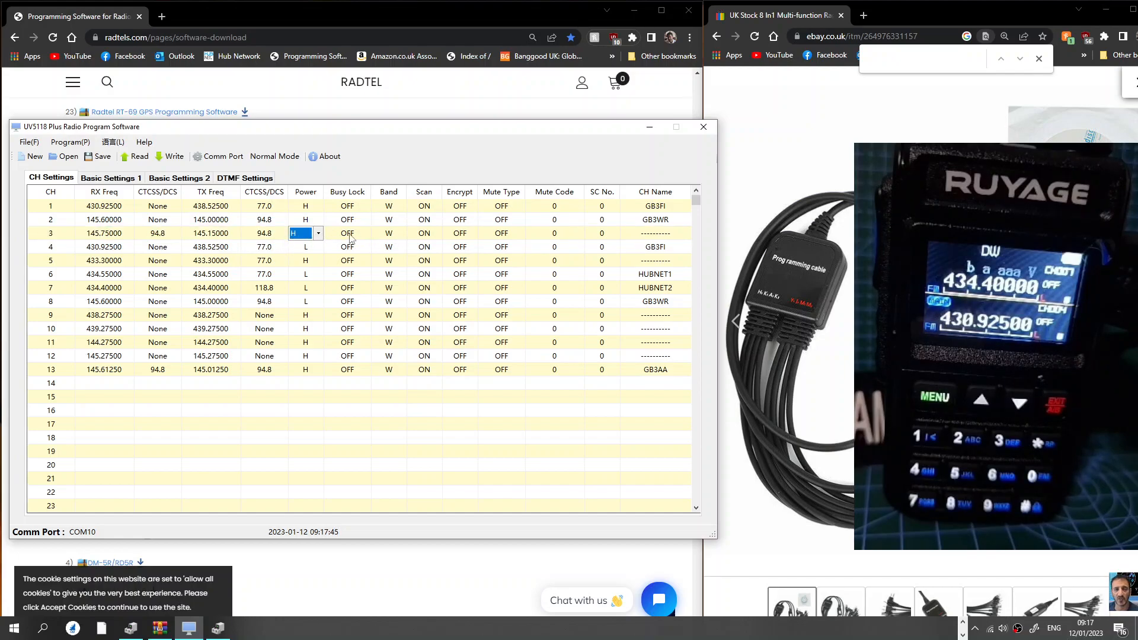
# - Name channel 3 GB3BC and begin removing channel 5's transmit tone
pyautogui.click(653, 233)
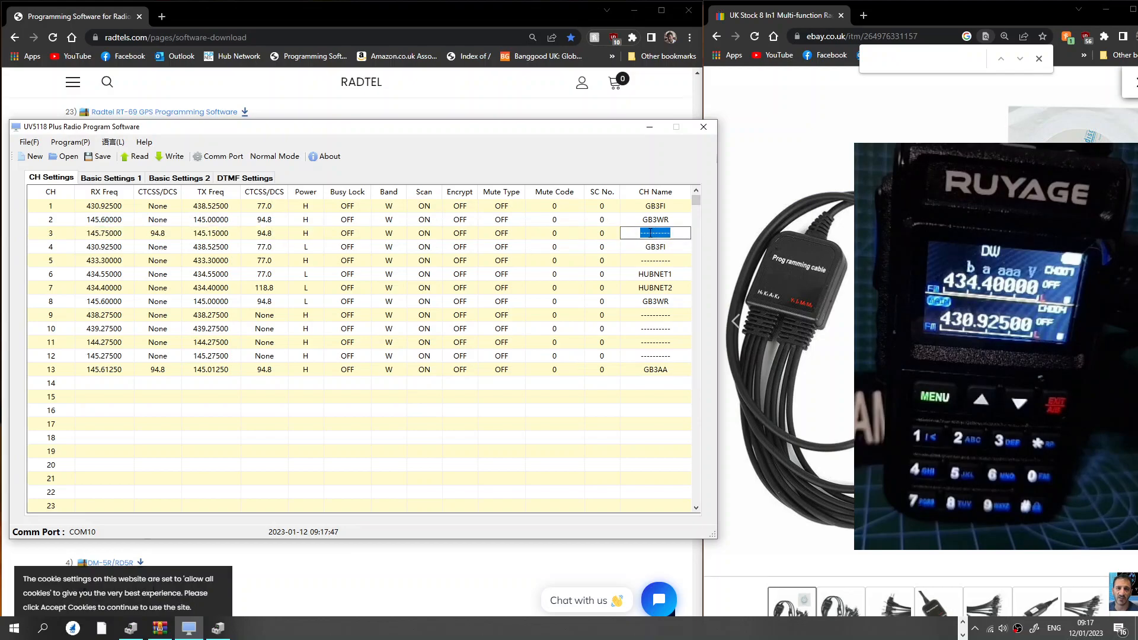
pyautogui.write('GB3BC')
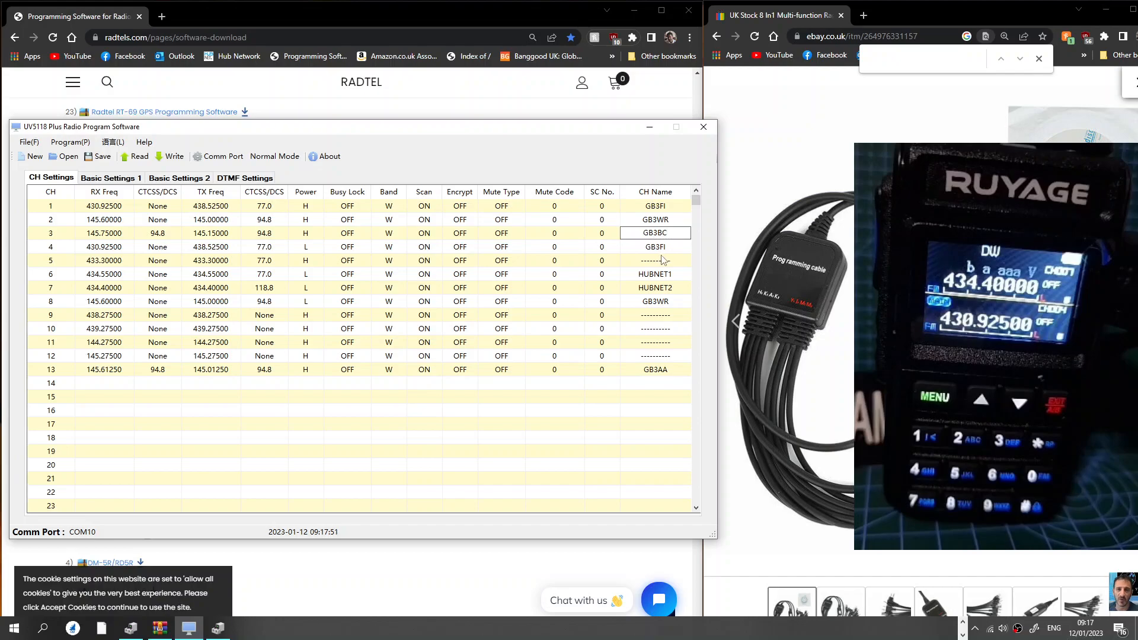
pyautogui.click(156, 259)
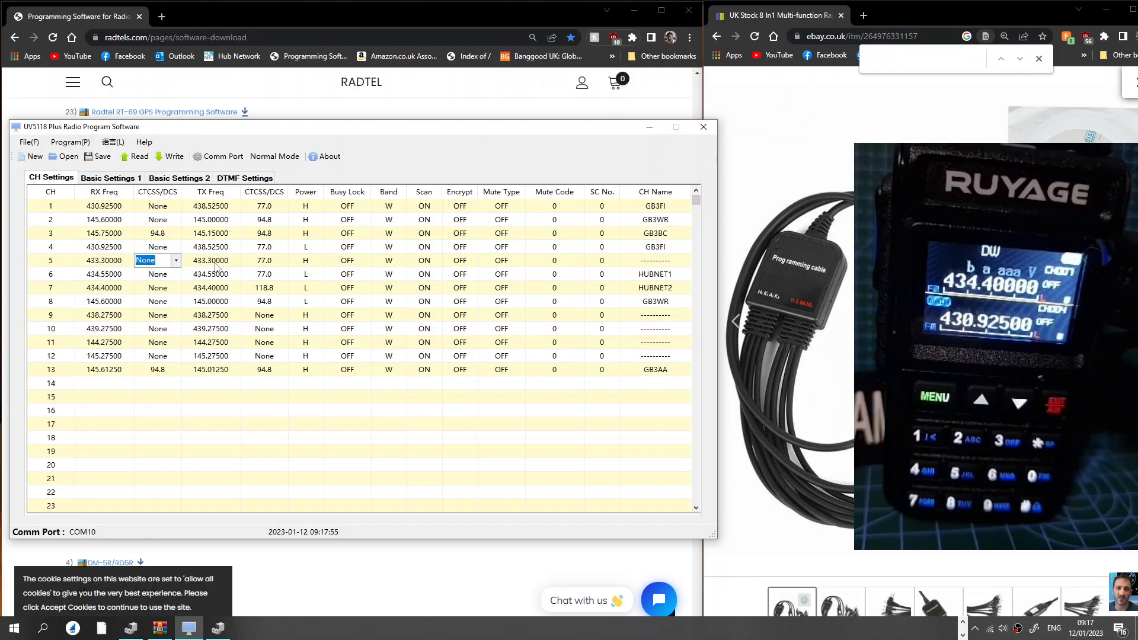
pyautogui.click(211, 260)
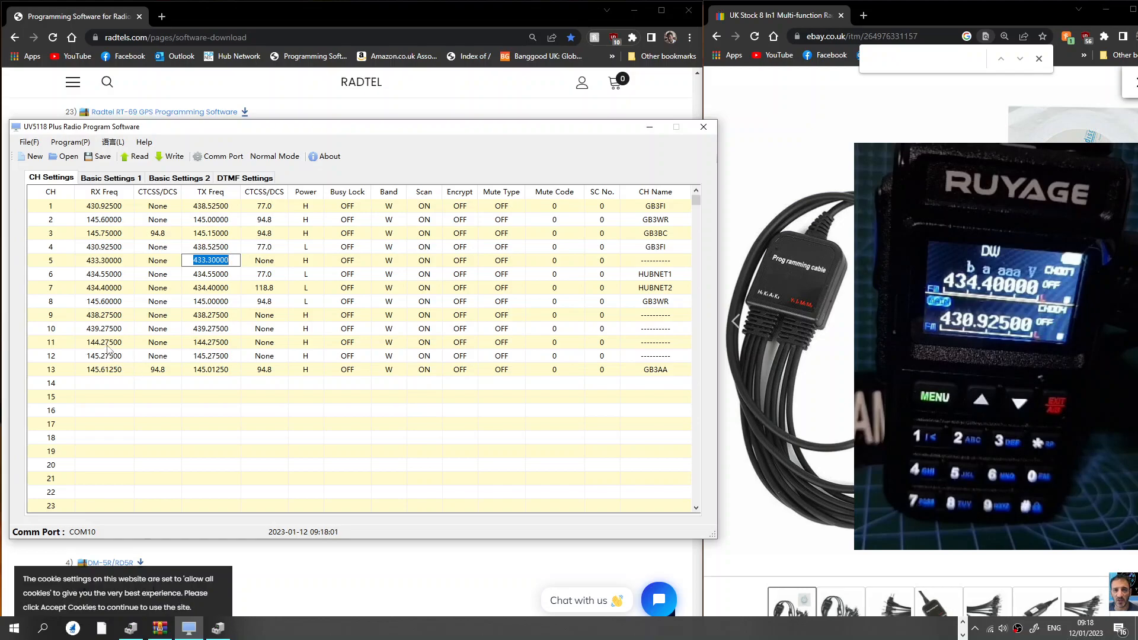
# - Retune channel 11 to 145.000, channel 10 to 145.525 and channel 9 to 145.575
pyautogui.click(103, 341)
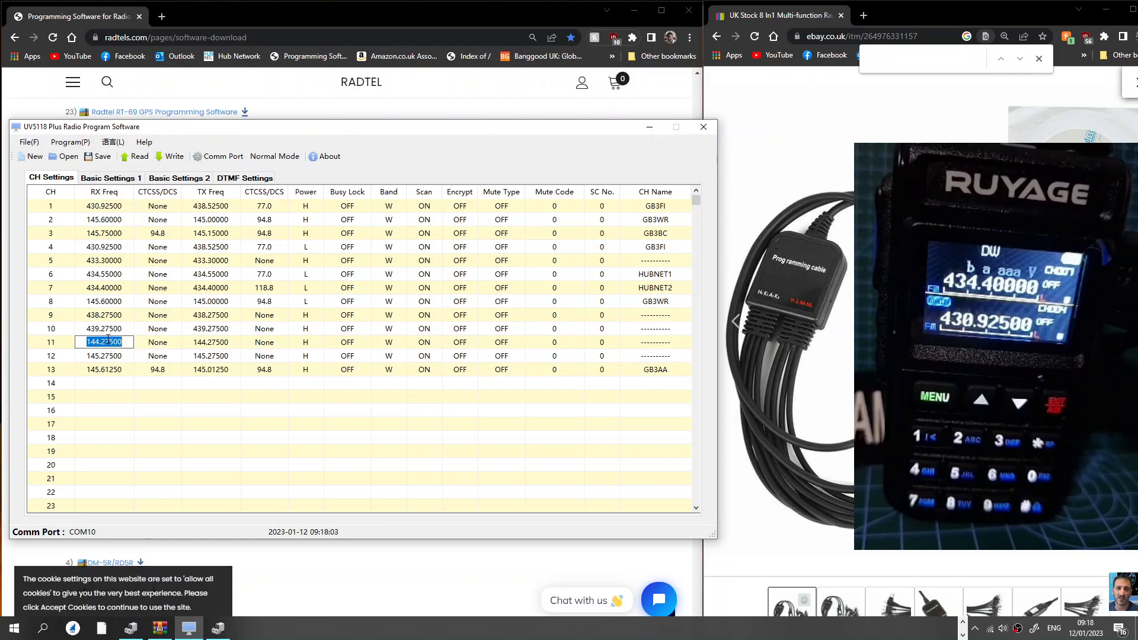
pyautogui.write('145')
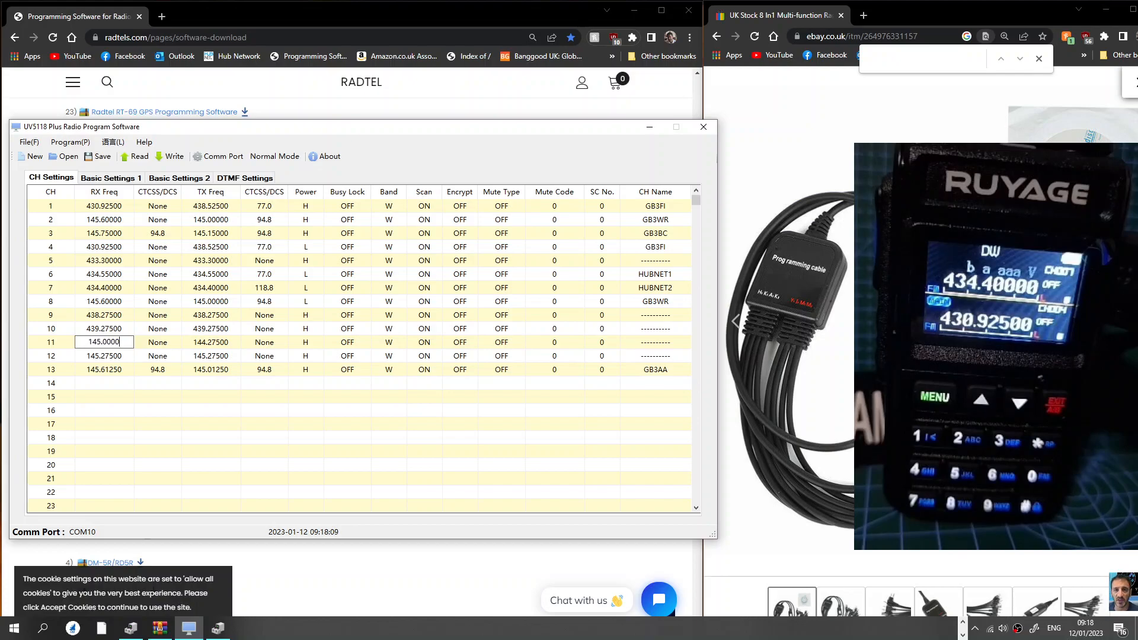
pyautogui.click(104, 356)
pyautogui.write('145.50000')
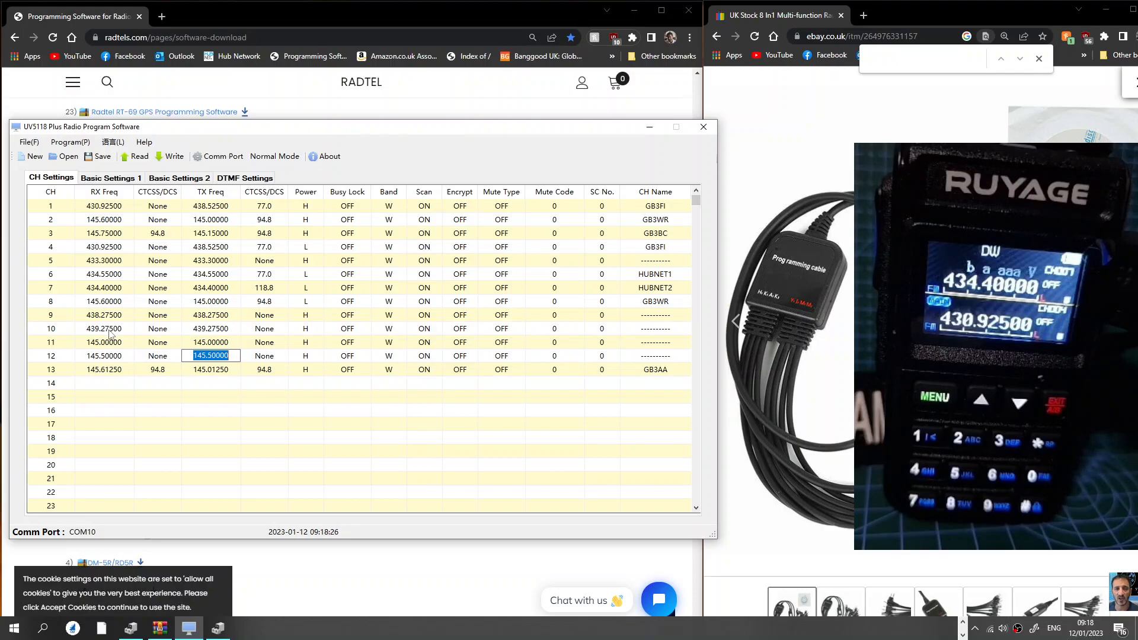
pyautogui.click(103, 328)
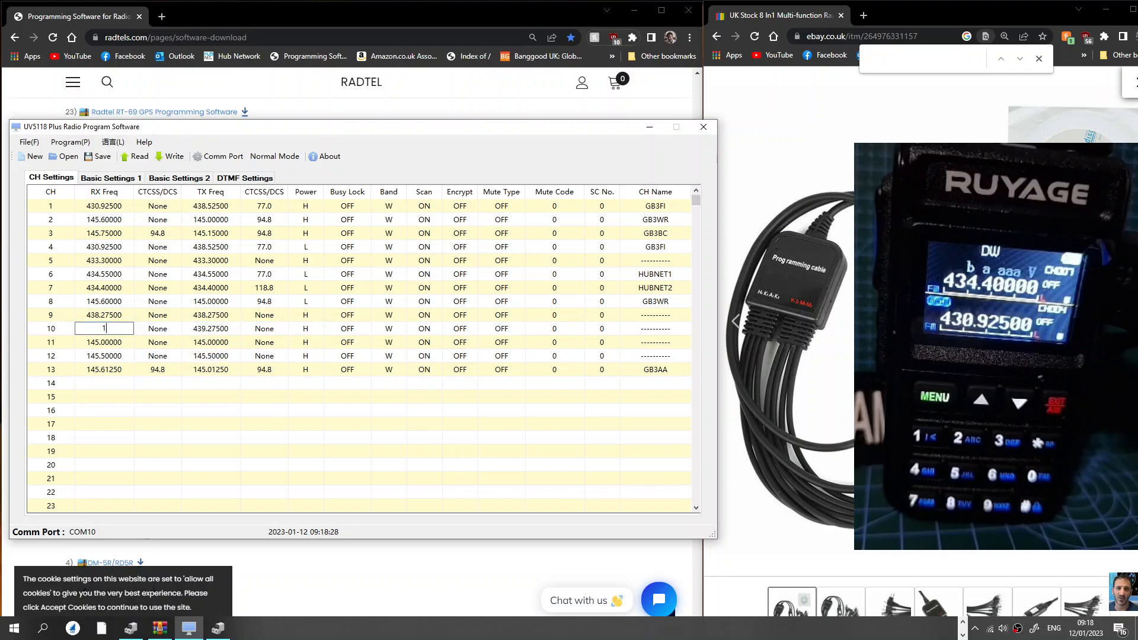
pyautogui.write('145.')
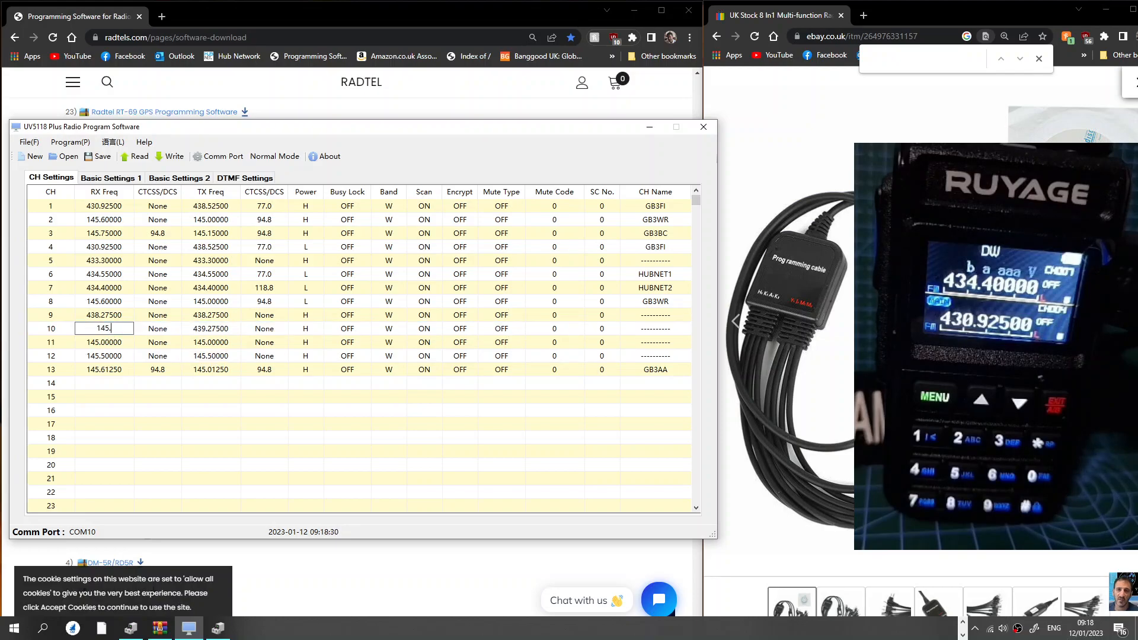
pyautogui.write('526')
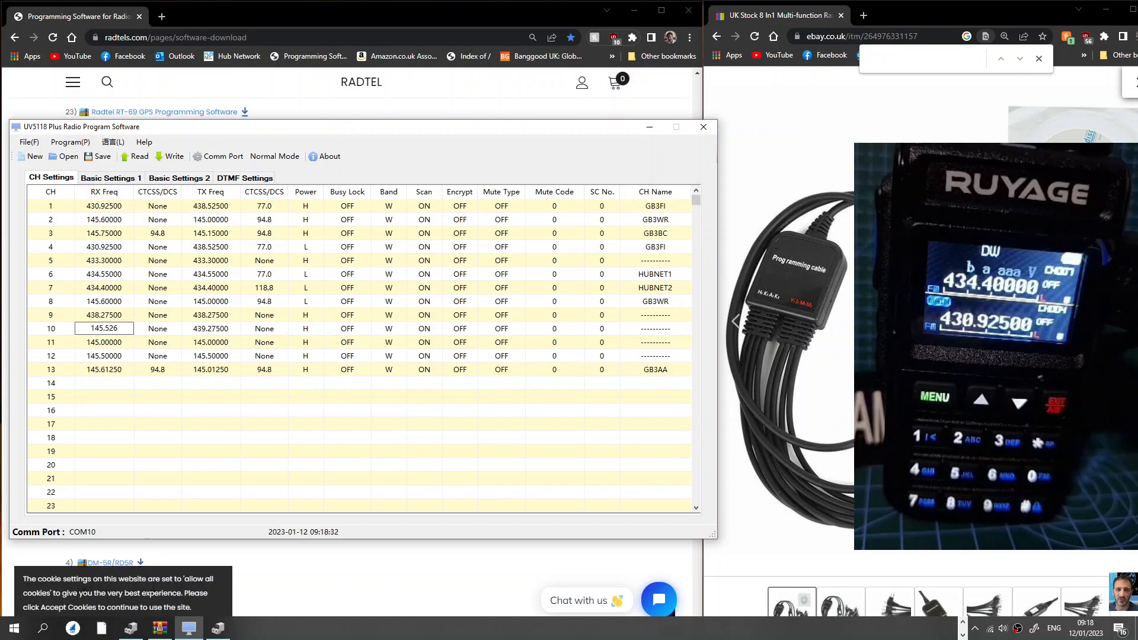
pyautogui.click(157, 342)
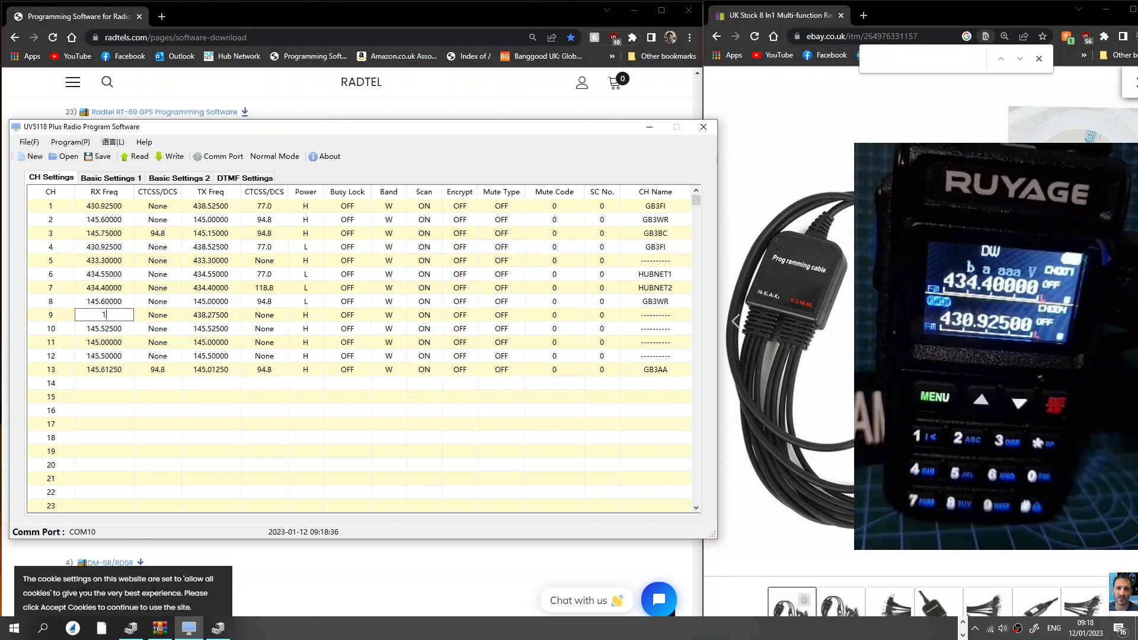
pyautogui.write('145.57500')
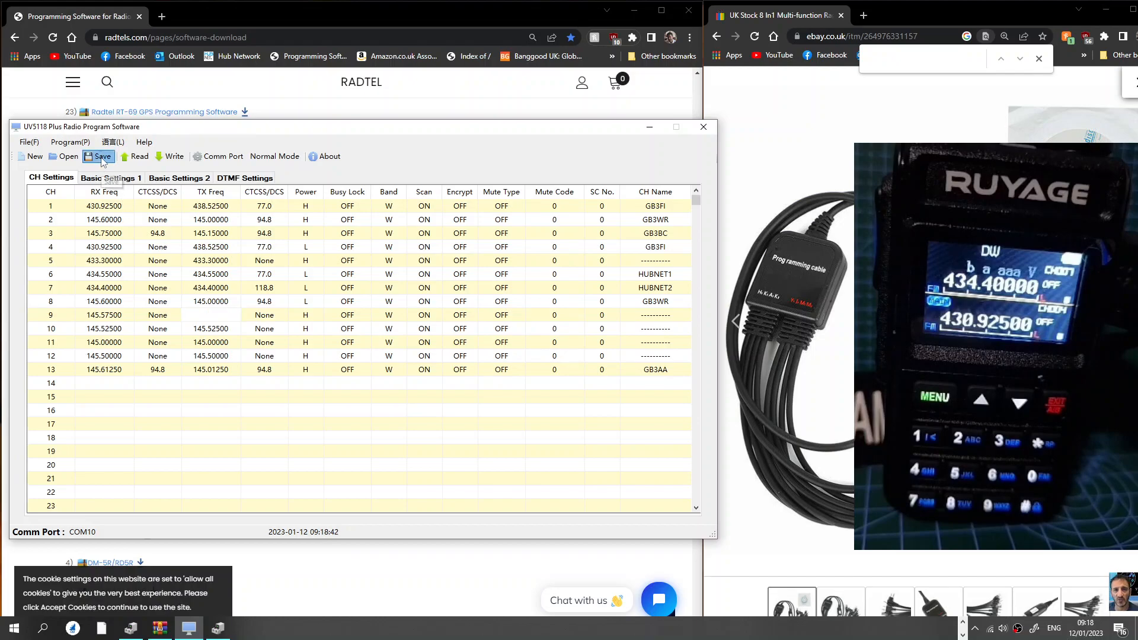
# - Save the channel list to the Desktop under the file name UV58
pyautogui.click(97, 156)
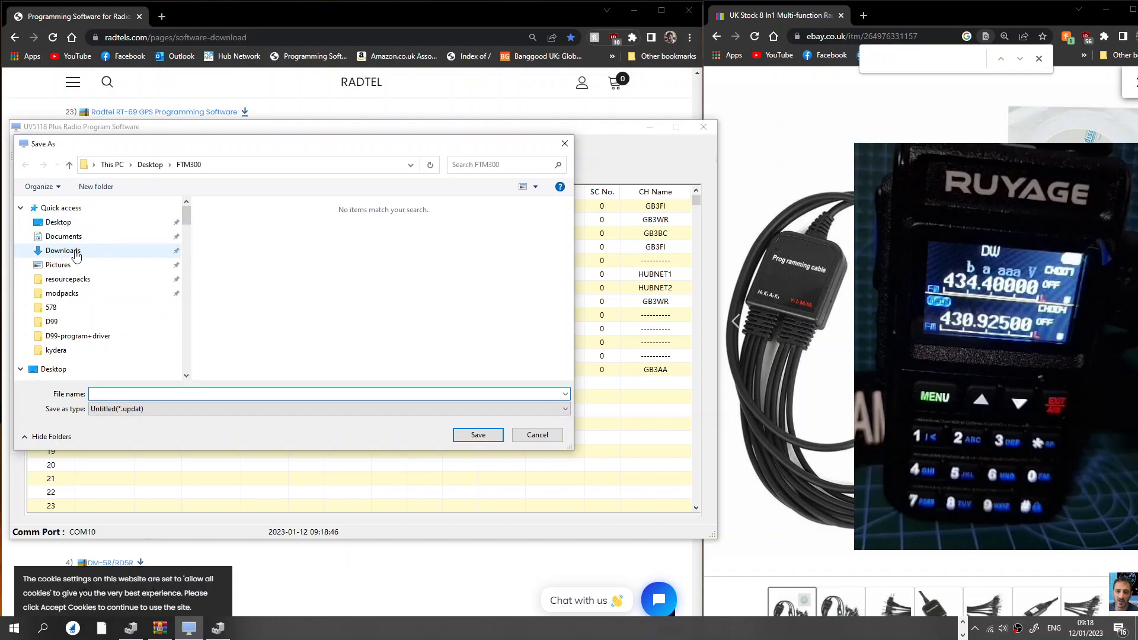
pyautogui.click(57, 222)
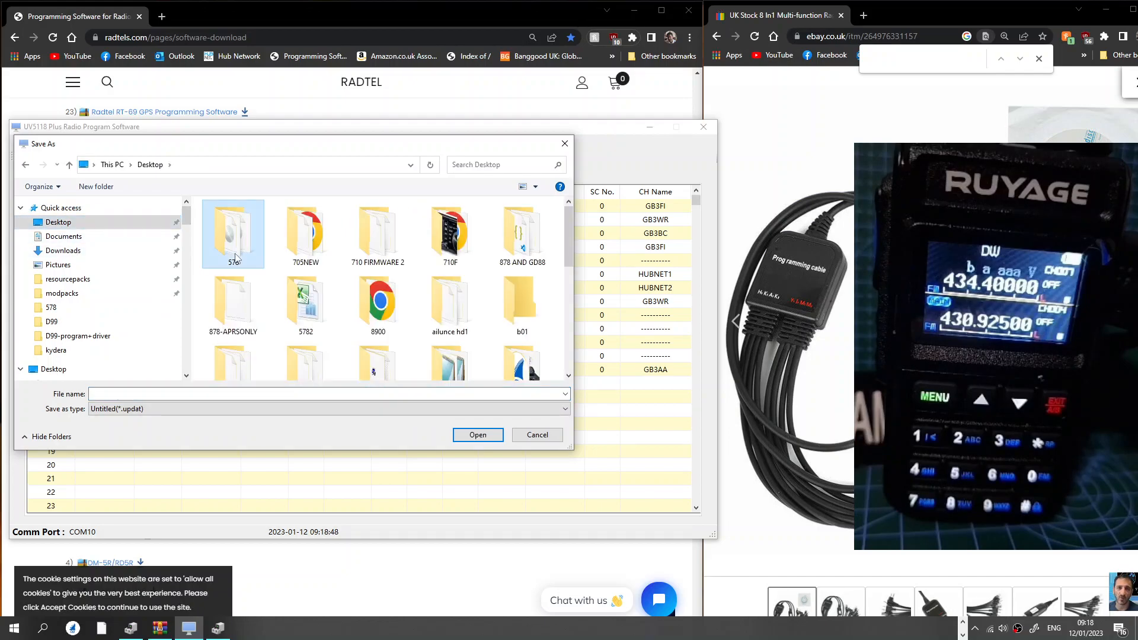
pyautogui.click(233, 233)
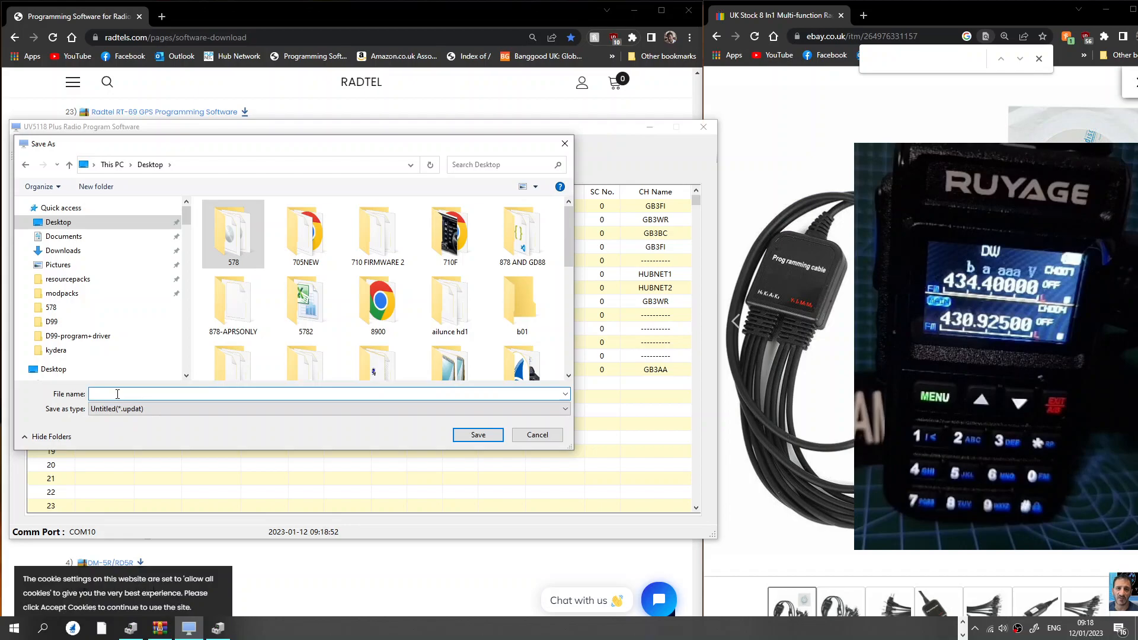
pyautogui.write('UV5')
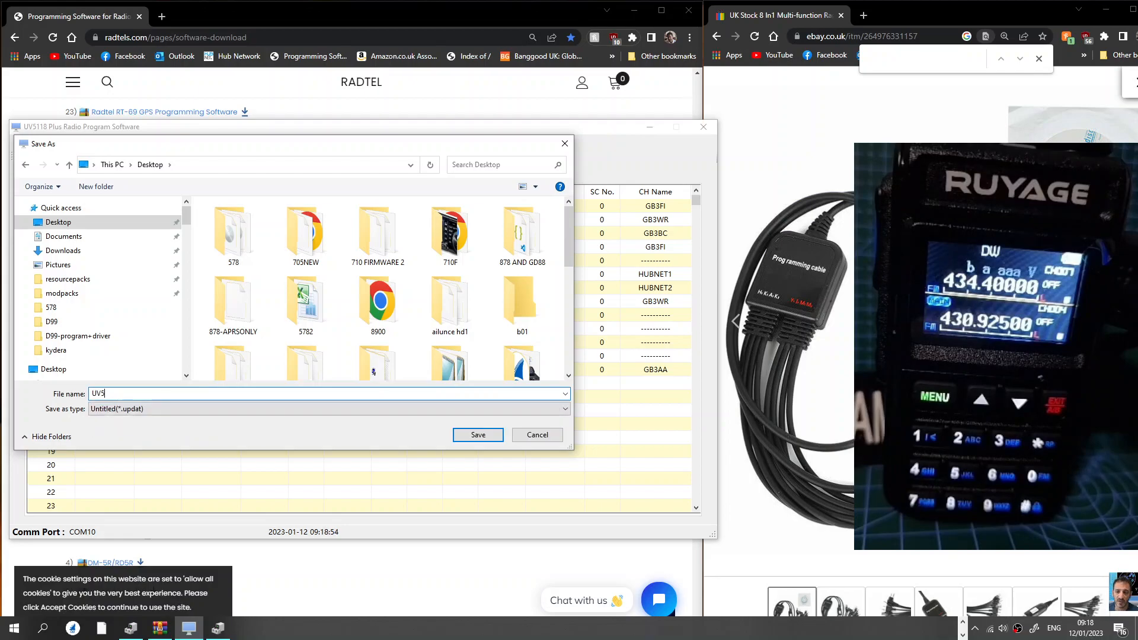
pyautogui.write('8')
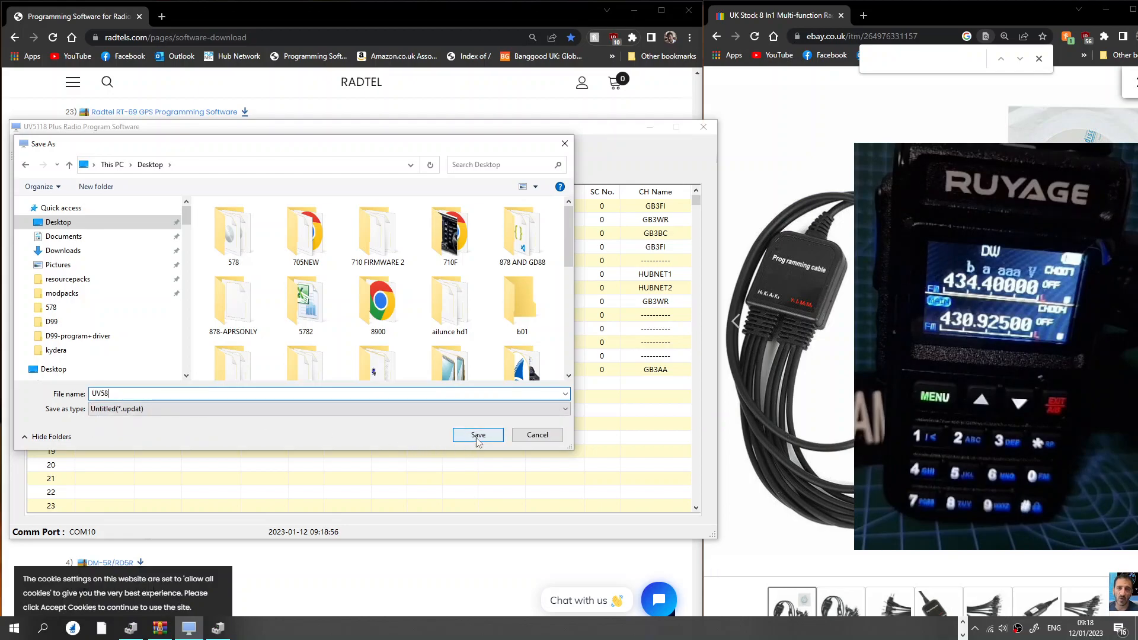
pyautogui.click(476, 434)
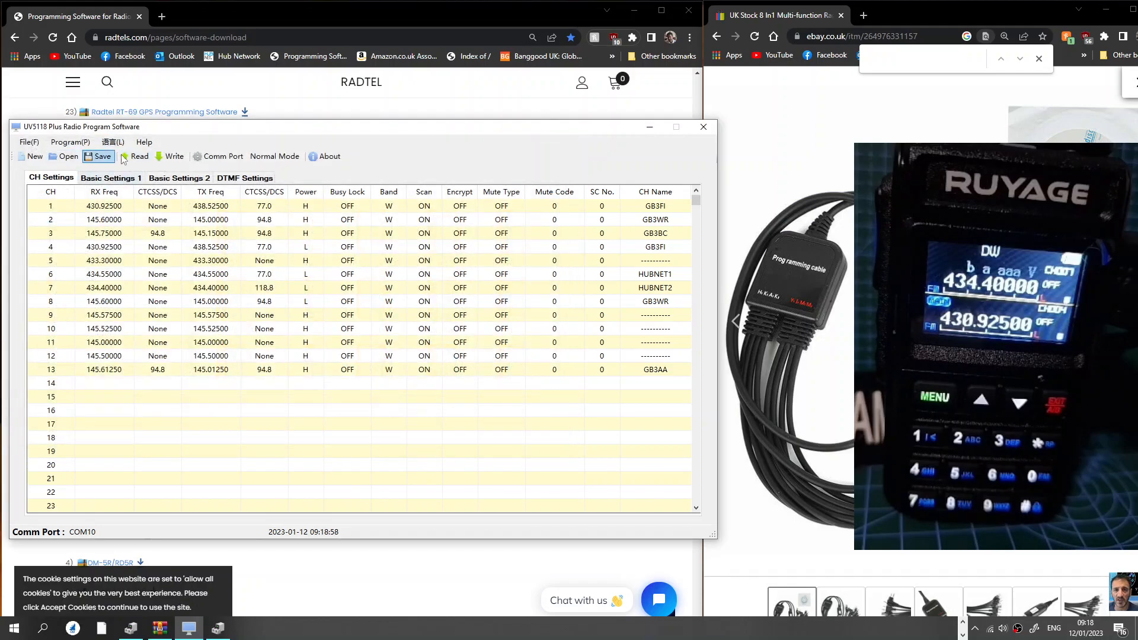
# - Write the updated channel list, including HUBNET2 and GB3FI, to the radio and confirm completion
pyautogui.click(173, 156)
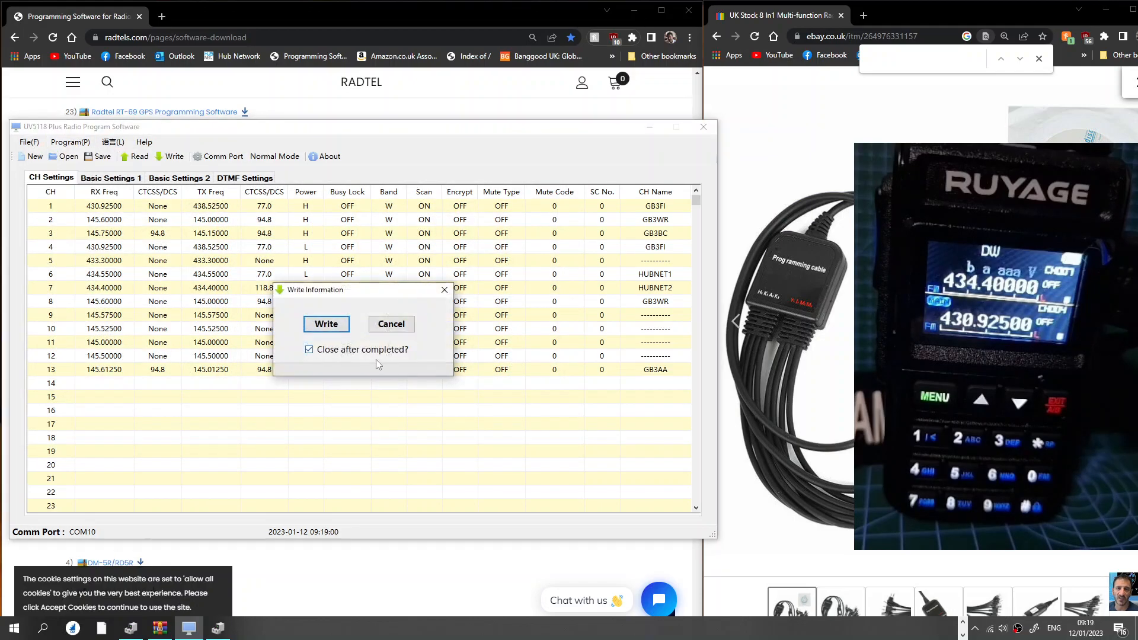
pyautogui.click(326, 324)
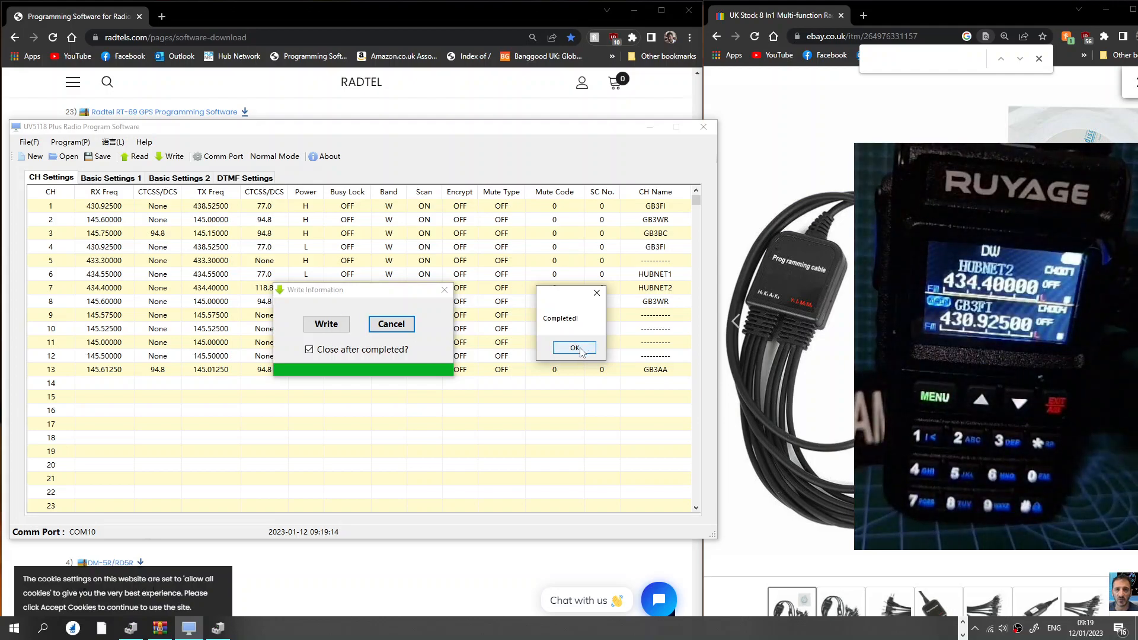
pyautogui.click(573, 348)
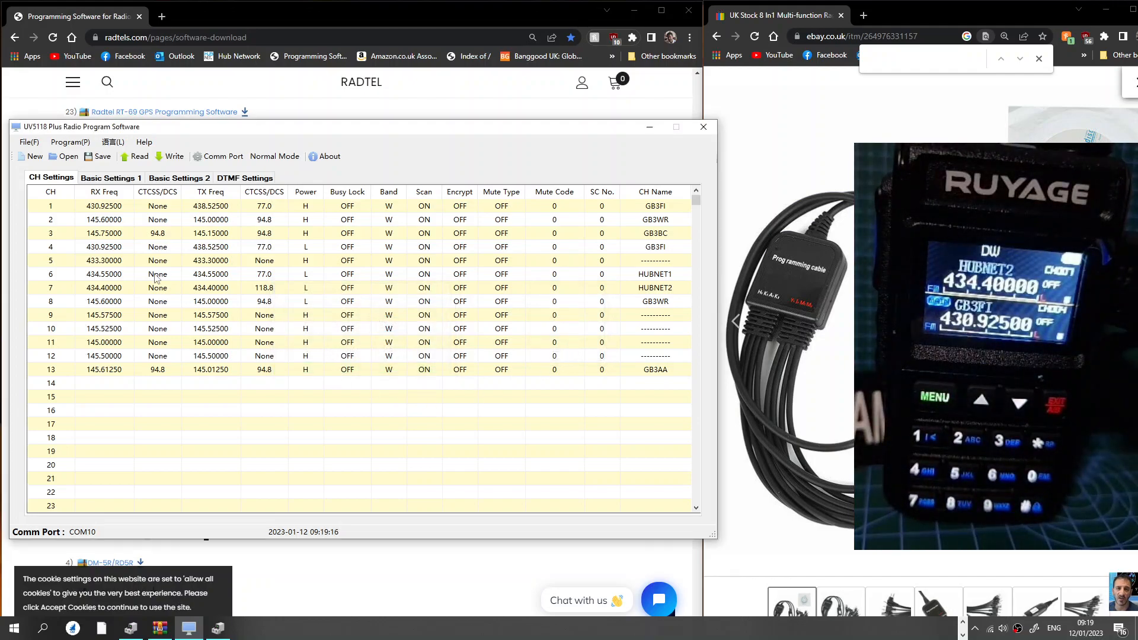